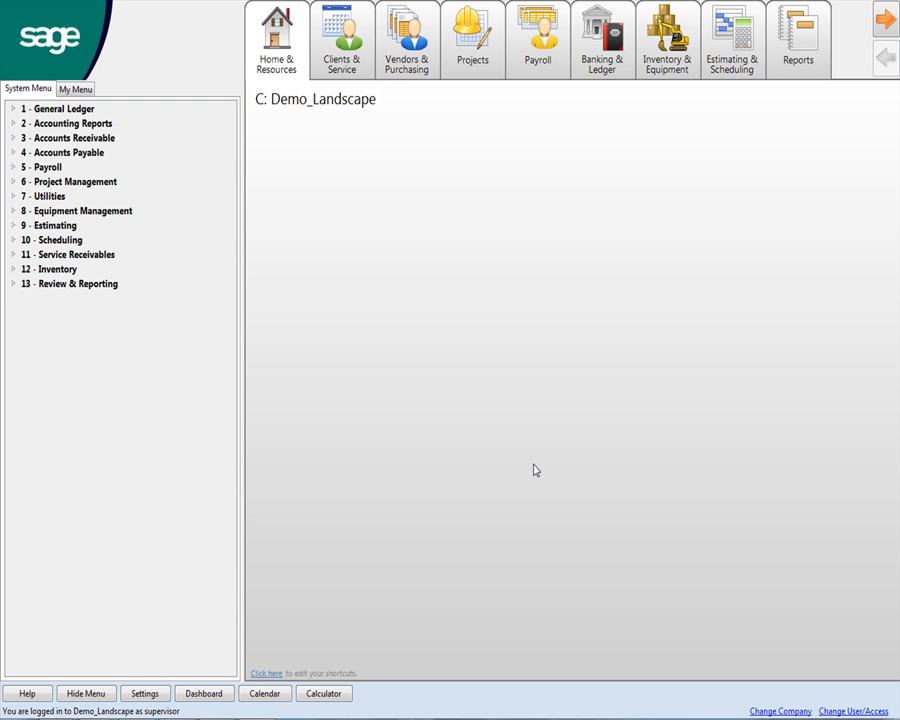
pyautogui.moveTo(400, 464)
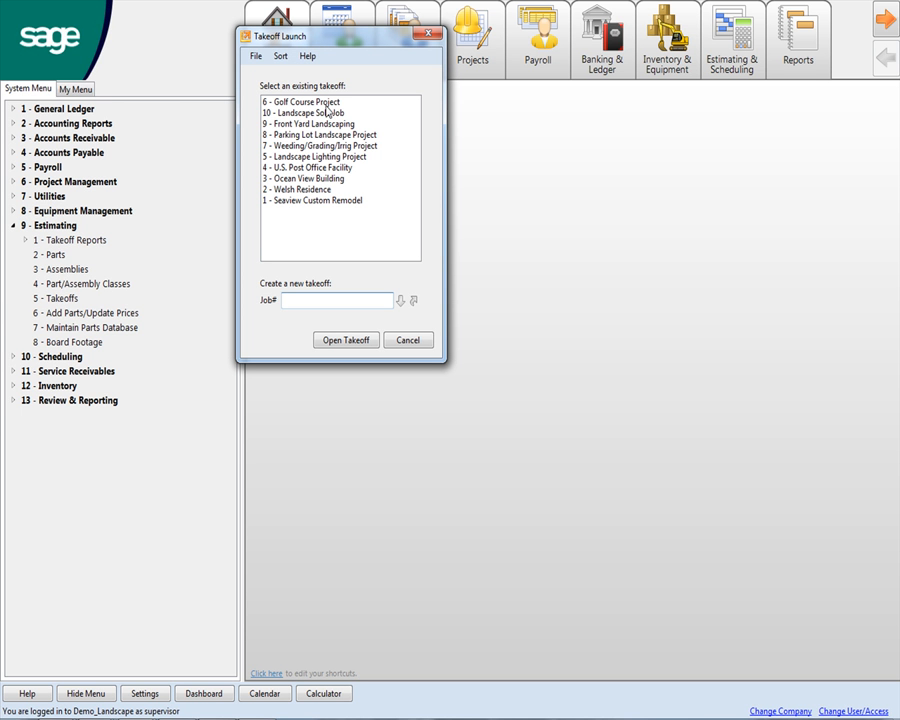
pyautogui.moveTo(310, 207)
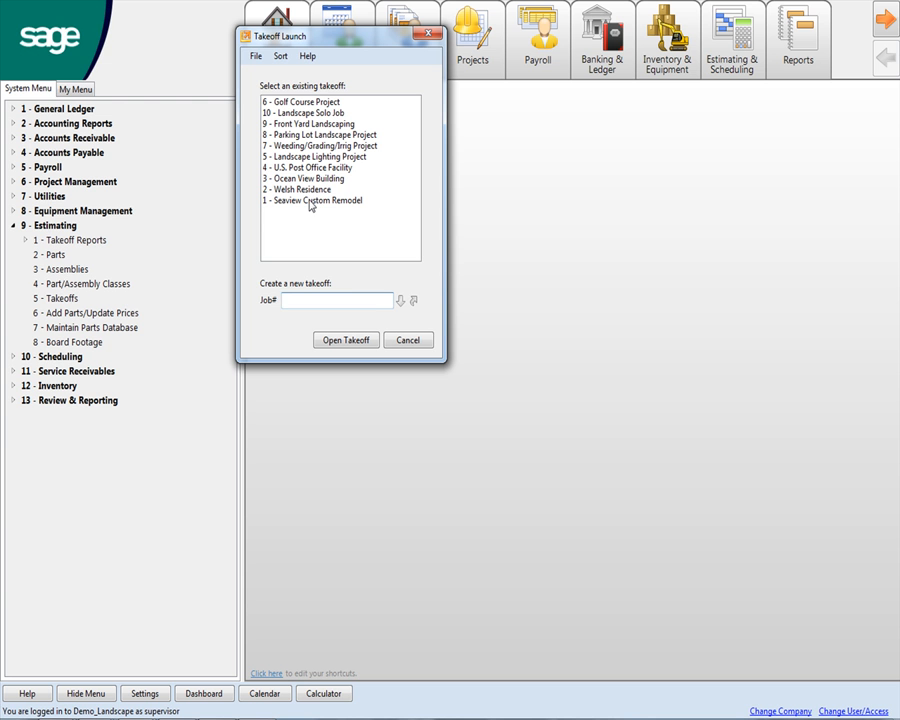
pyautogui.moveTo(305, 197)
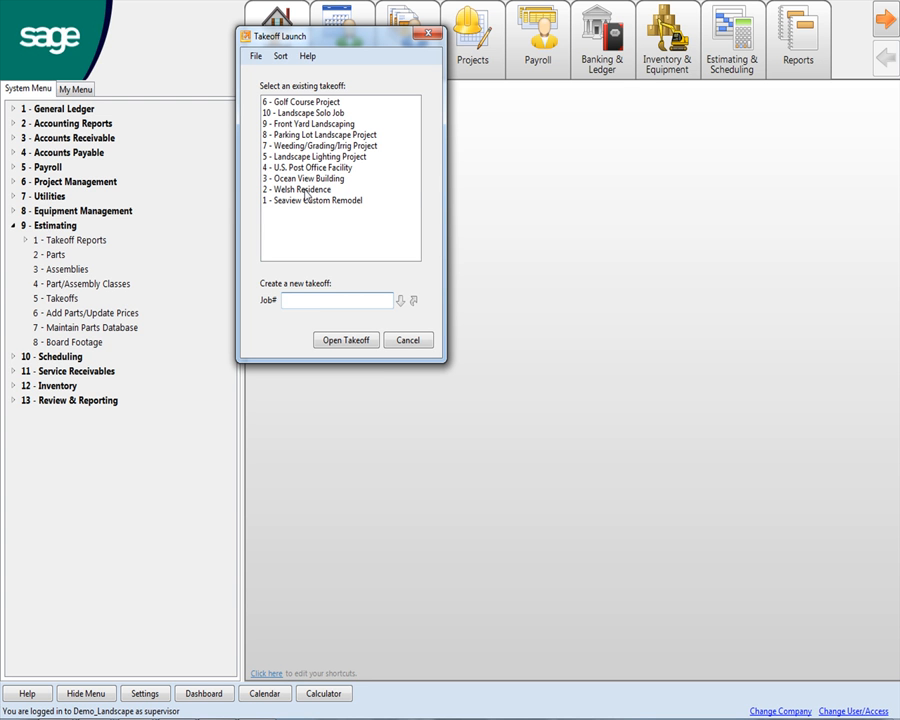
# Step: Open the 2 - Welsh Residence takeoff past the warning and show bid item 1 - TREES
pyautogui.click(300, 189)
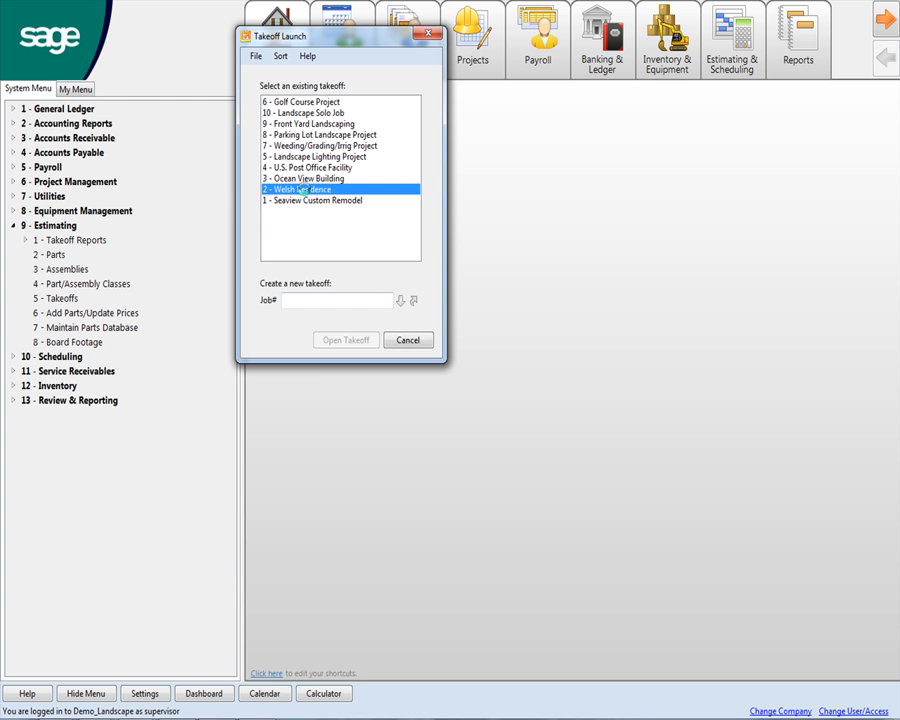
pyautogui.click(346, 340)
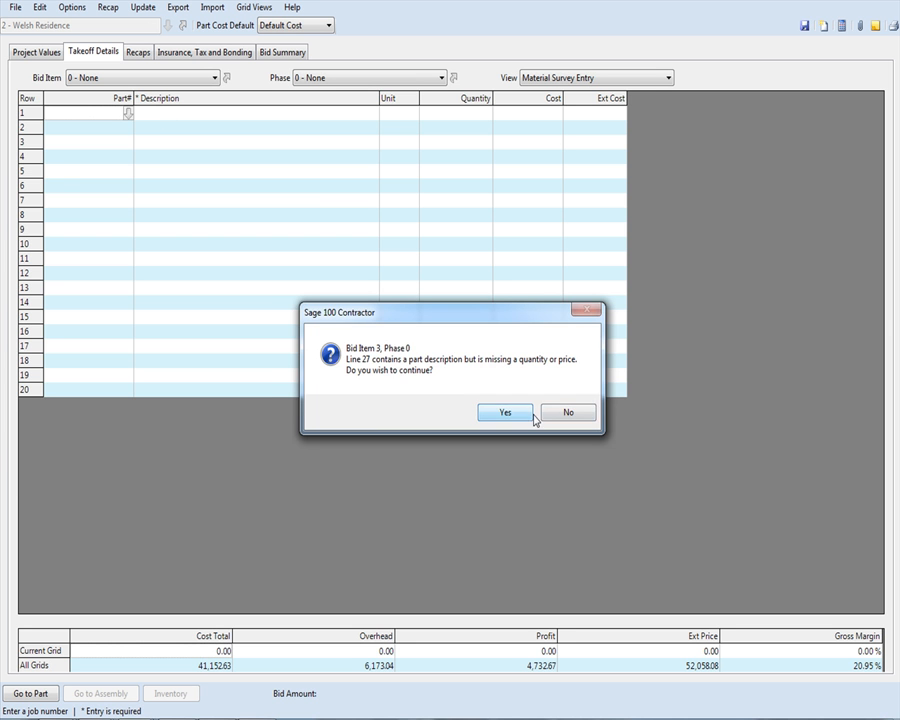
pyautogui.click(505, 412)
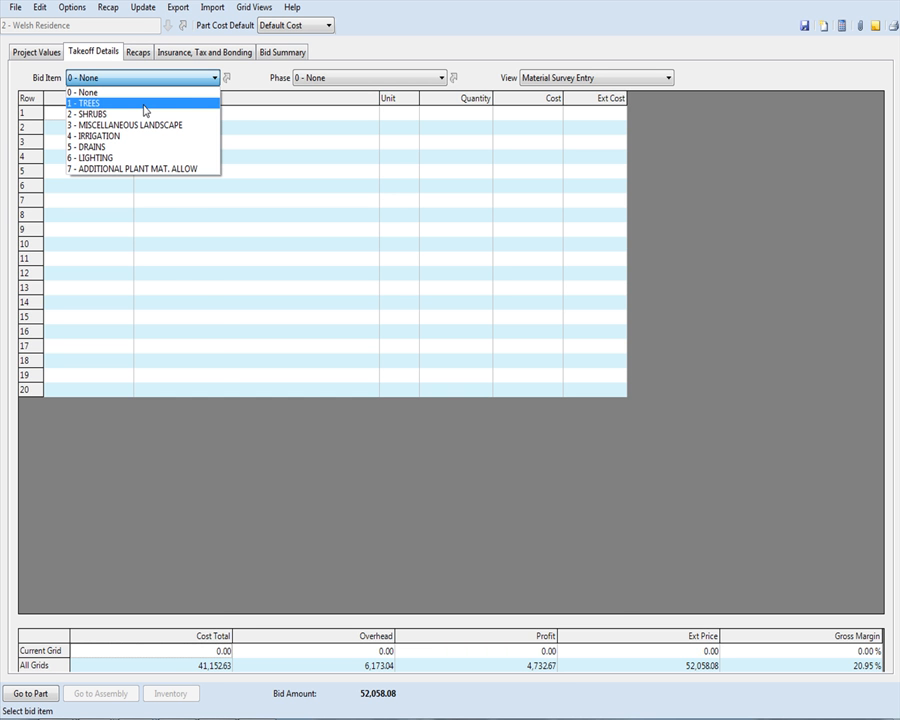
pyautogui.click(85, 101)
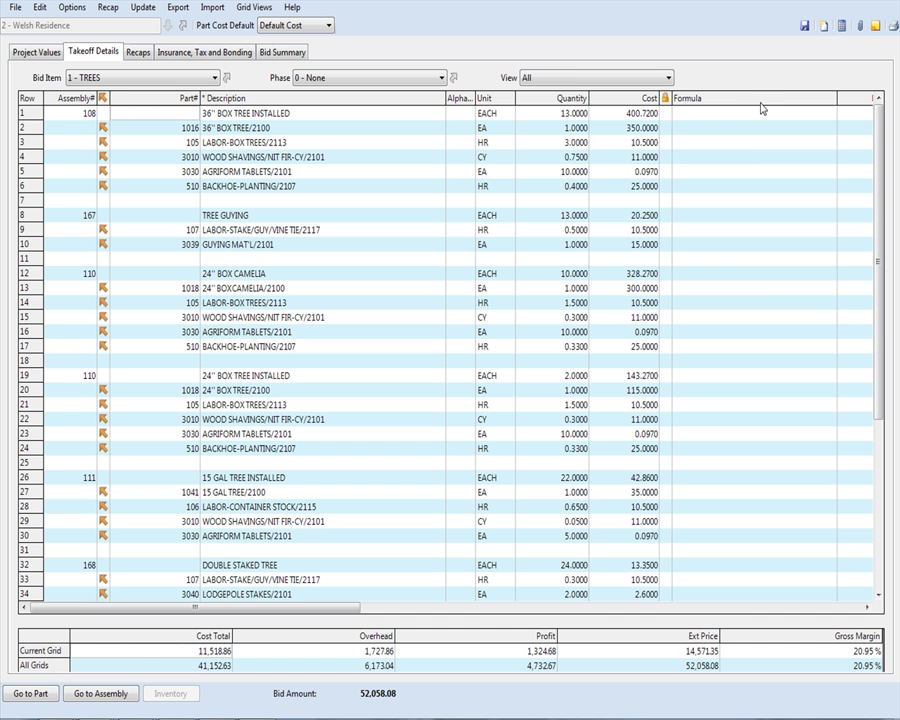
# Step: Hide the Formula column via Show/Hide Columns so extended quantities and costs show
pyautogui.rightClick(762, 110)
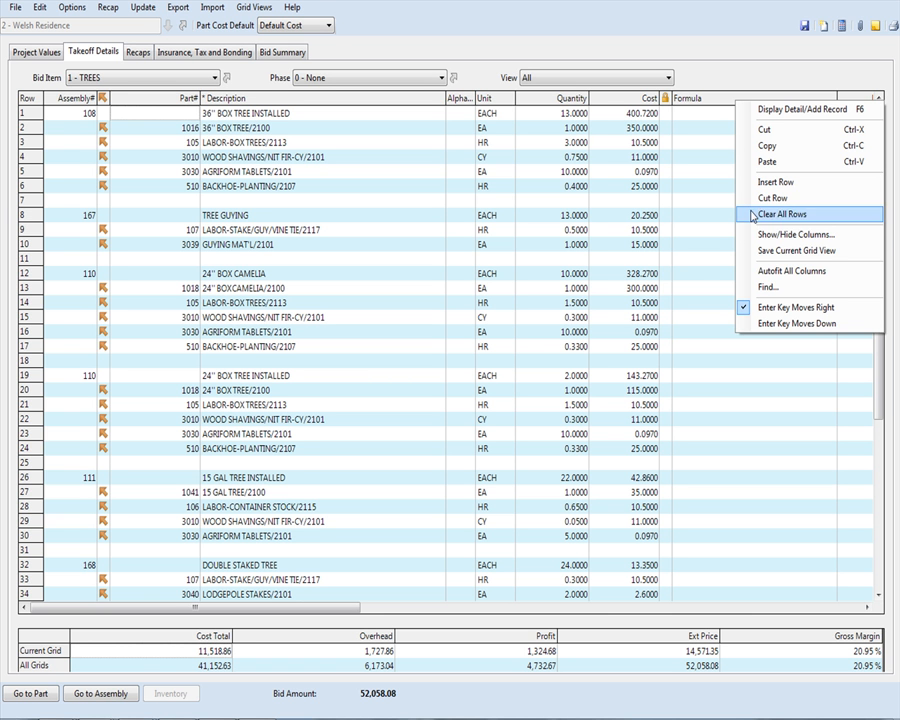
pyautogui.moveTo(801, 253)
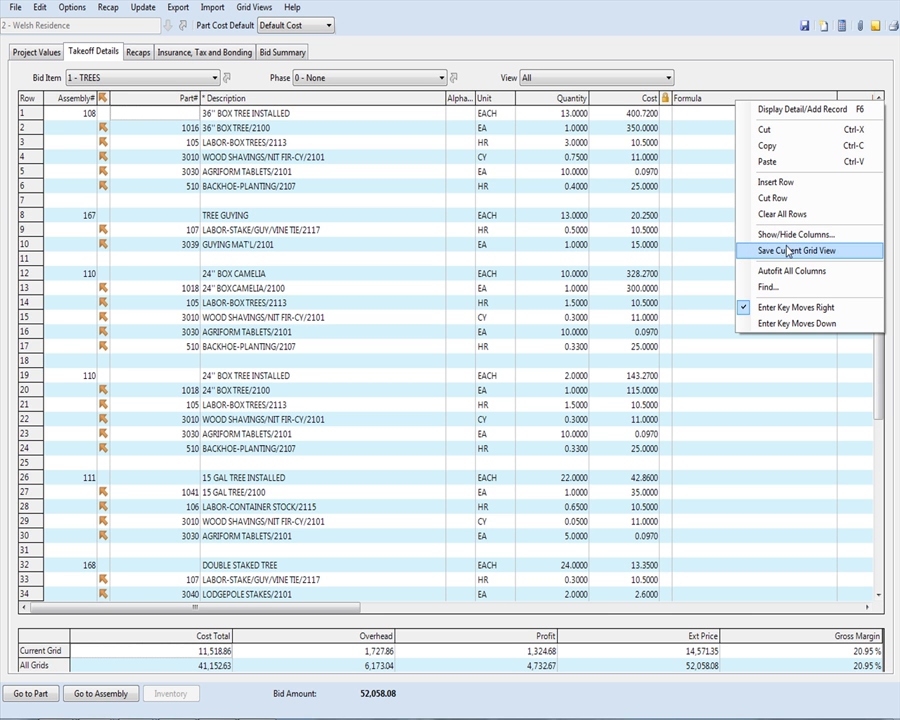
pyautogui.moveTo(776, 252)
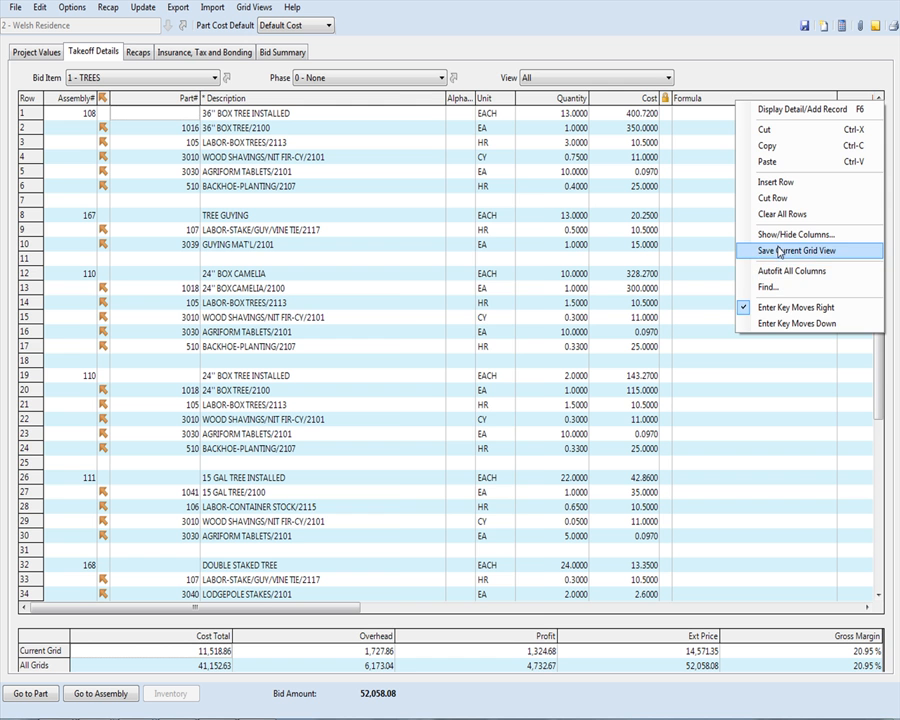
pyautogui.click(785, 233)
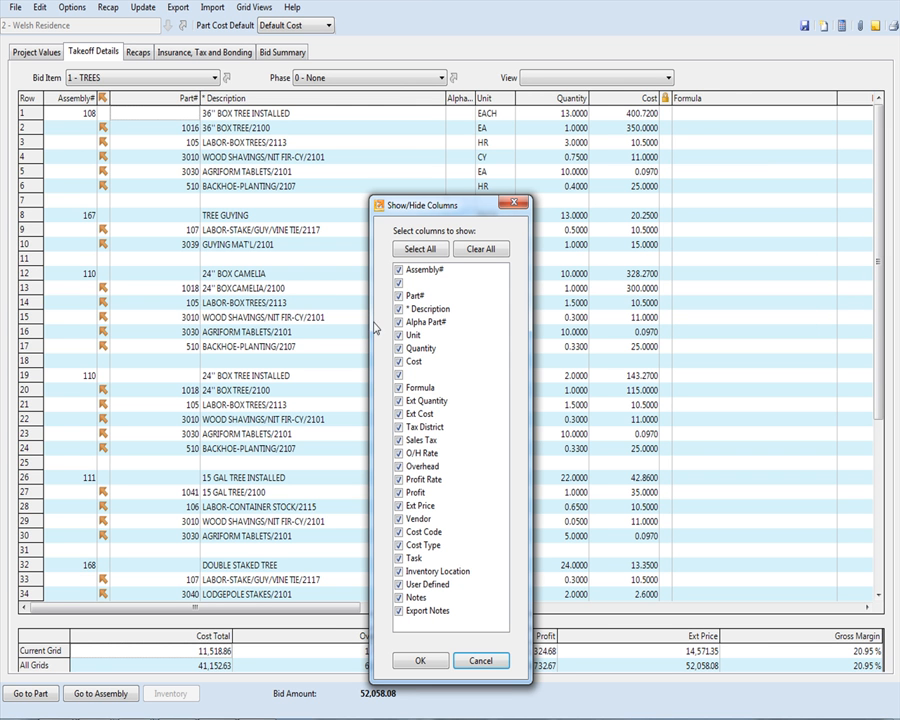
pyautogui.click(399, 374)
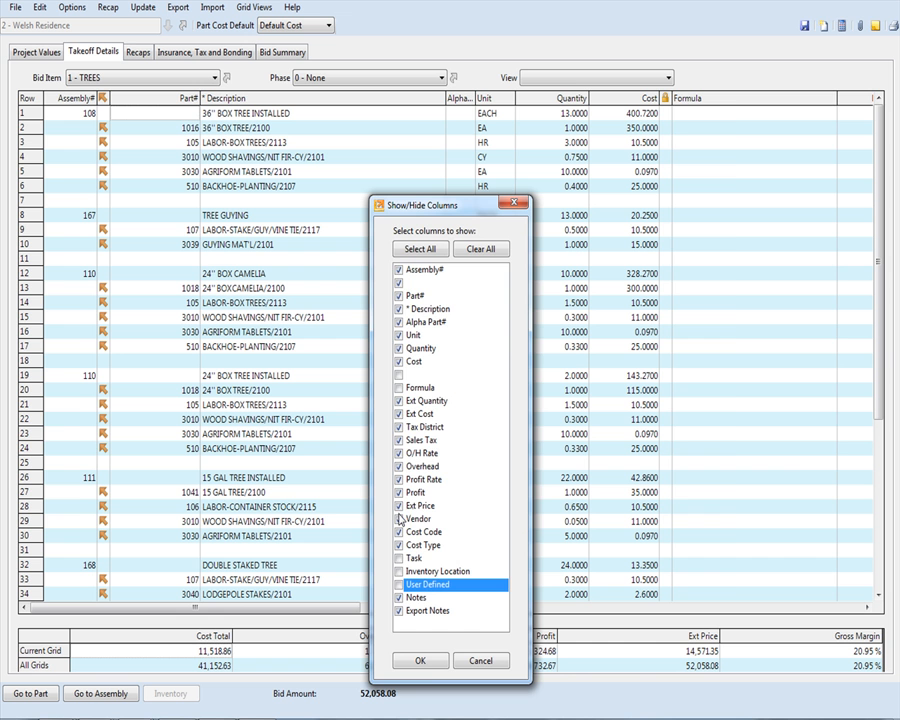
pyautogui.click(422, 661)
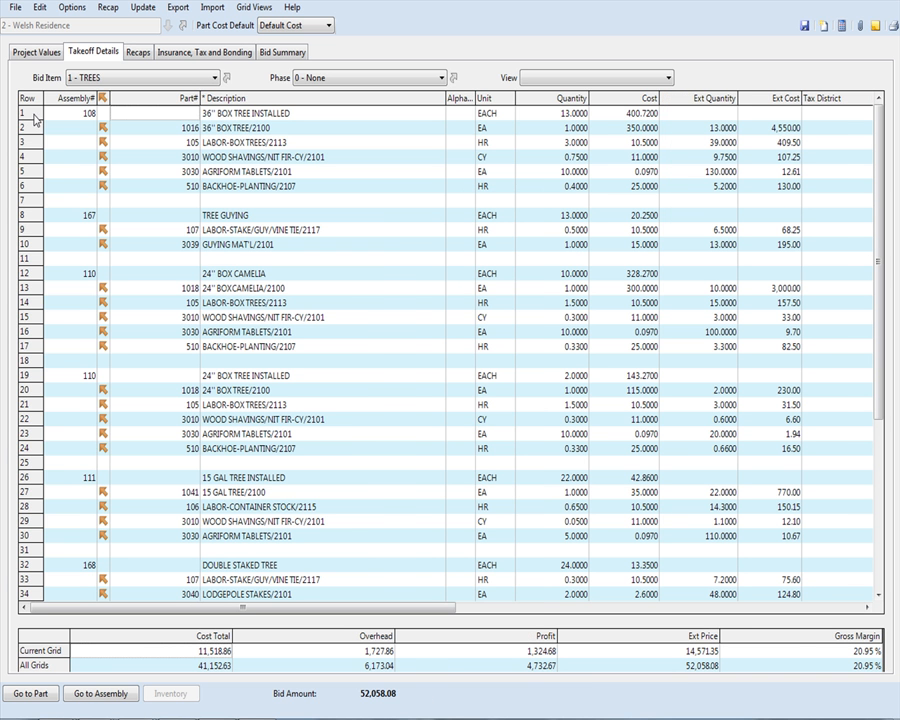
pyautogui.click(22, 132)
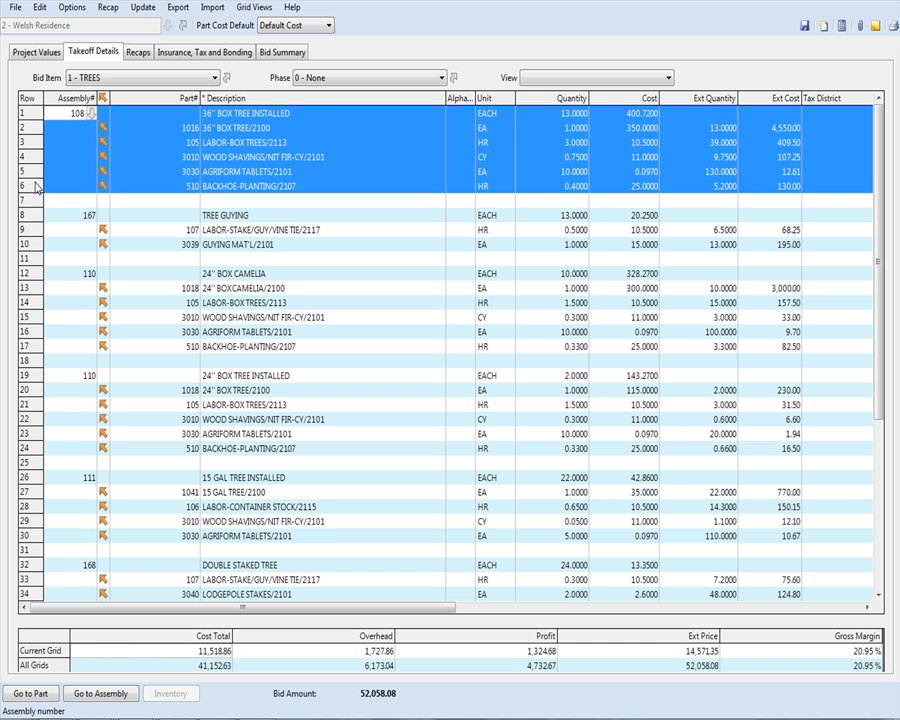
pyautogui.moveTo(162, 181)
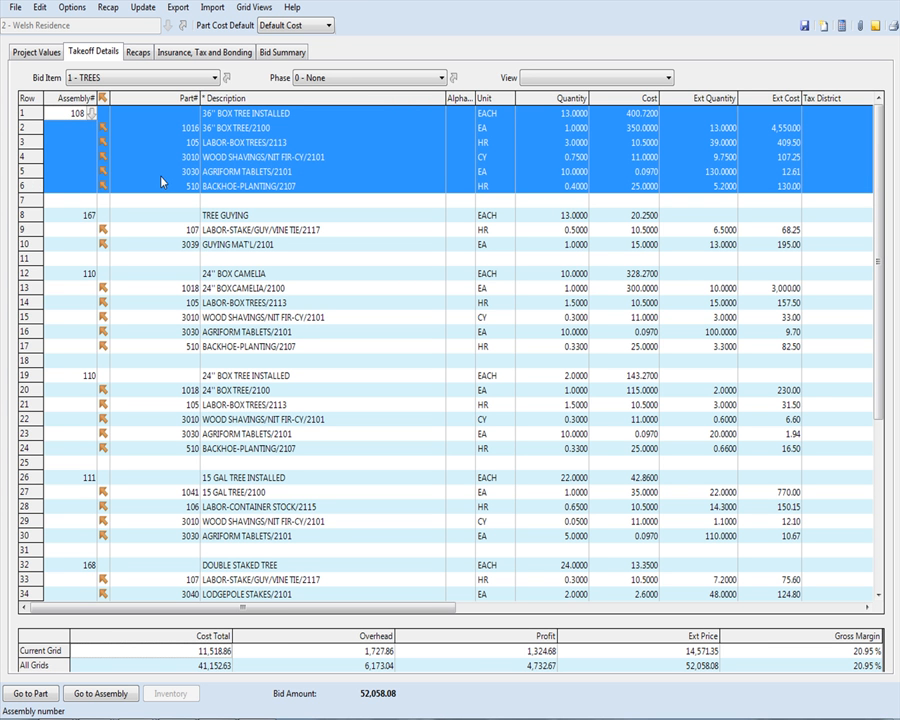
pyautogui.moveTo(256, 120)
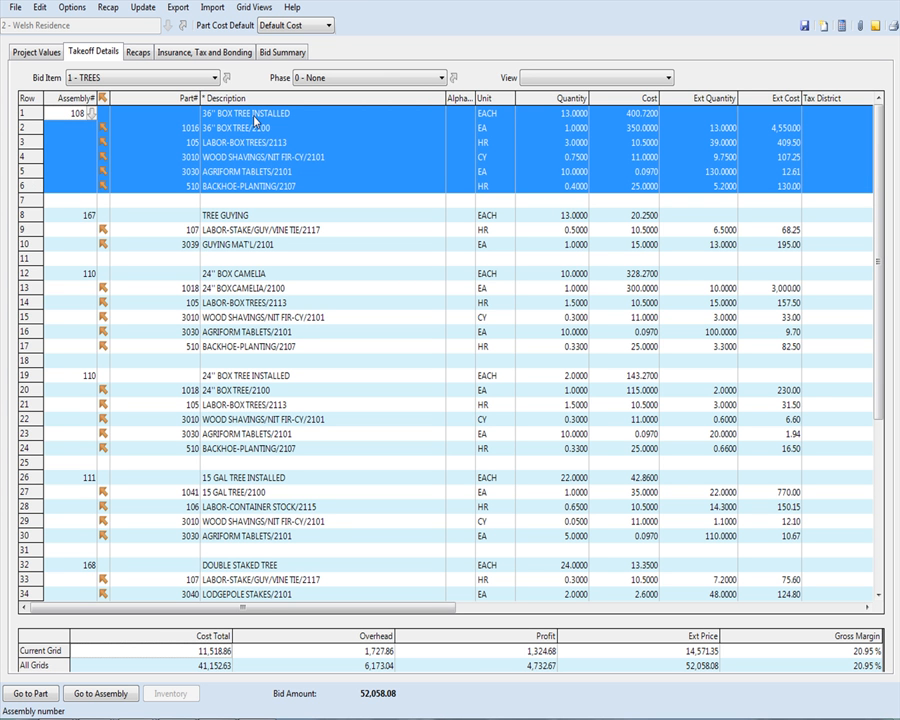
pyautogui.moveTo(270, 130)
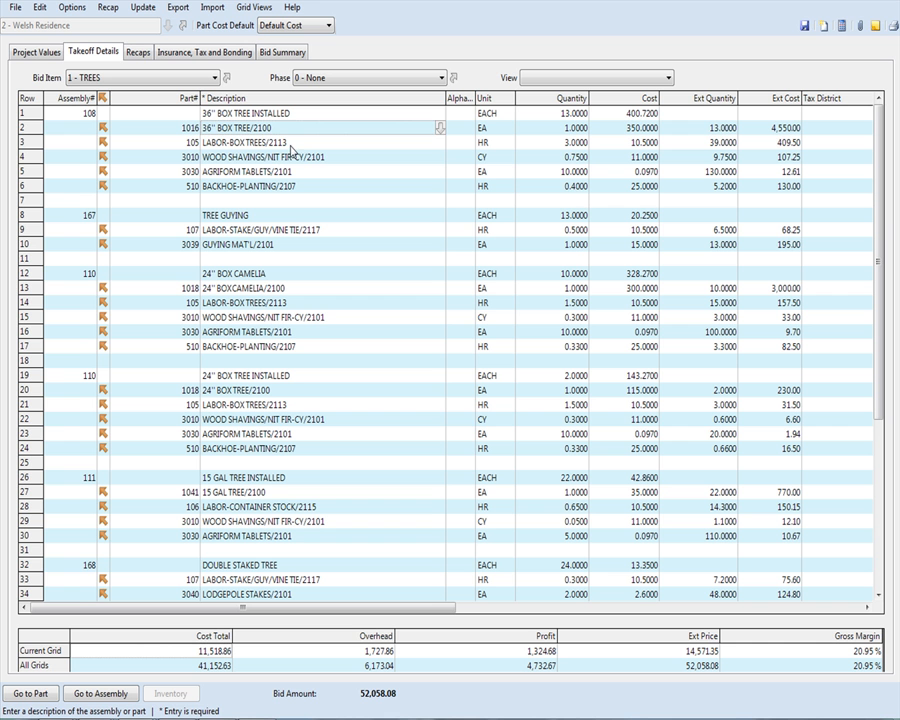
pyautogui.moveTo(305, 148)
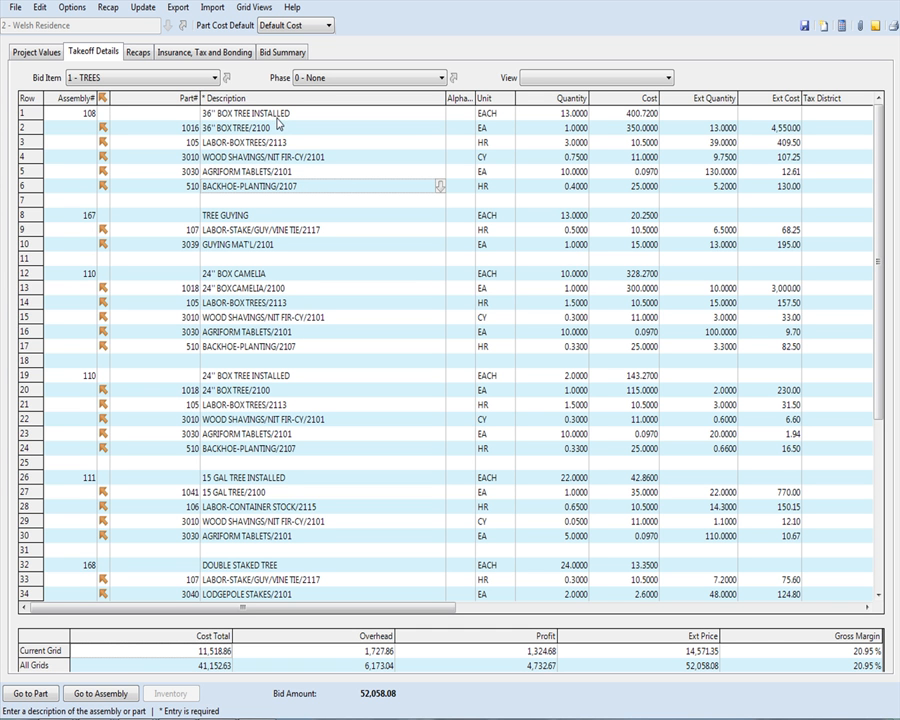
pyautogui.moveTo(560, 144)
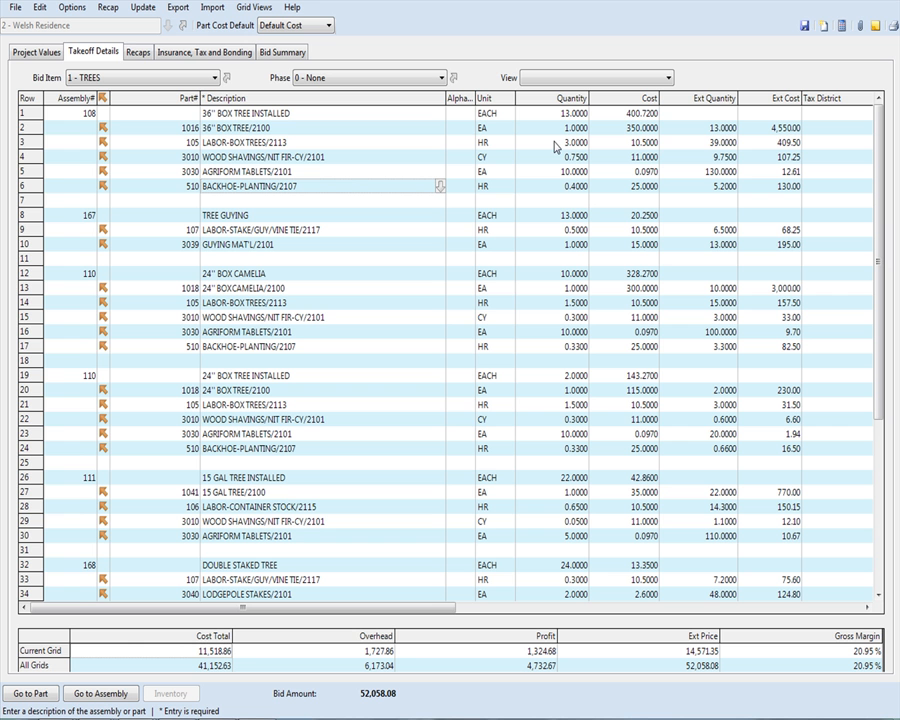
pyautogui.moveTo(555, 168)
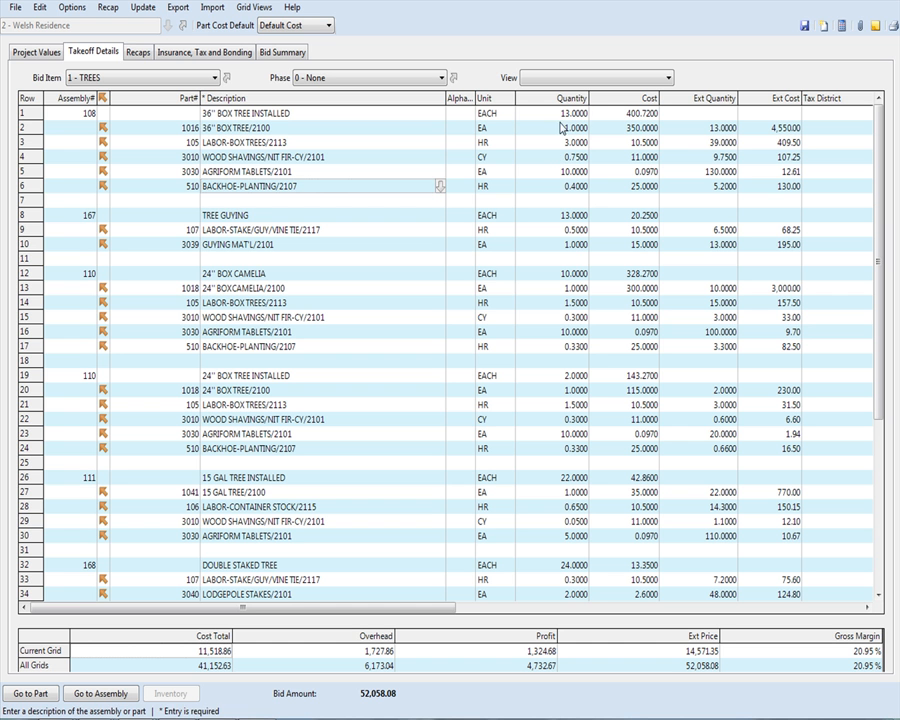
pyautogui.click(560, 113)
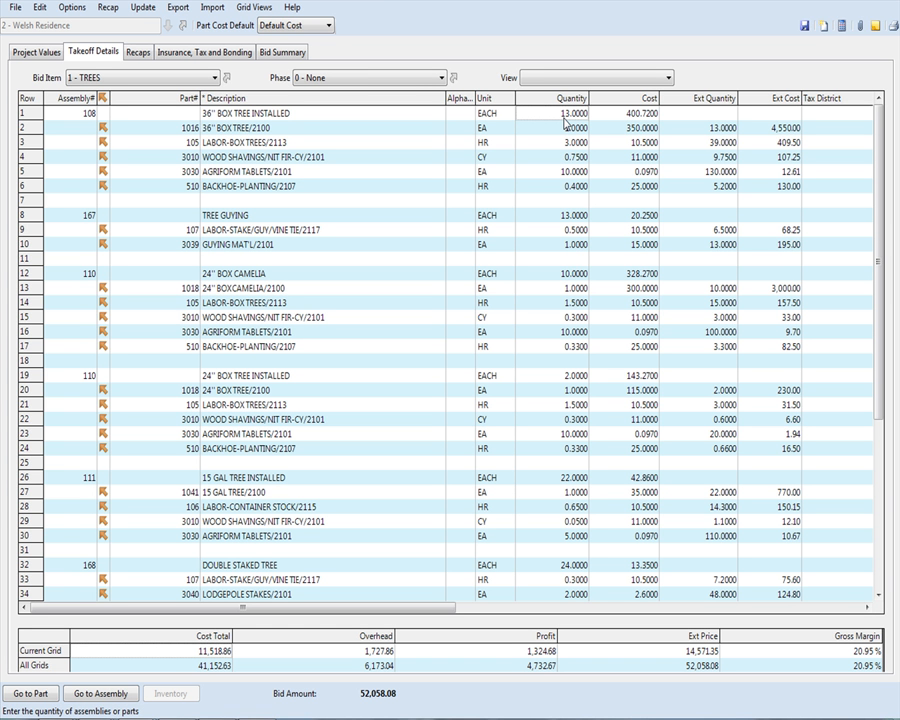
pyautogui.moveTo(657, 146)
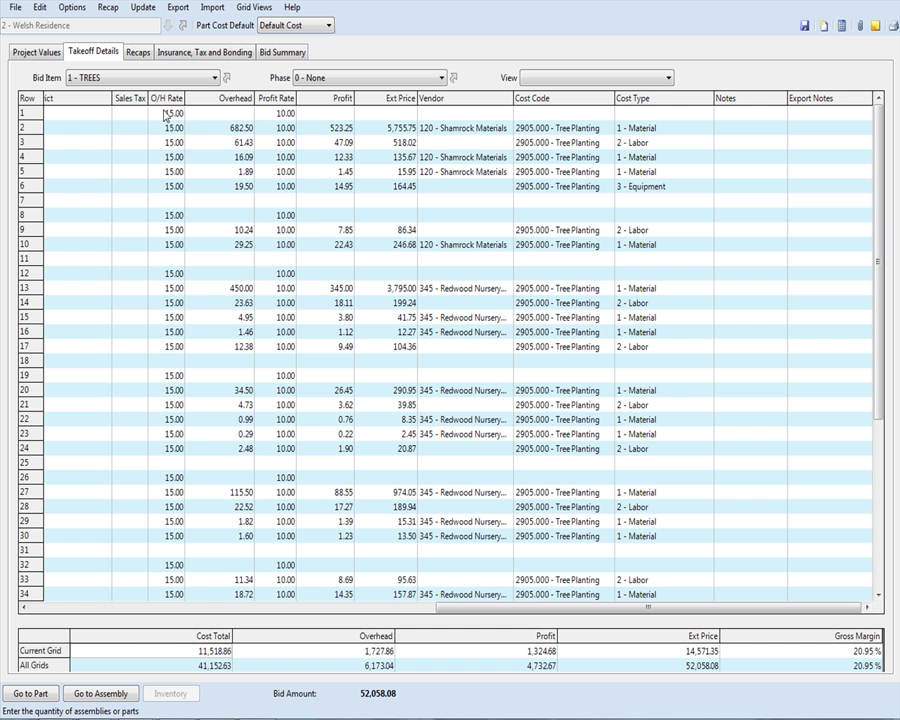
# Step: Select the Profit Rate column, then the 36'' BOX TREE part's vendor and cost code cells
pyautogui.click(285, 102)
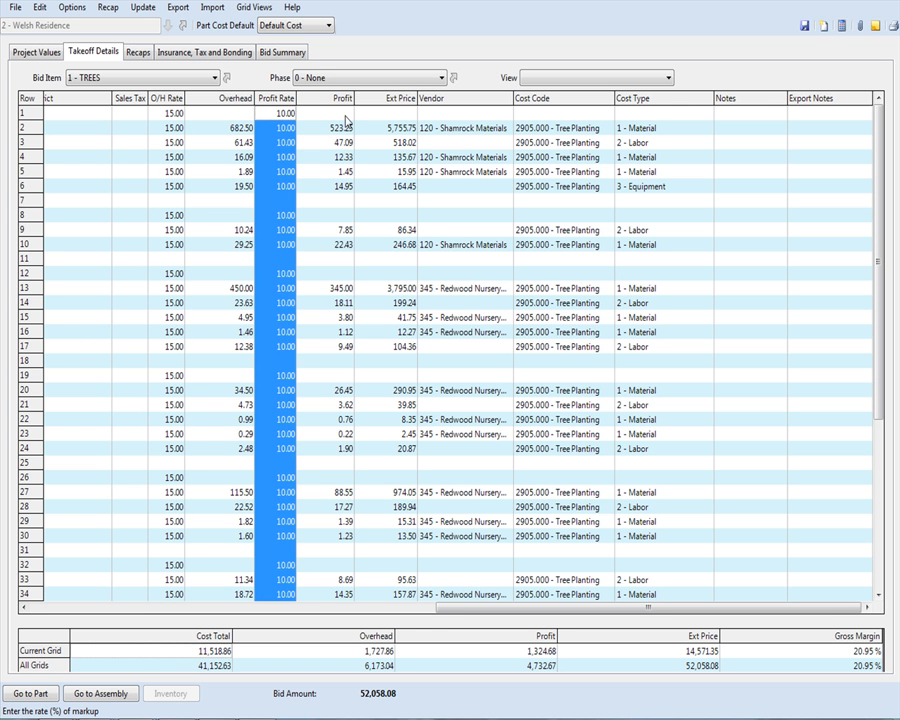
pyautogui.moveTo(270, 134)
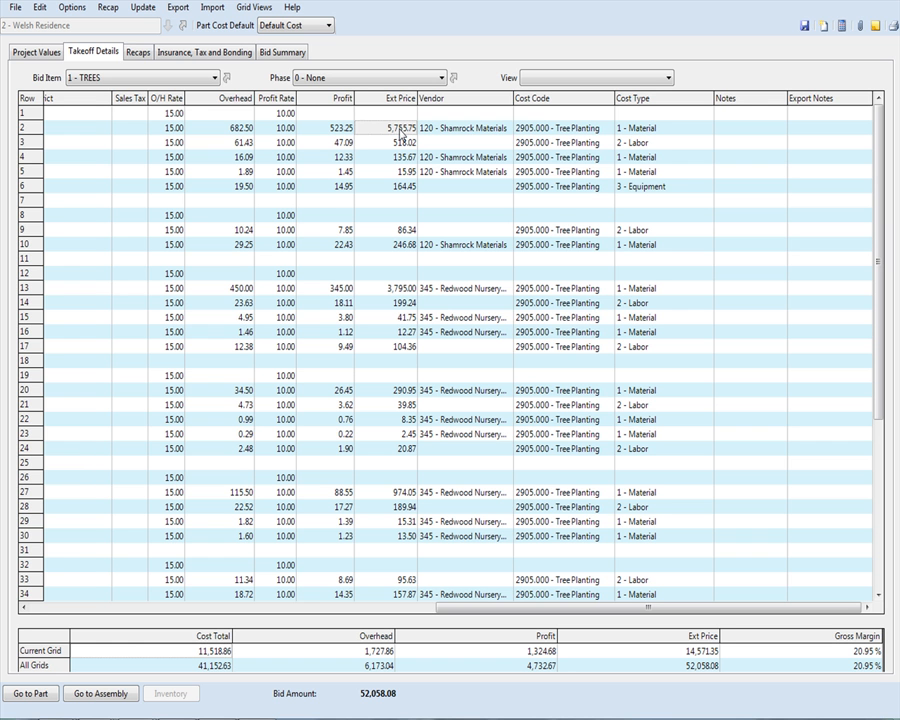
pyautogui.moveTo(444, 137)
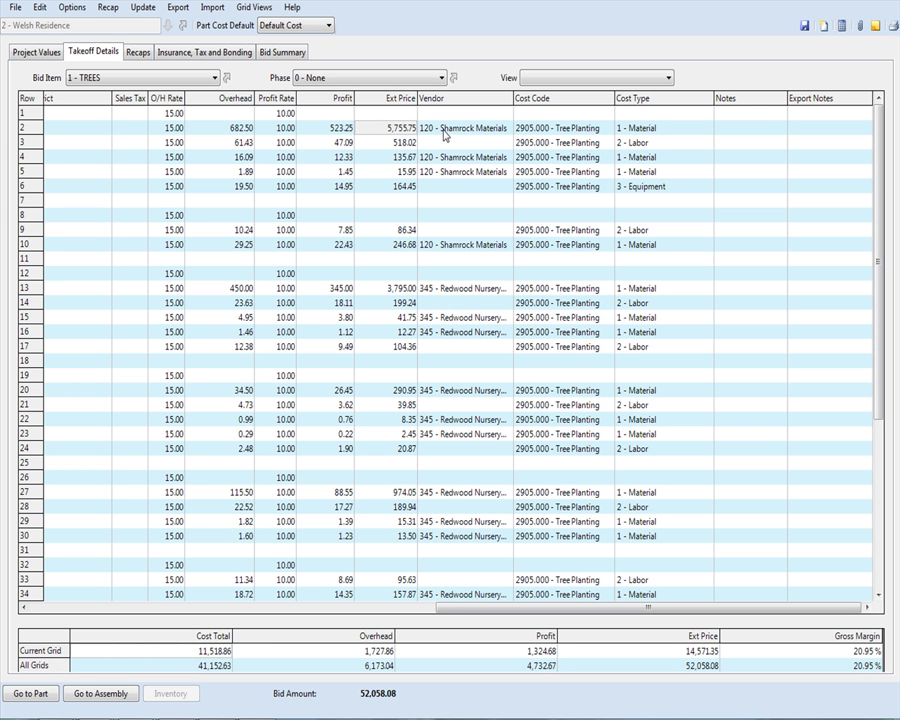
pyautogui.click(480, 127)
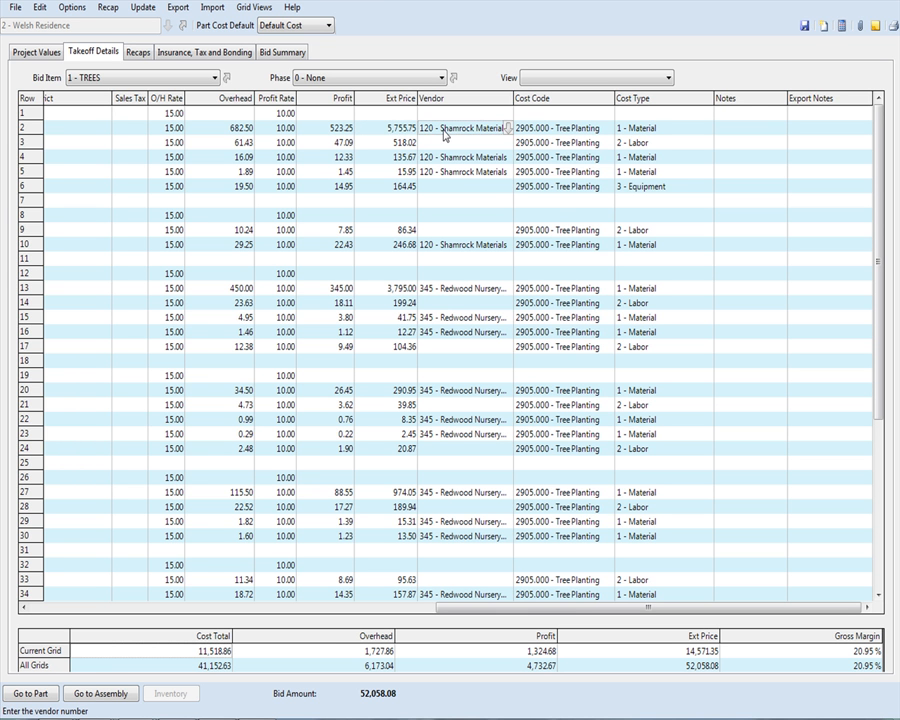
pyautogui.click(560, 138)
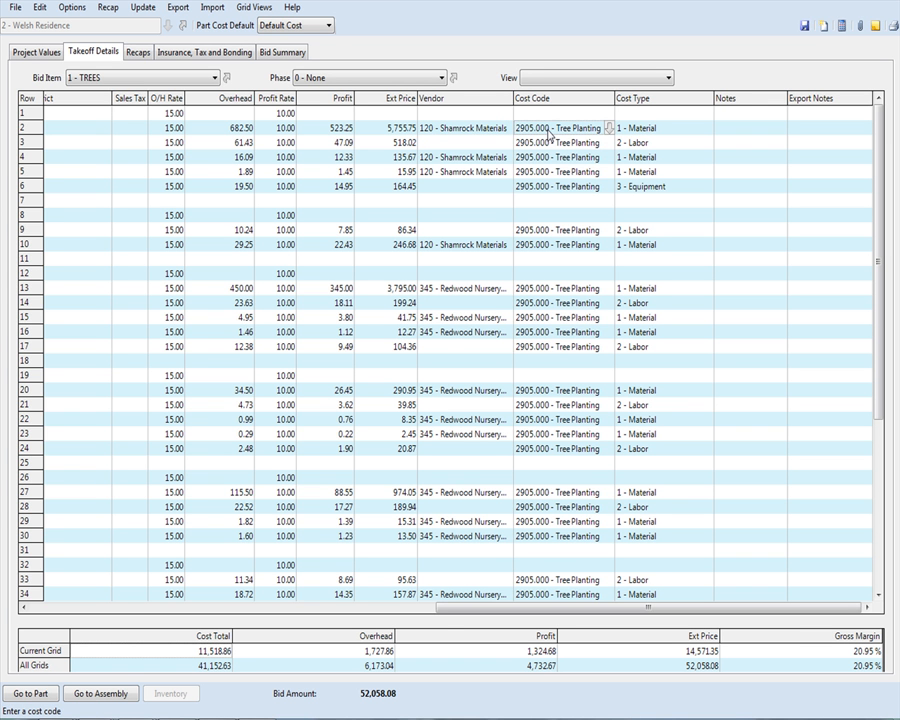
pyautogui.moveTo(472, 143)
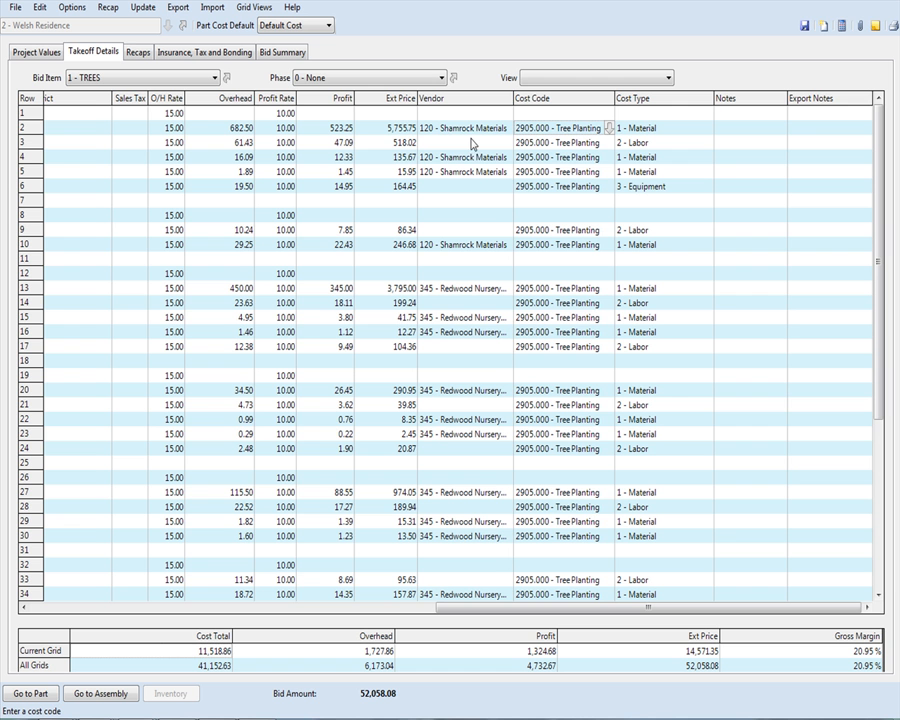
pyautogui.moveTo(308, 155)
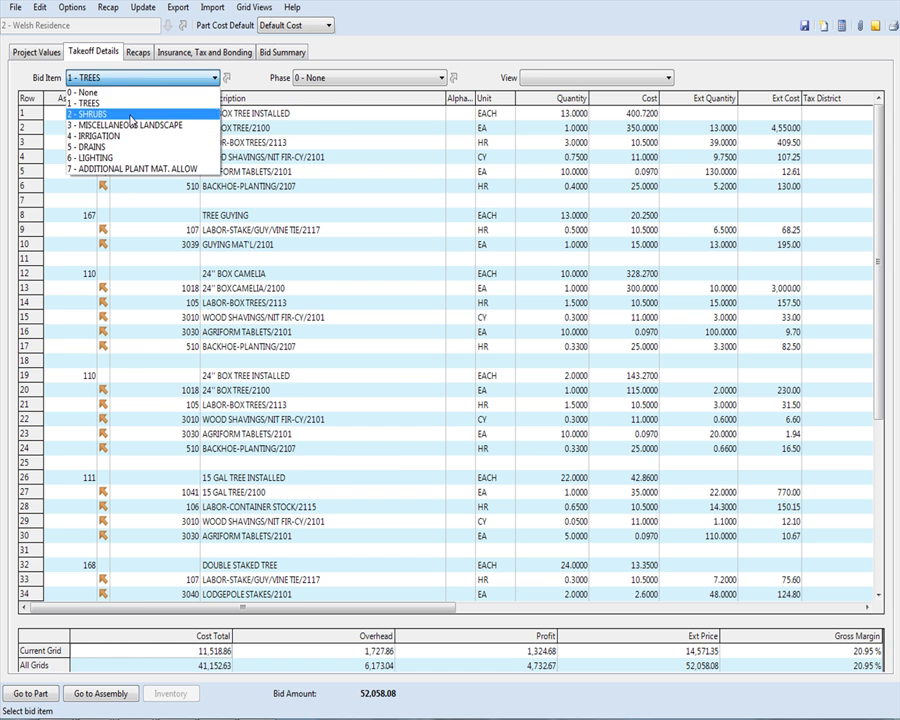
pyautogui.click(95, 137)
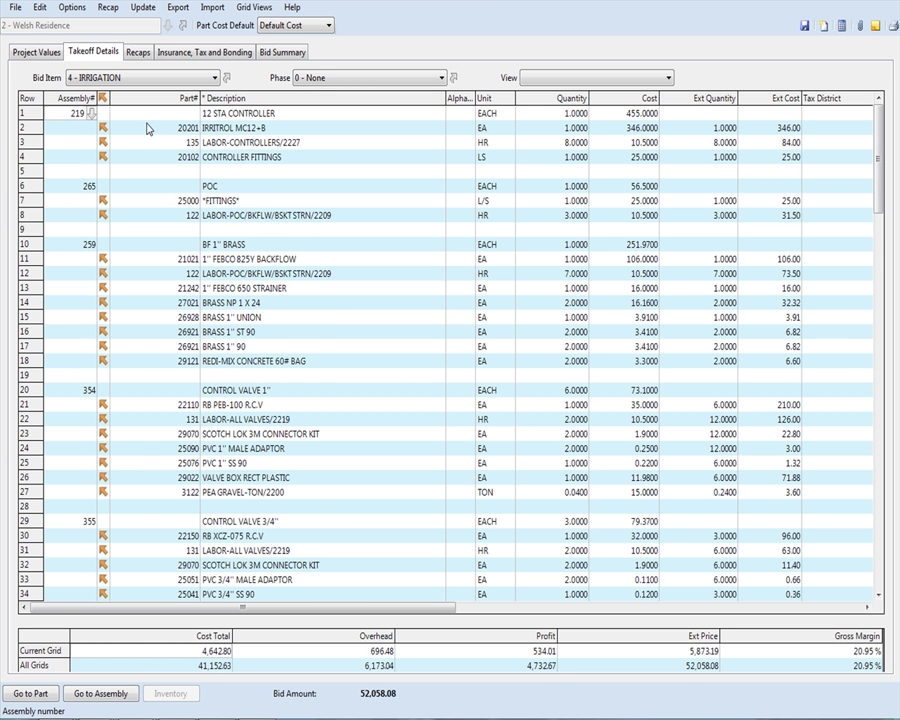
pyautogui.click(230, 132)
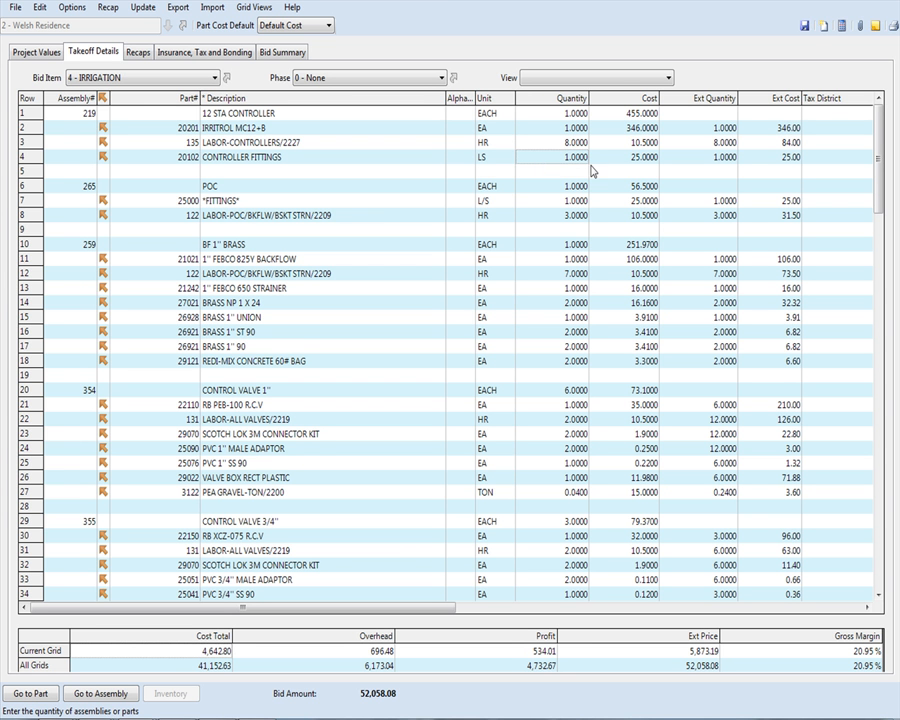
pyautogui.moveTo(557, 190)
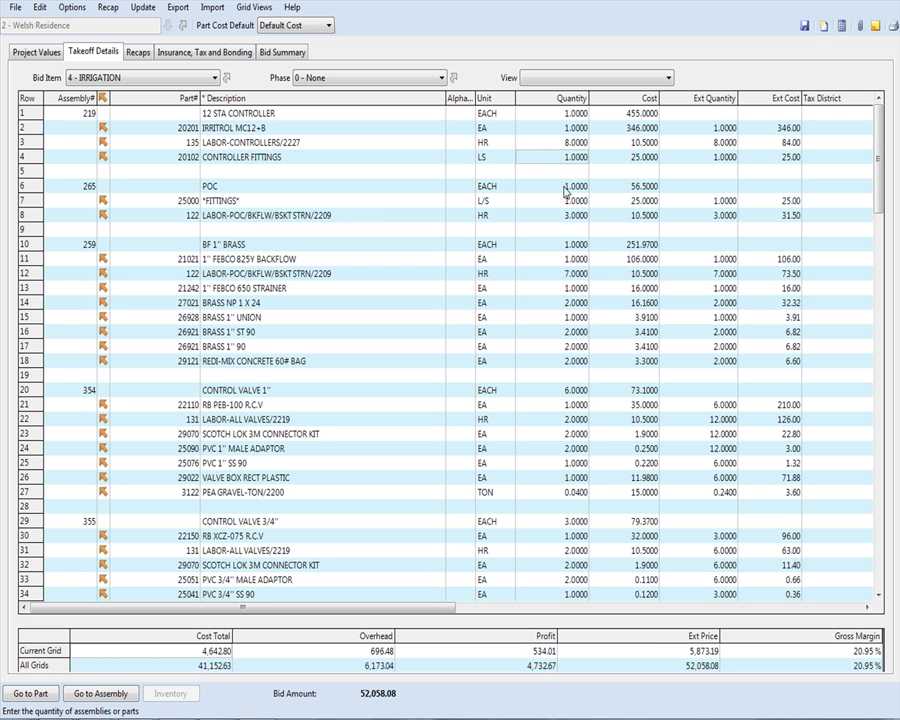
pyautogui.scroll(-3)
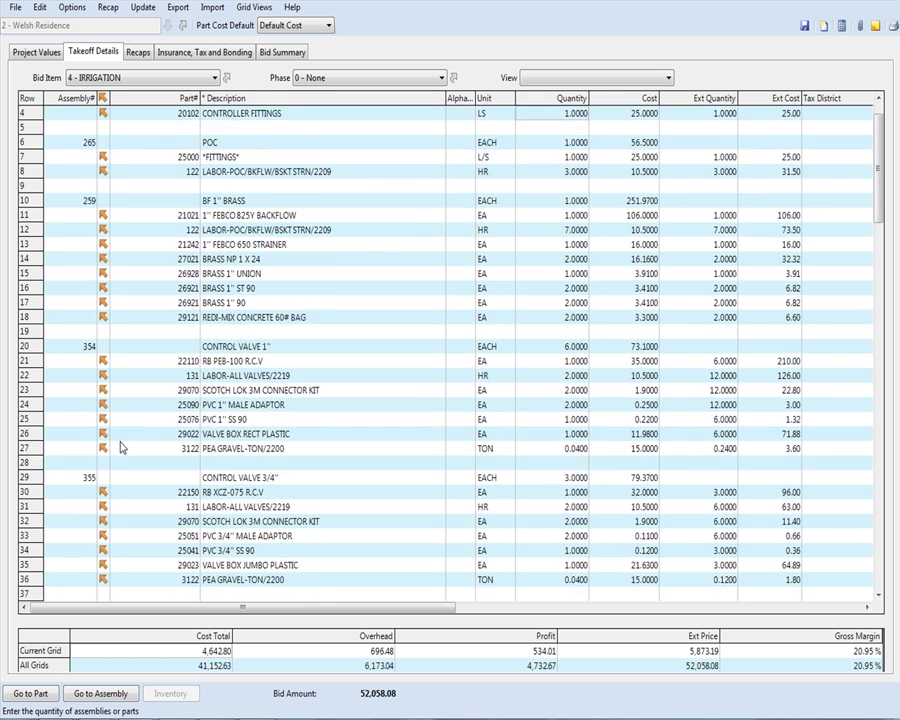
pyautogui.scroll(-3)
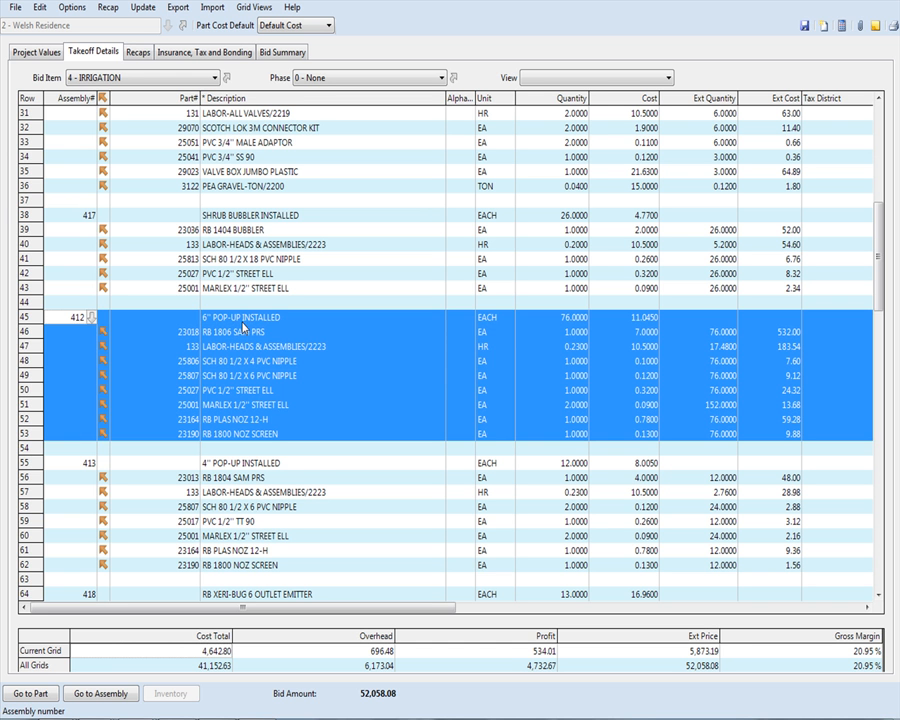
pyautogui.click(548, 317)
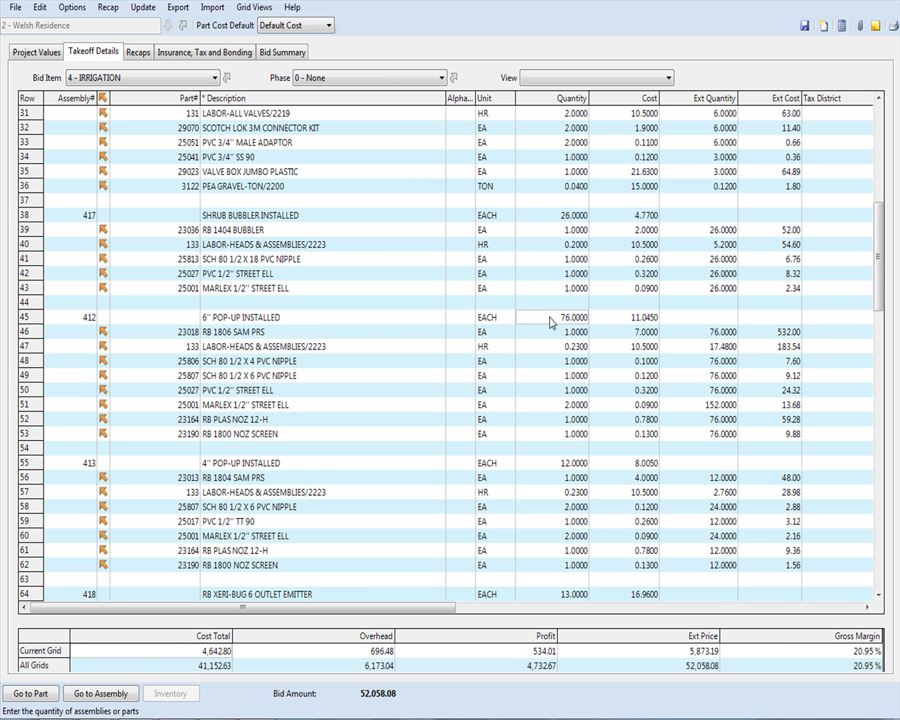
pyautogui.click(565, 331)
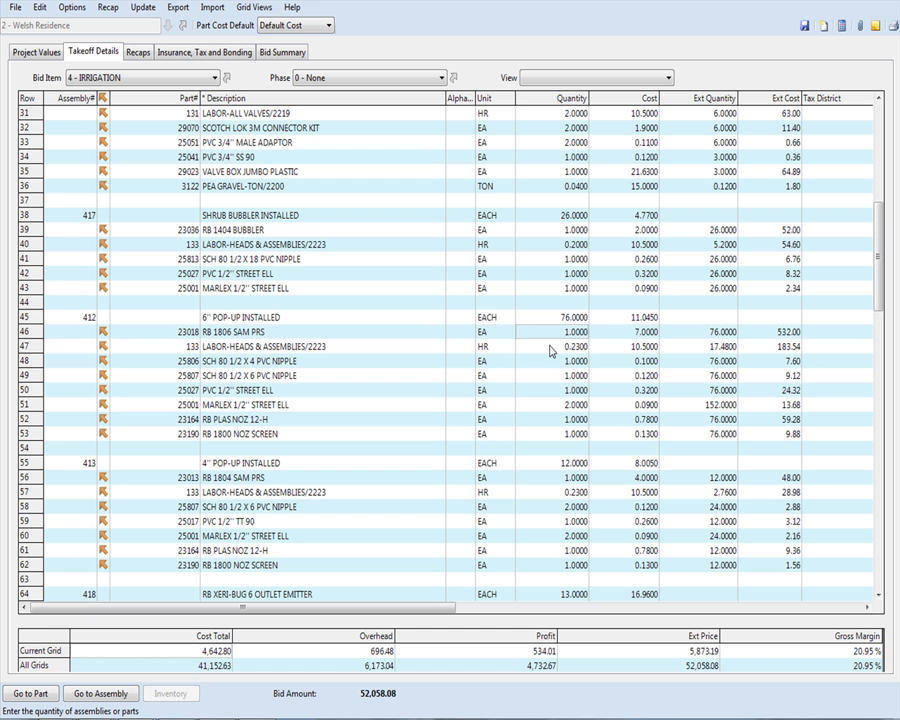
pyautogui.click(550, 347)
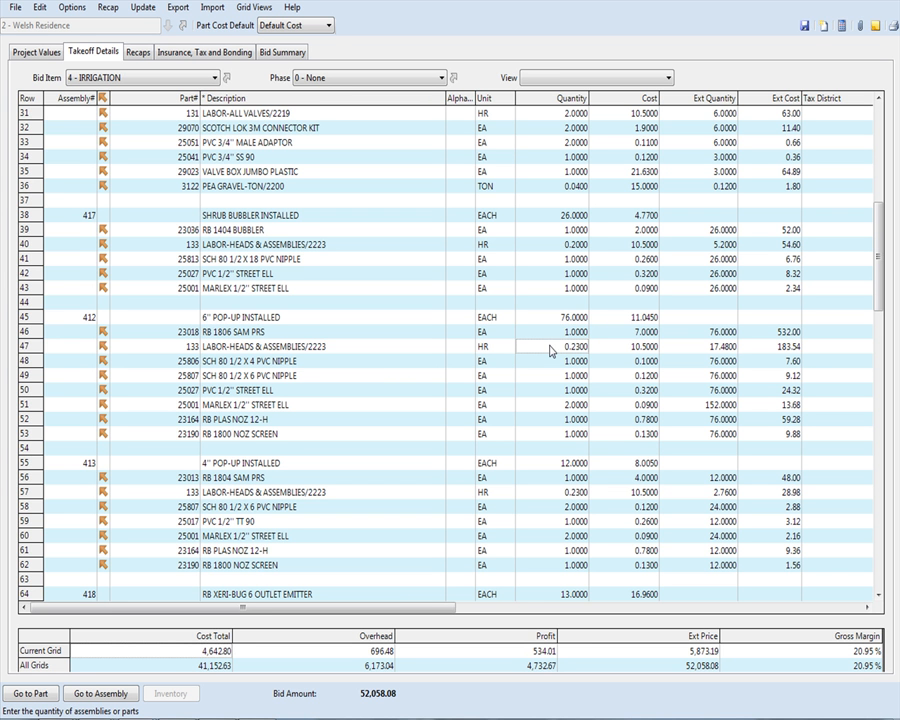
pyautogui.moveTo(547, 389)
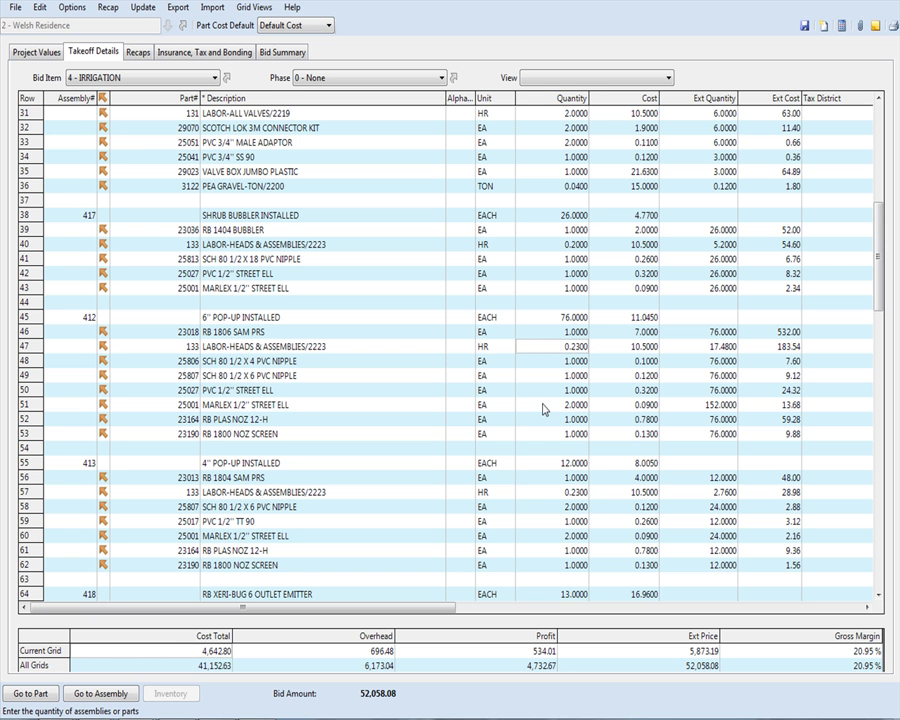
pyautogui.moveTo(543, 428)
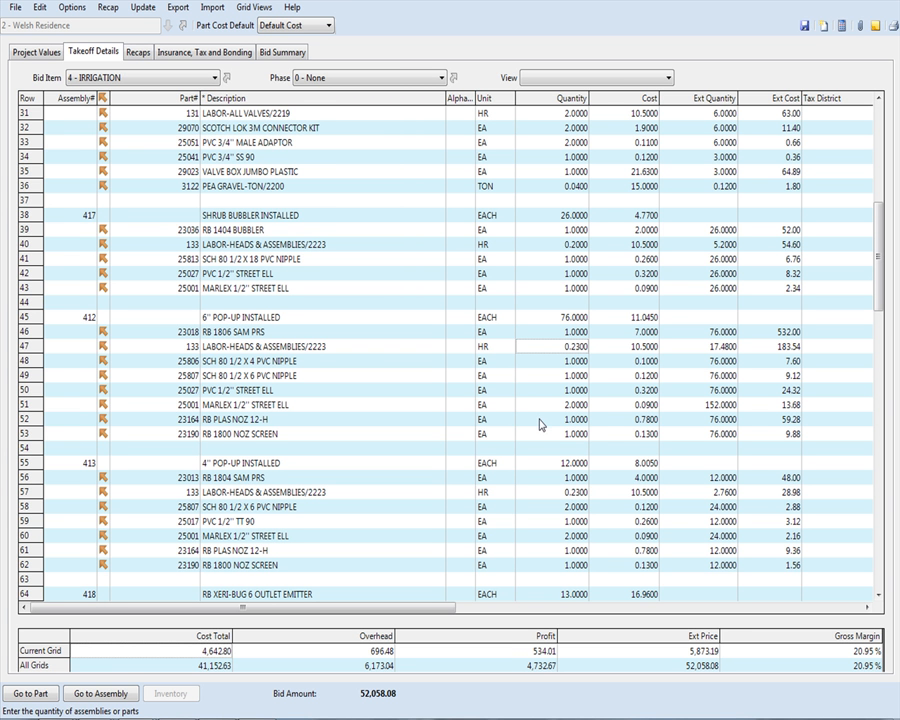
pyautogui.moveTo(541, 442)
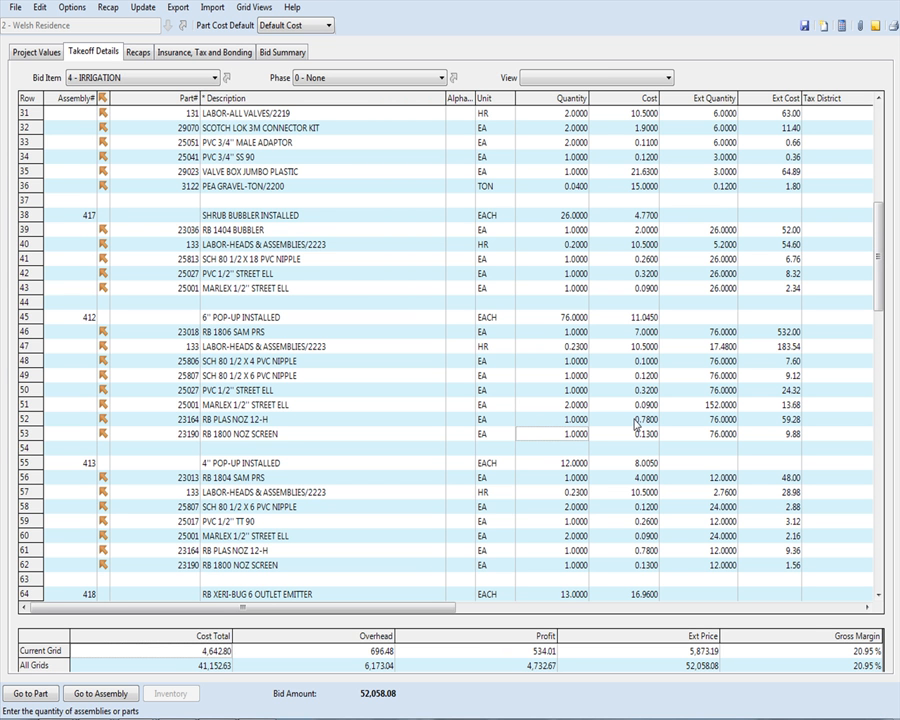
pyautogui.click(640, 317)
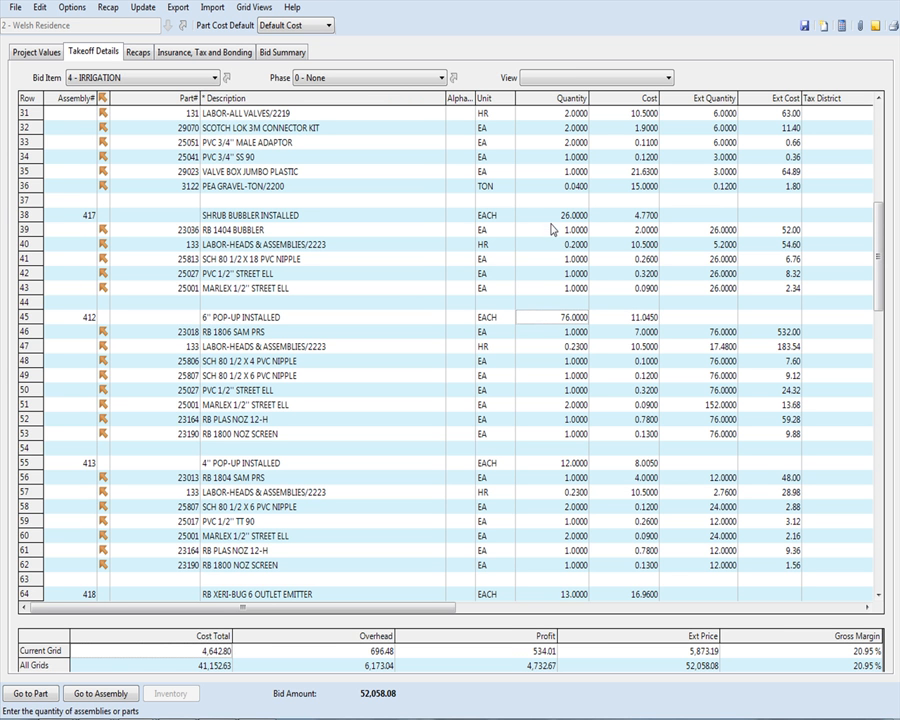
pyautogui.click(560, 463)
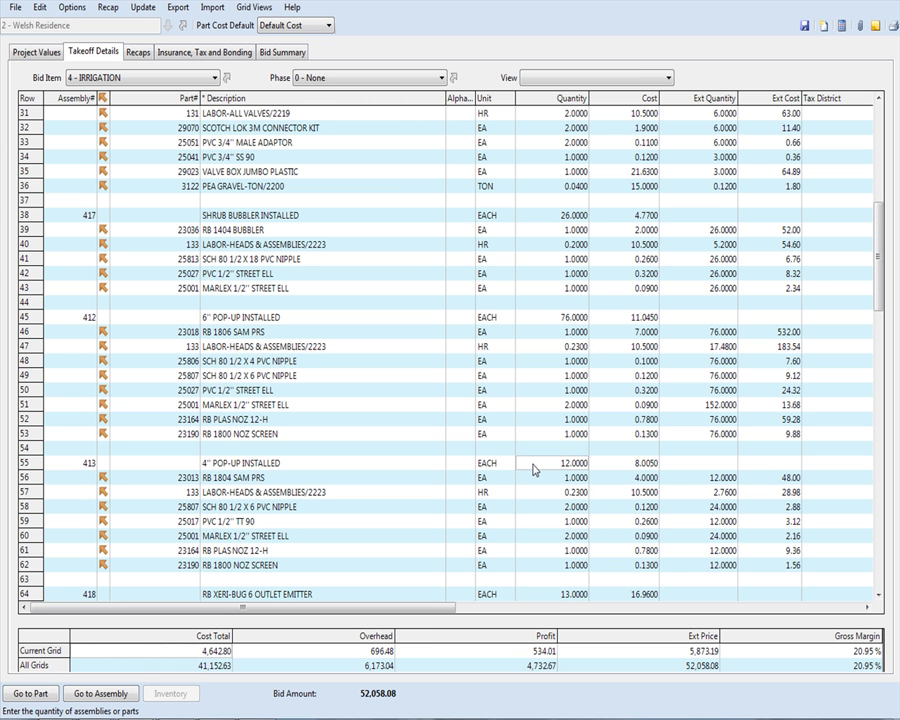
pyautogui.moveTo(123, 589)
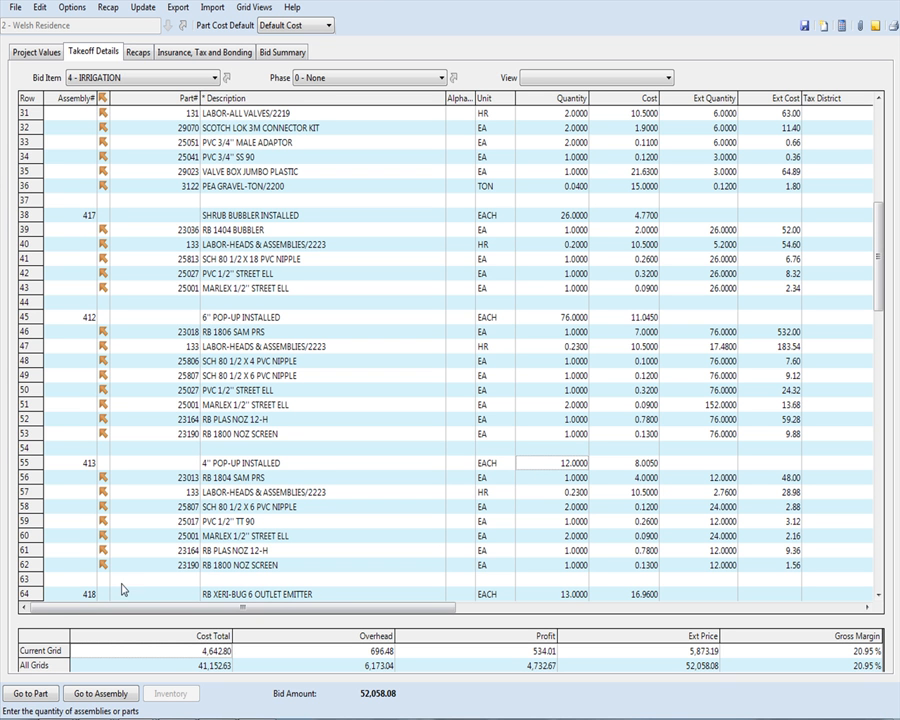
pyautogui.moveTo(156, 554)
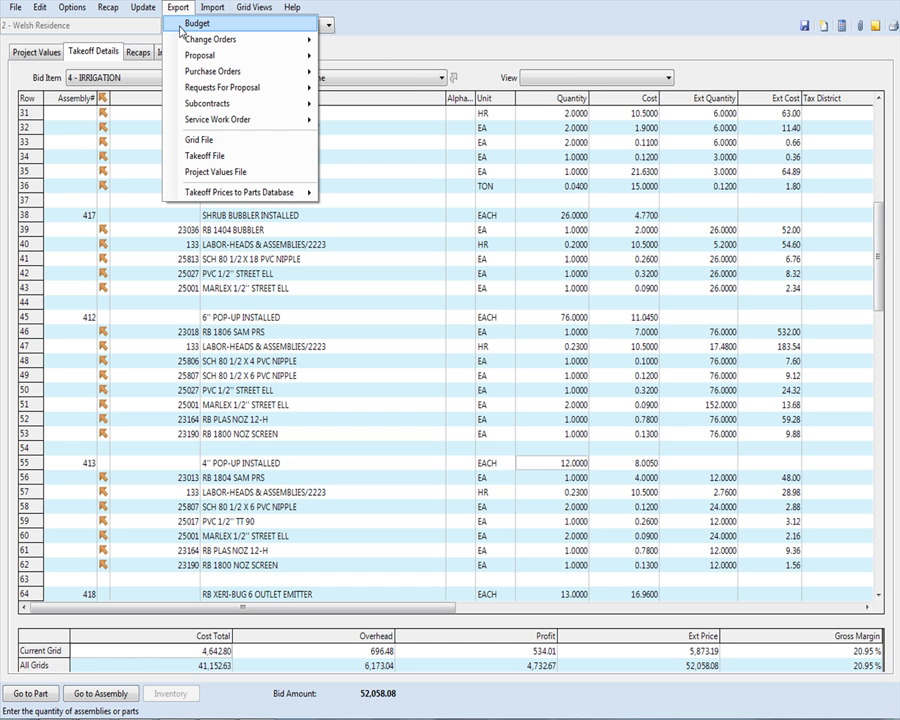
pyautogui.moveTo(225, 55)
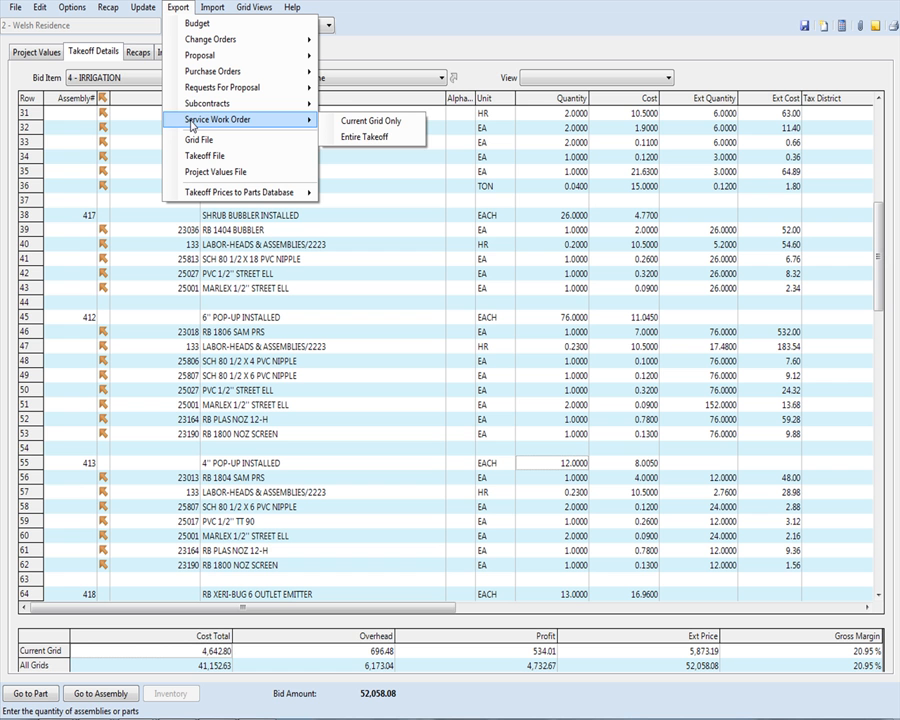
pyautogui.moveTo(207, 103)
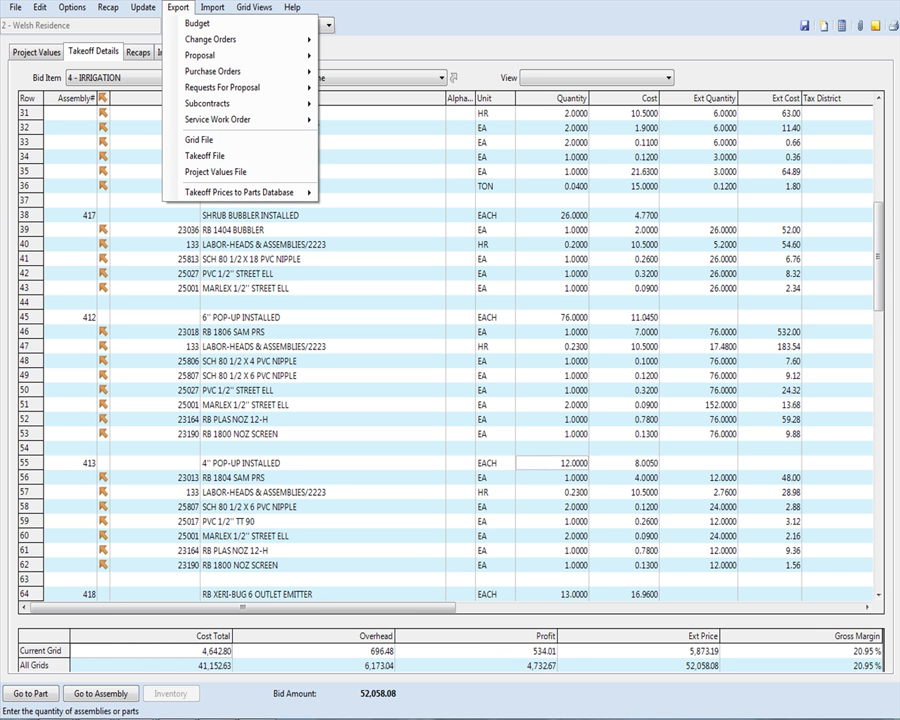
pyautogui.moveTo(570, 235)
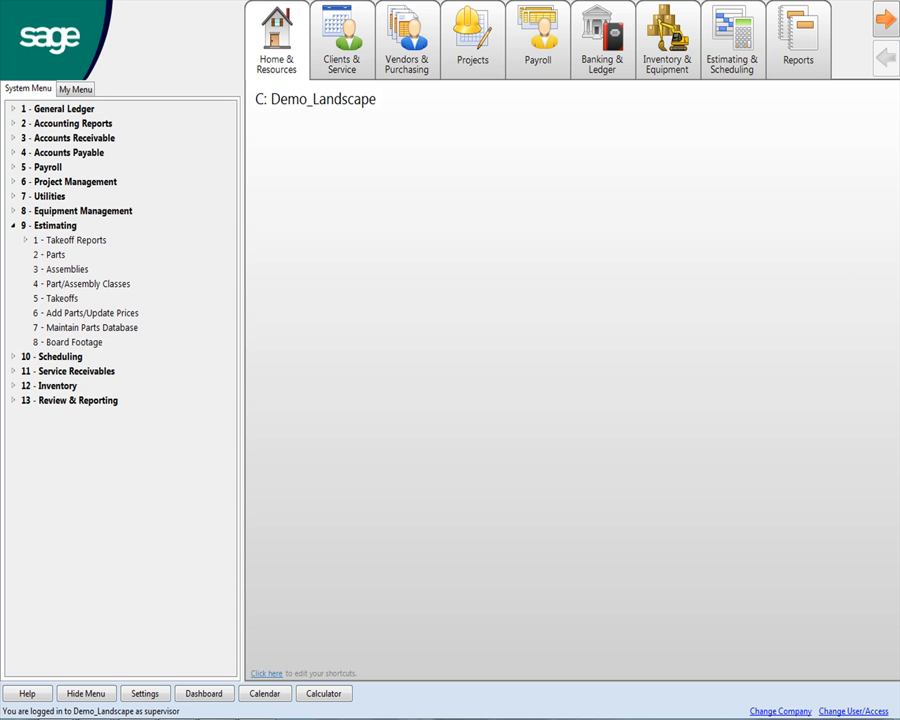
# Step: Collapse Estimating, open Hours to Complete, dismiss the no-records notice and close it
pyautogui.click(13, 225)
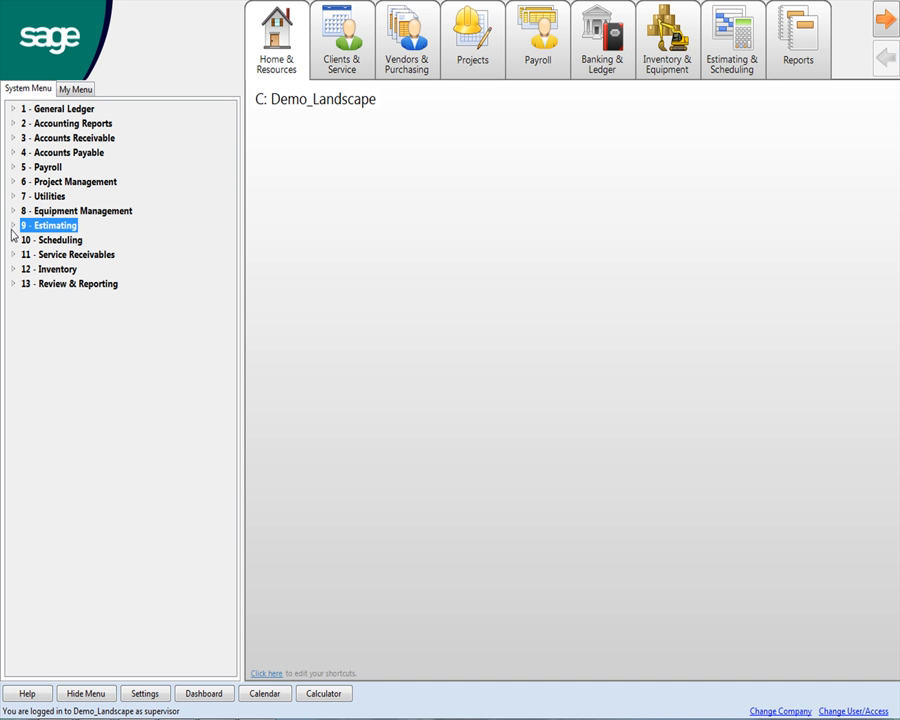
pyautogui.moveTo(11, 188)
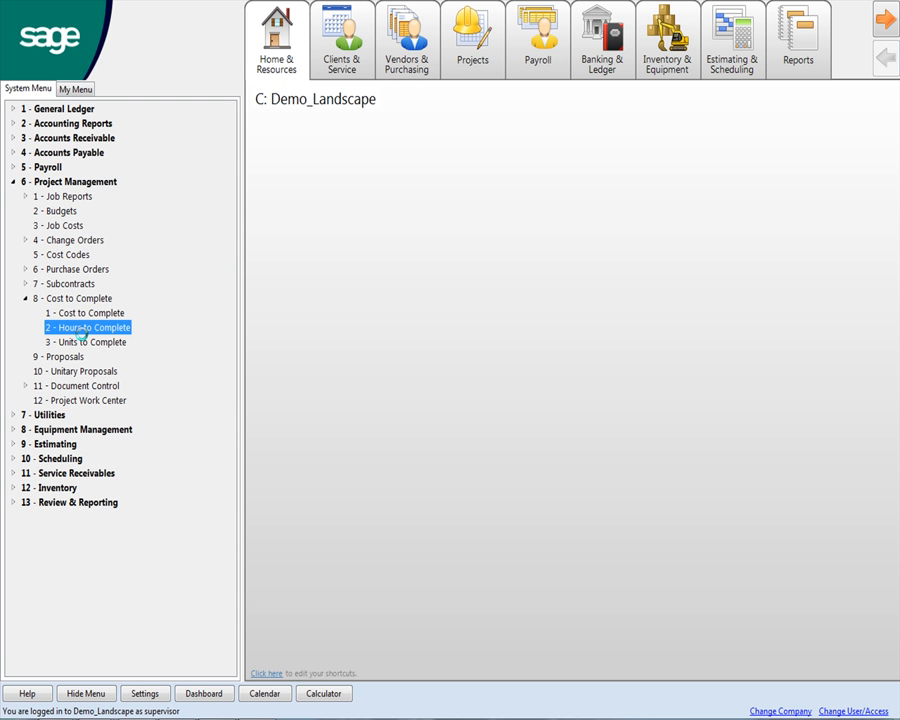
pyautogui.doubleClick(85, 327)
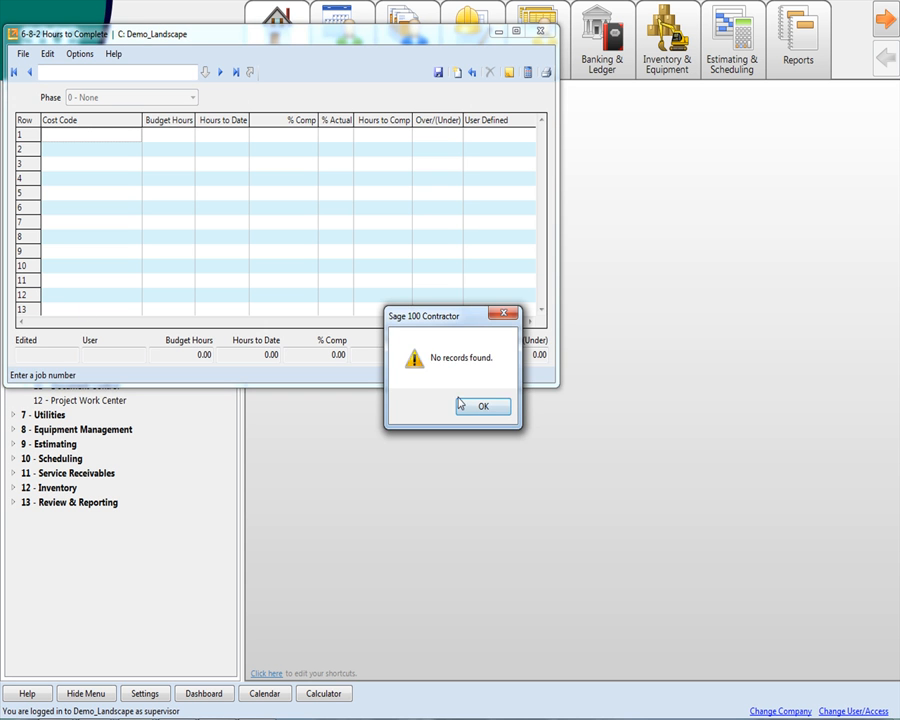
pyautogui.click(485, 406)
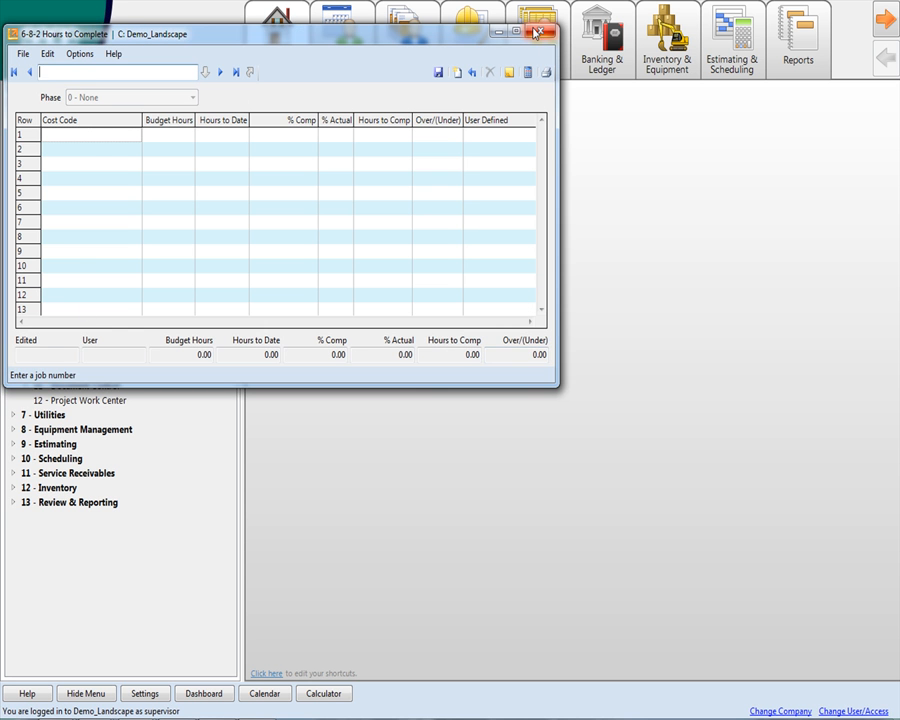
pyautogui.click(536, 35)
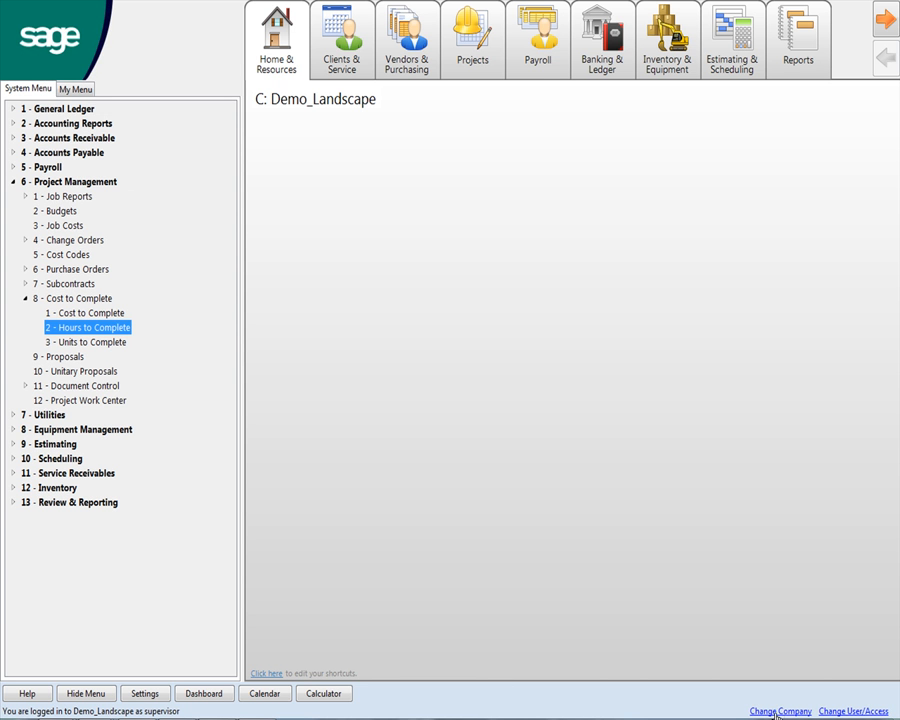
# Step: Log into the CFO demo company as supervisor, acknowledging the posting reminder and alerts warning
pyautogui.click(777, 708)
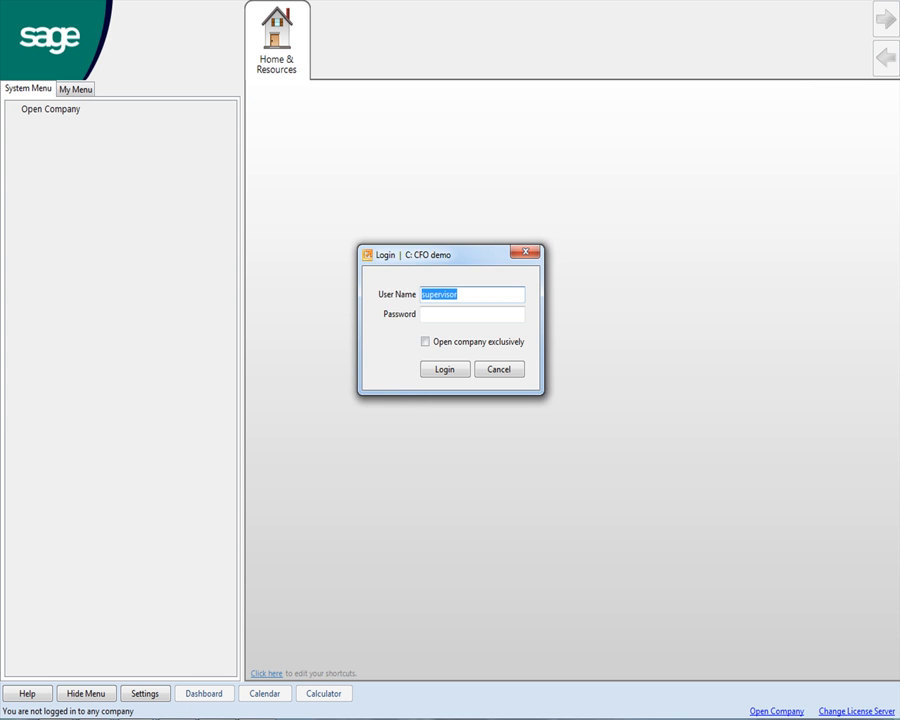
pyautogui.click(444, 368)
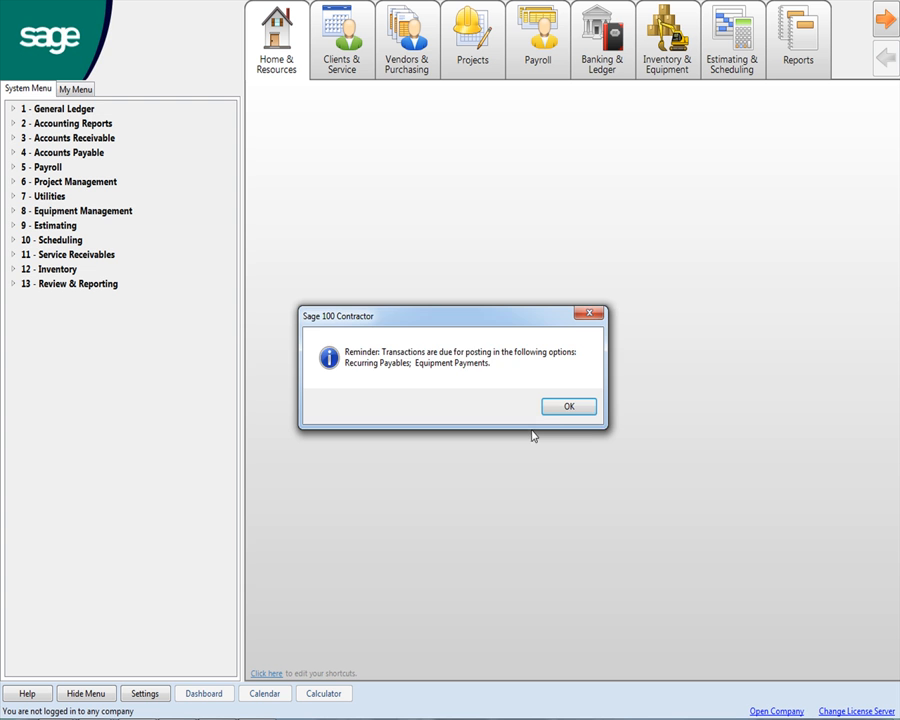
pyautogui.click(569, 406)
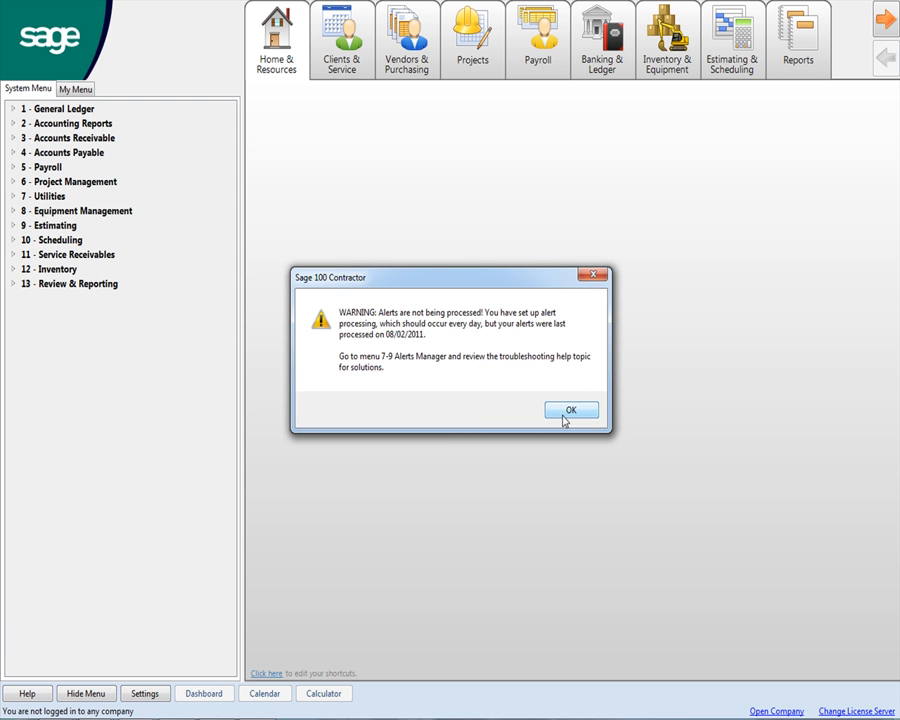
pyautogui.click(571, 409)
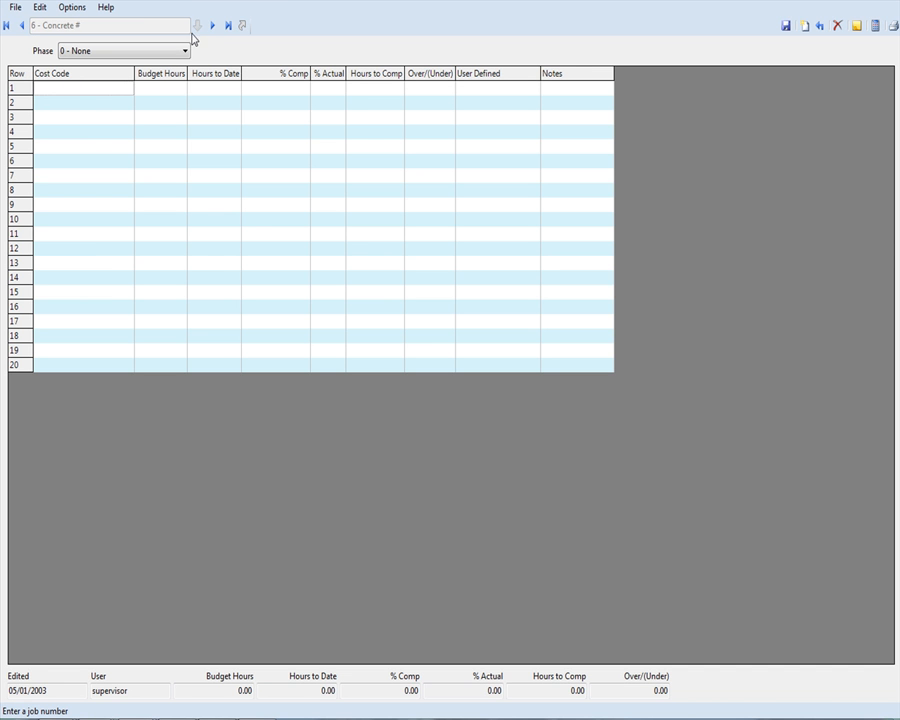
# Step: Move to job 14 Rincon Home (Drywall), recalculate hours and review plaster over/under hours
pyautogui.click(213, 25)
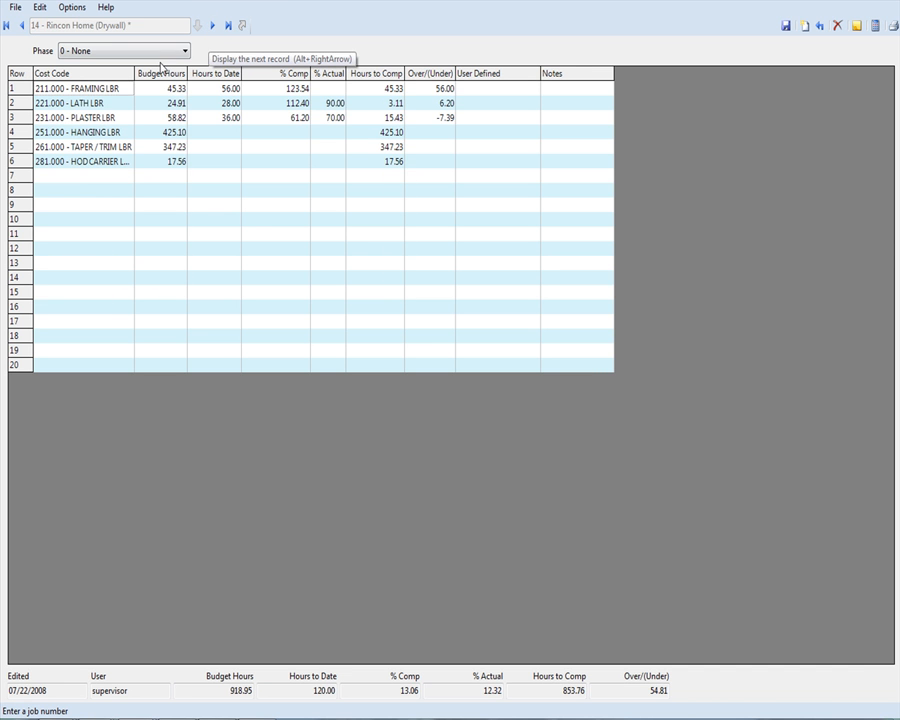
pyautogui.moveTo(95, 135)
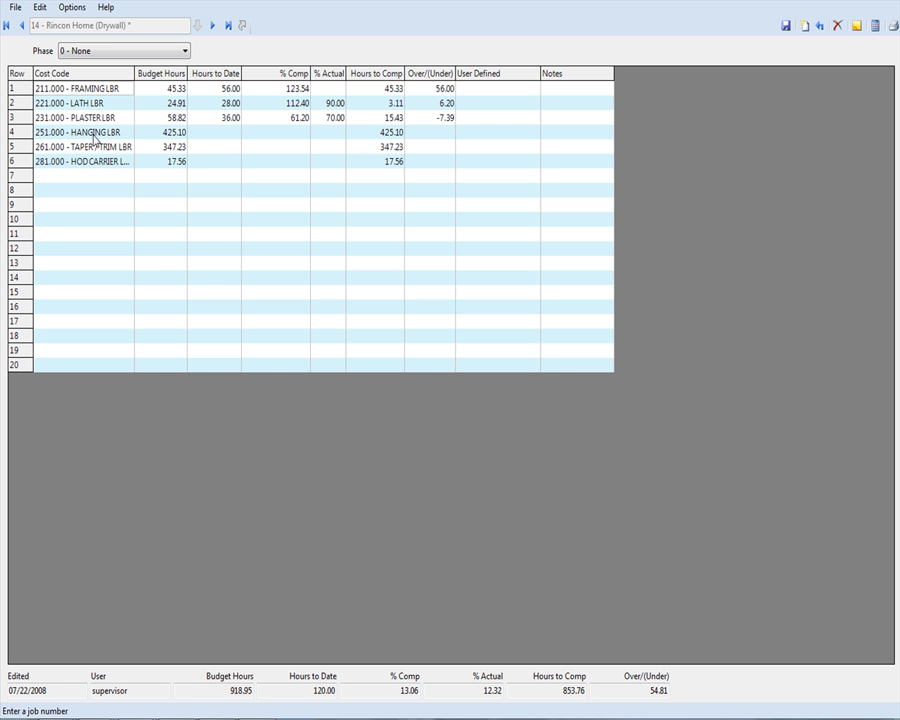
pyautogui.moveTo(75, 162)
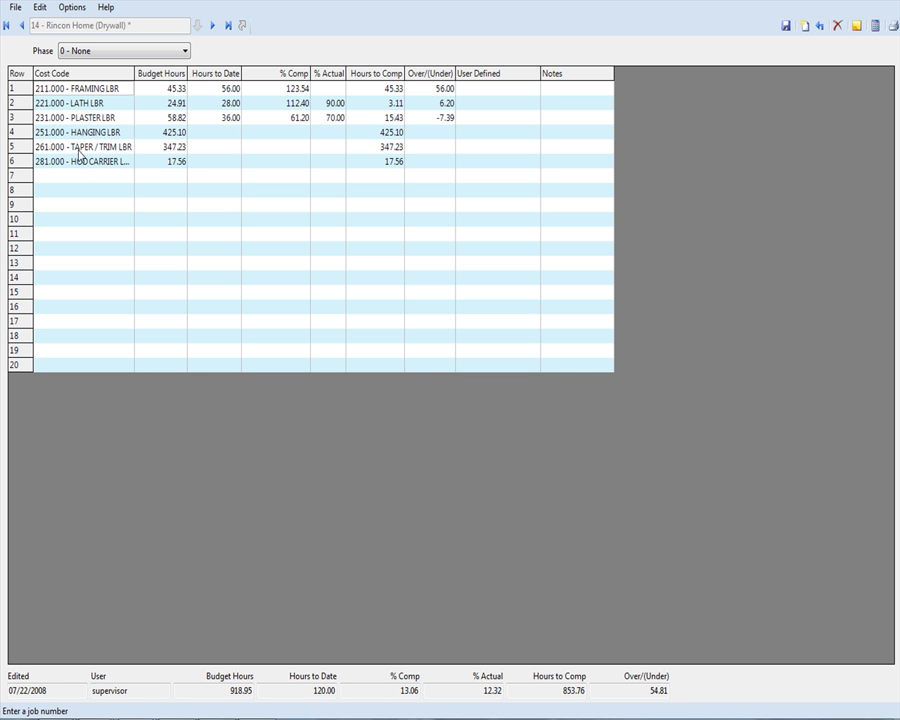
pyautogui.moveTo(175, 103); pyautogui.dragTo(175, 146)
pyautogui.write('45')
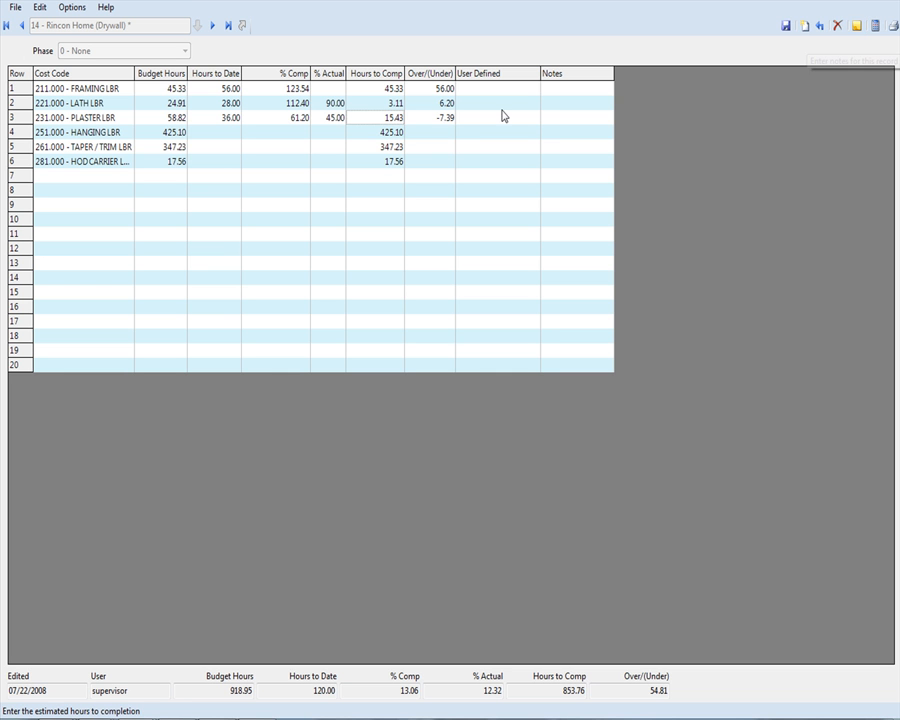
pyautogui.moveTo(155, 131)
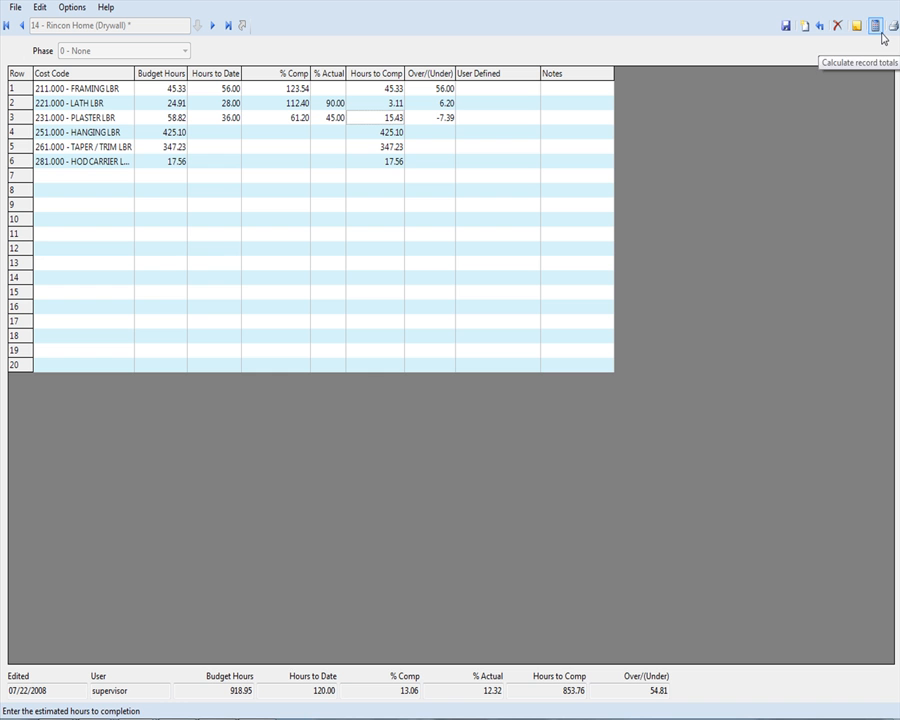
pyautogui.click(864, 28)
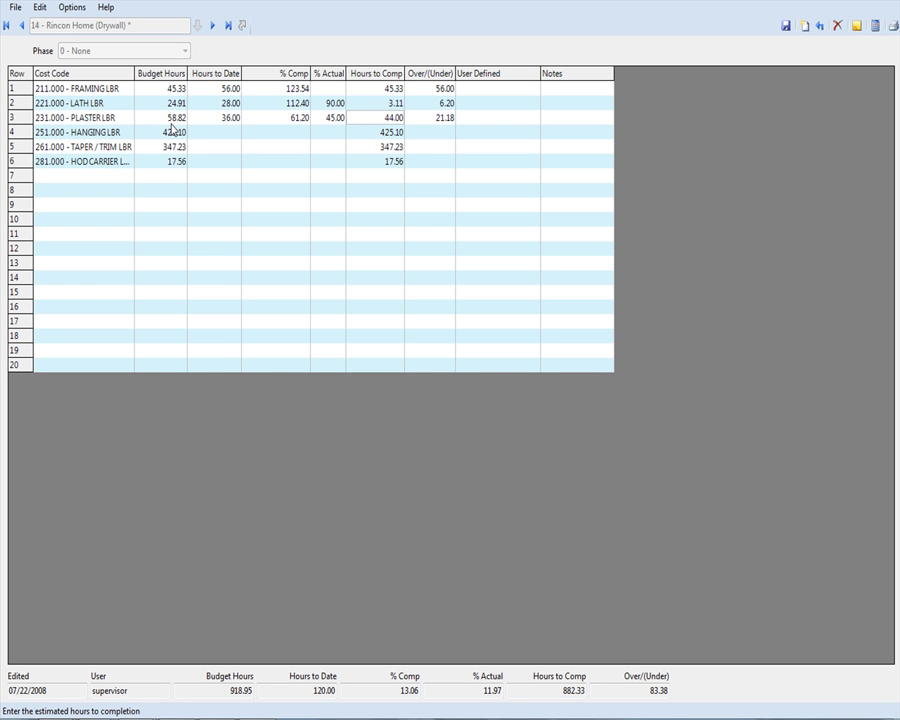
pyautogui.moveTo(228, 130)
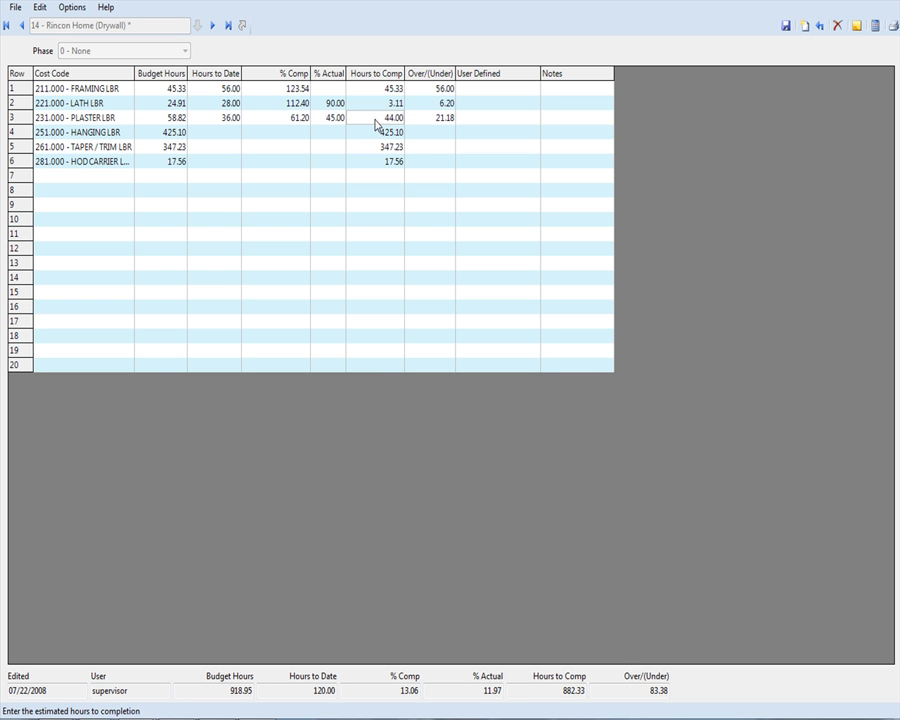
pyautogui.click(431, 117)
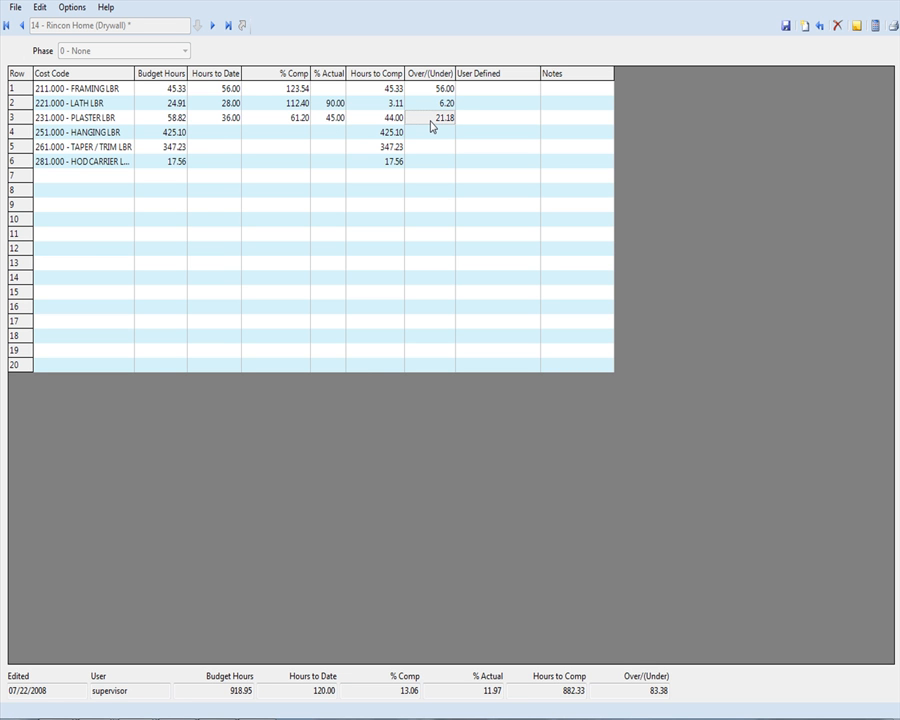
pyautogui.moveTo(721, 37)
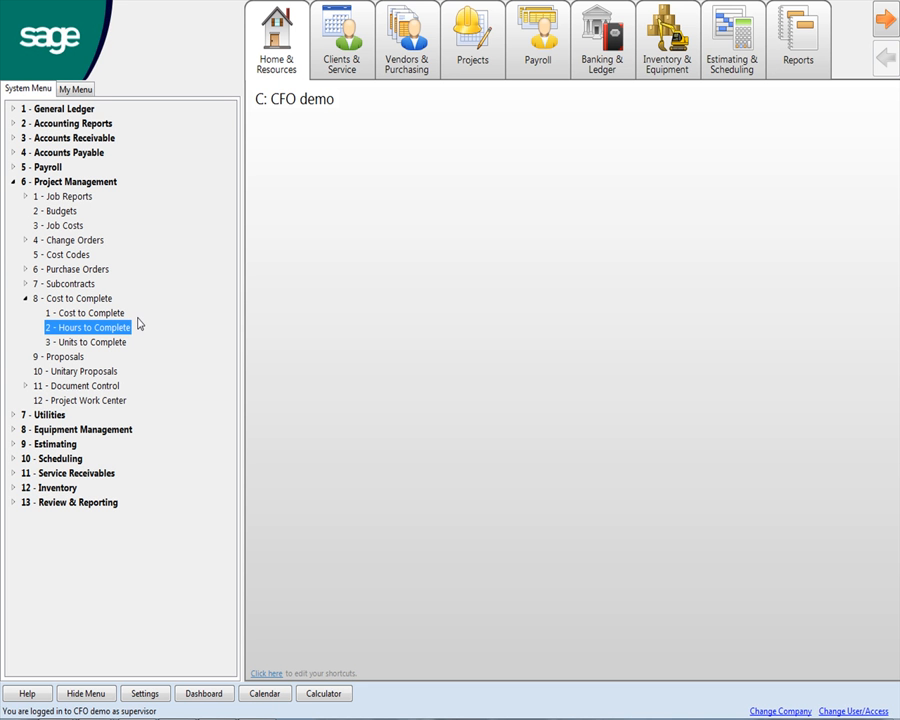
pyautogui.doubleClick(87, 327)
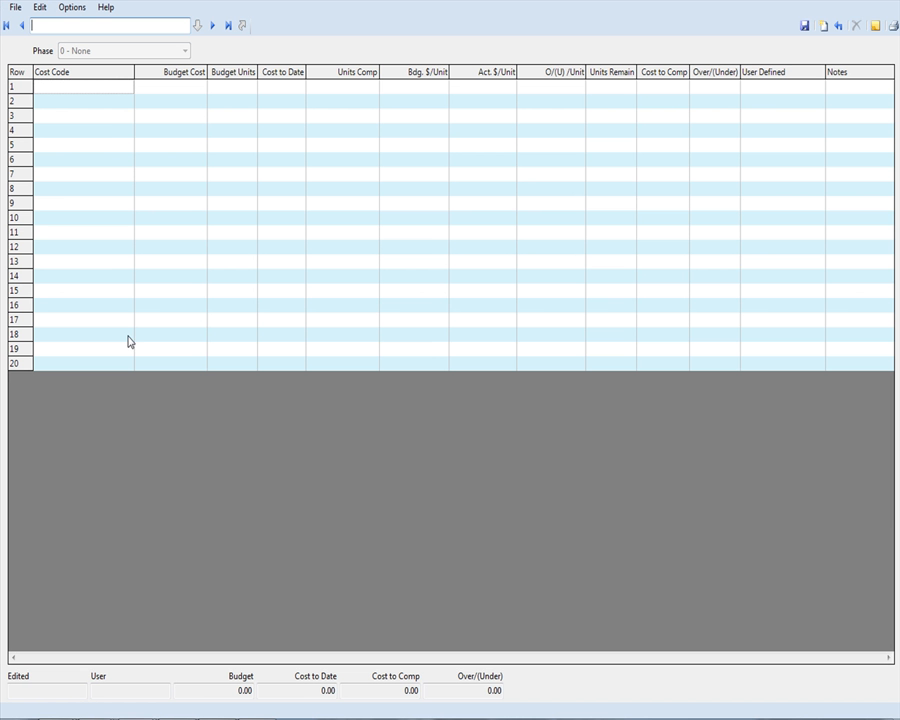
pyautogui.click(25, 25)
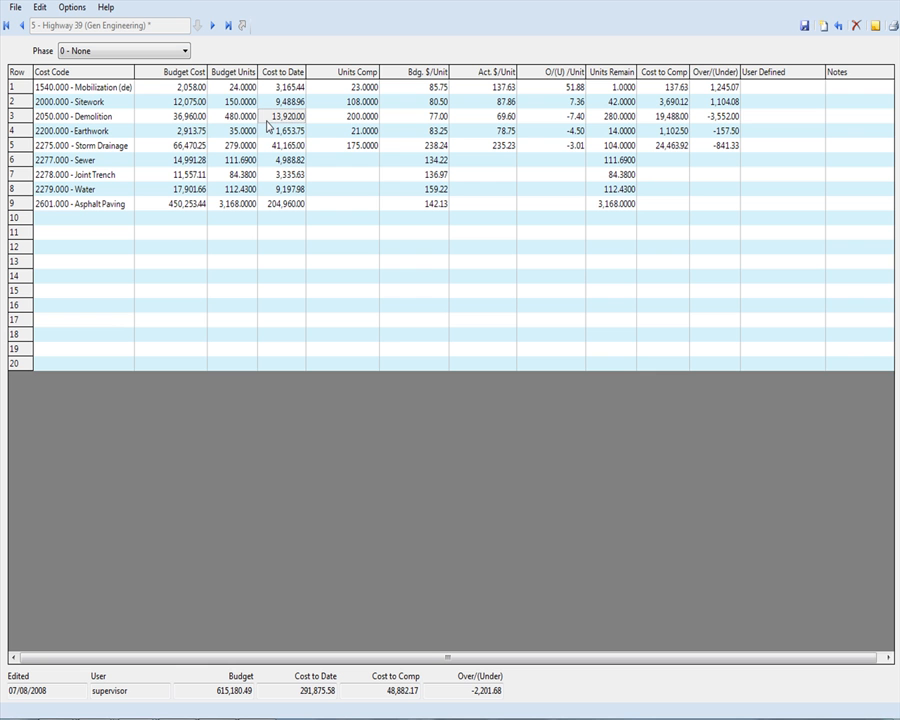
pyautogui.click(358, 116)
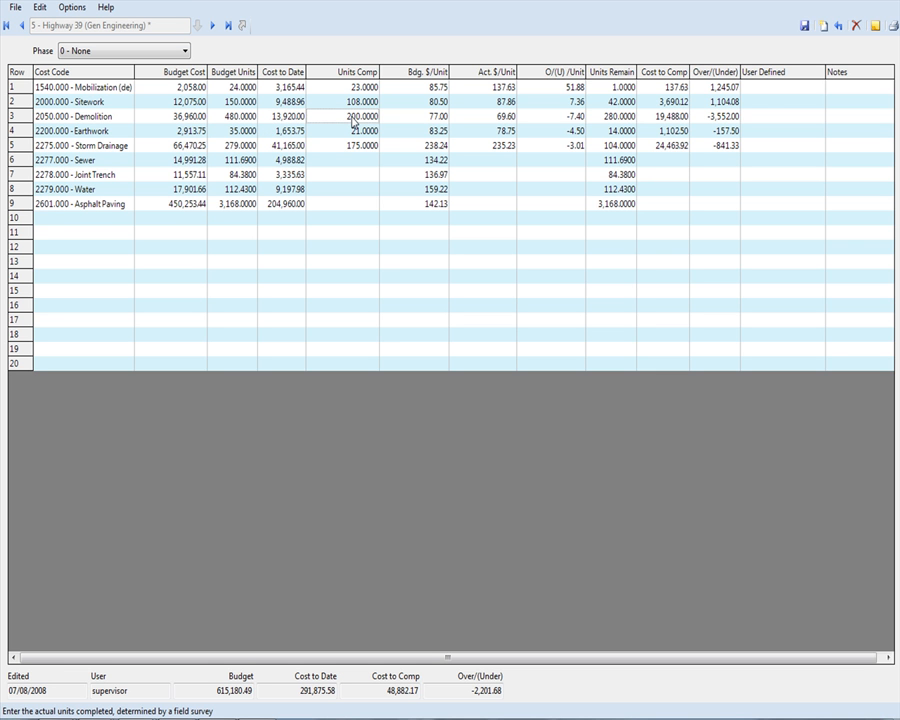
pyautogui.click(432, 116)
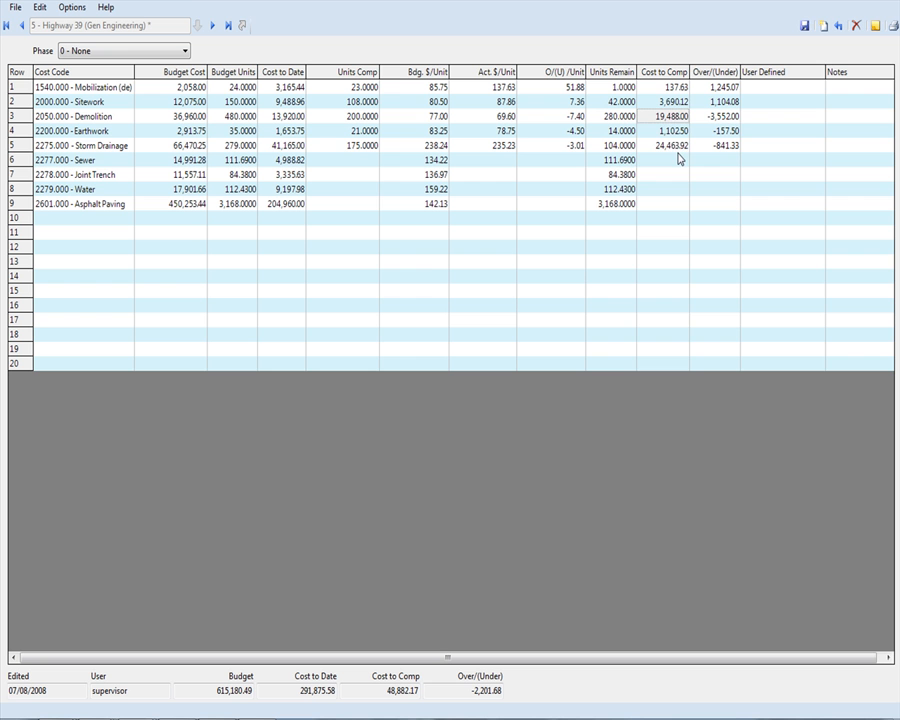
pyautogui.click(672, 72)
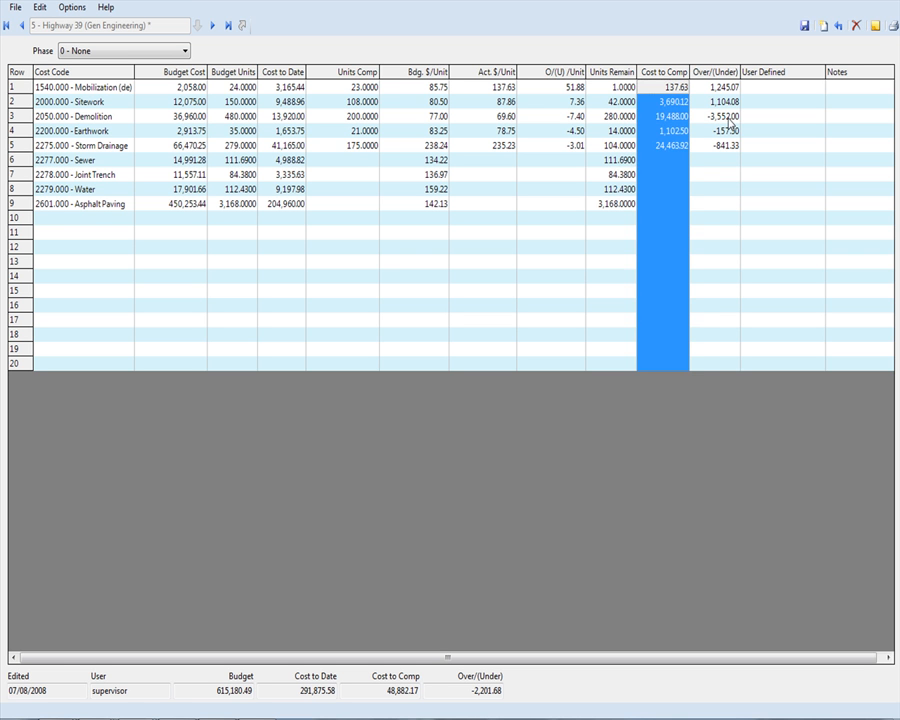
pyautogui.click(725, 116)
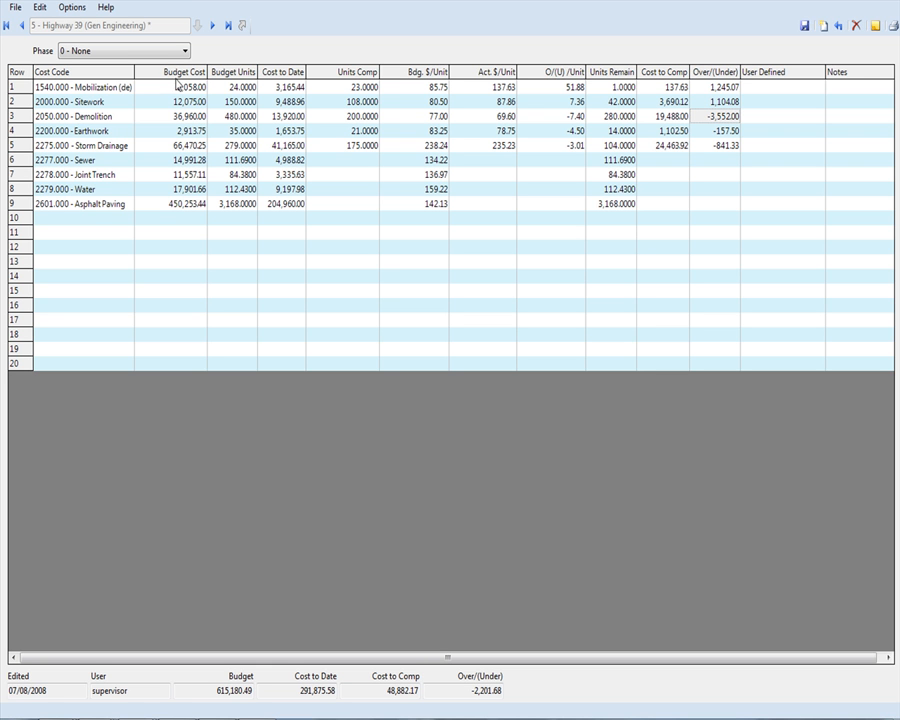
pyautogui.click(179, 71)
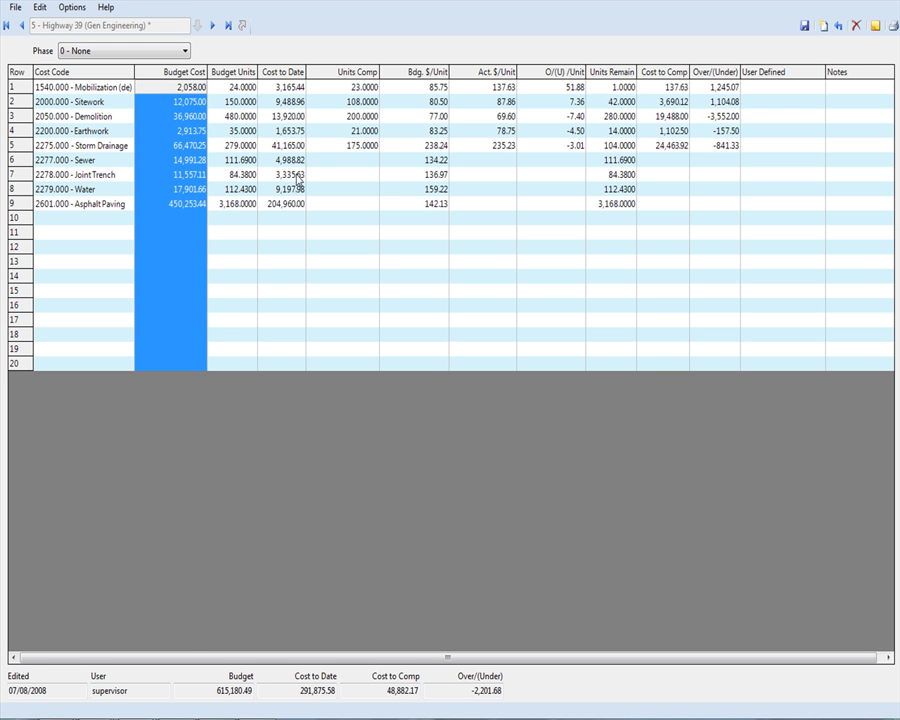
pyautogui.moveTo(148, 306)
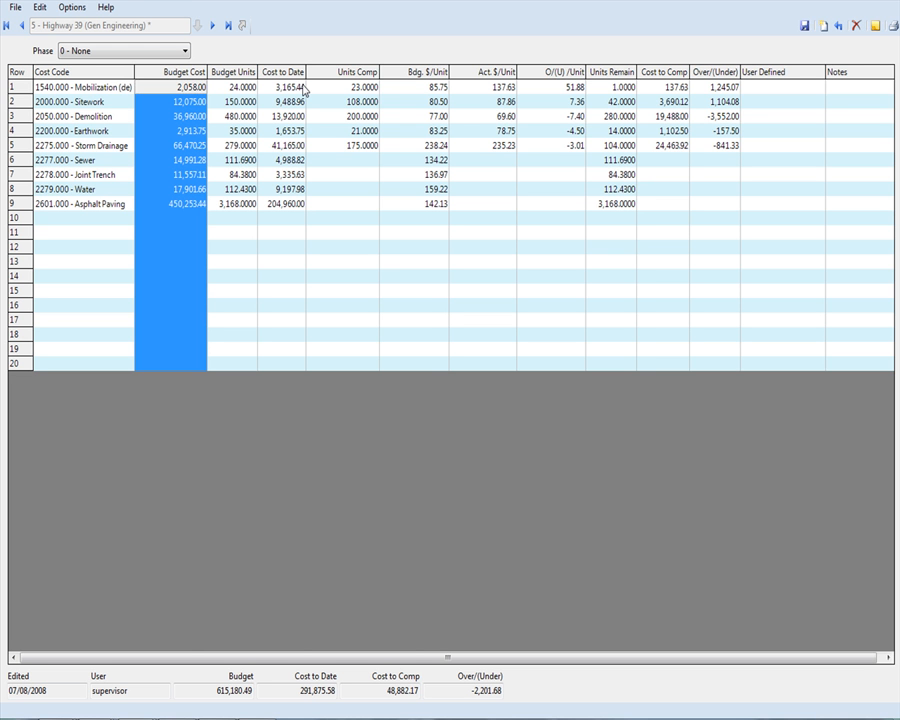
pyautogui.moveTo(473, 116)
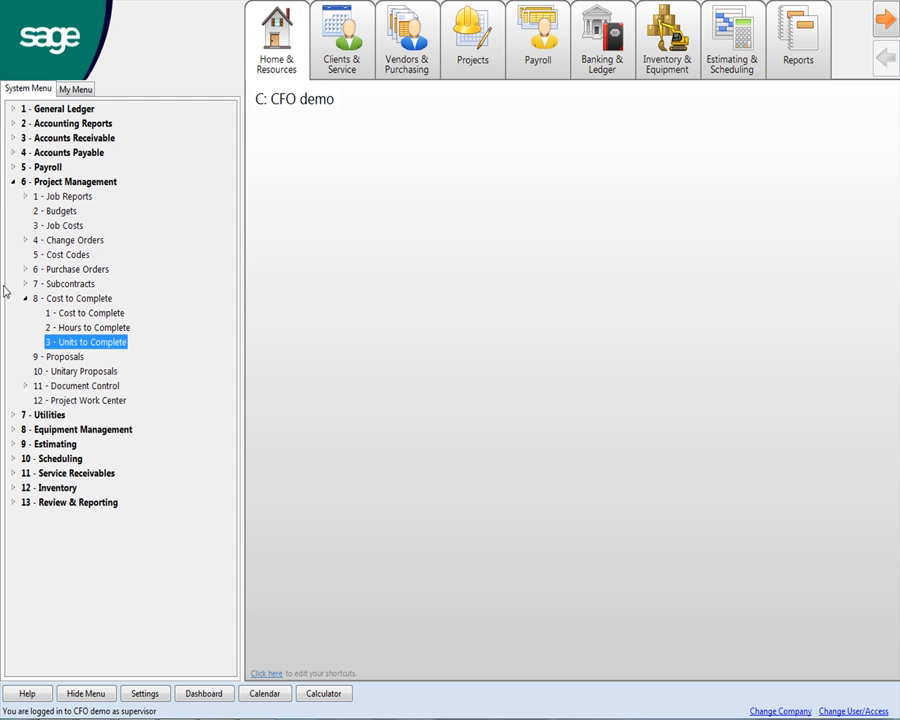
# Step: Open 4-4 Vendors and step back to vendor 302 American Drywall
pyautogui.click(62, 152)
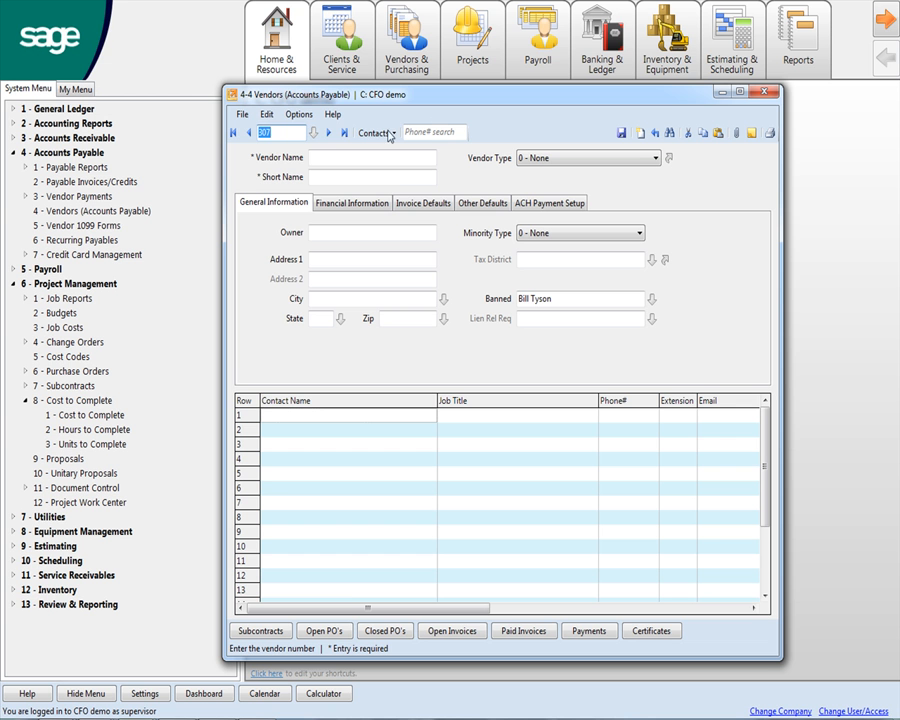
pyautogui.click(249, 133)
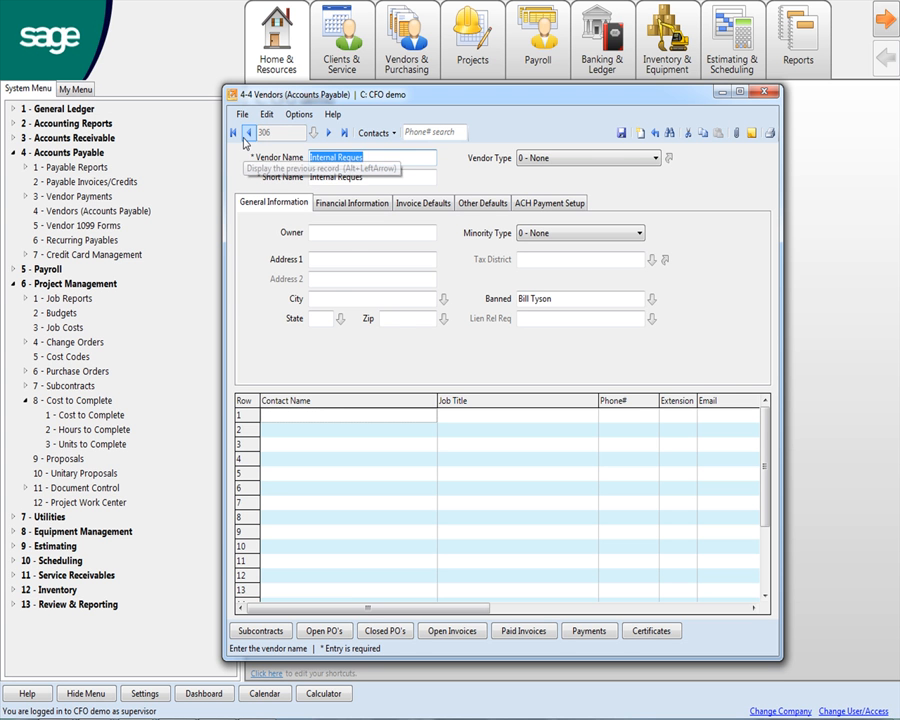
pyautogui.click(234, 132)
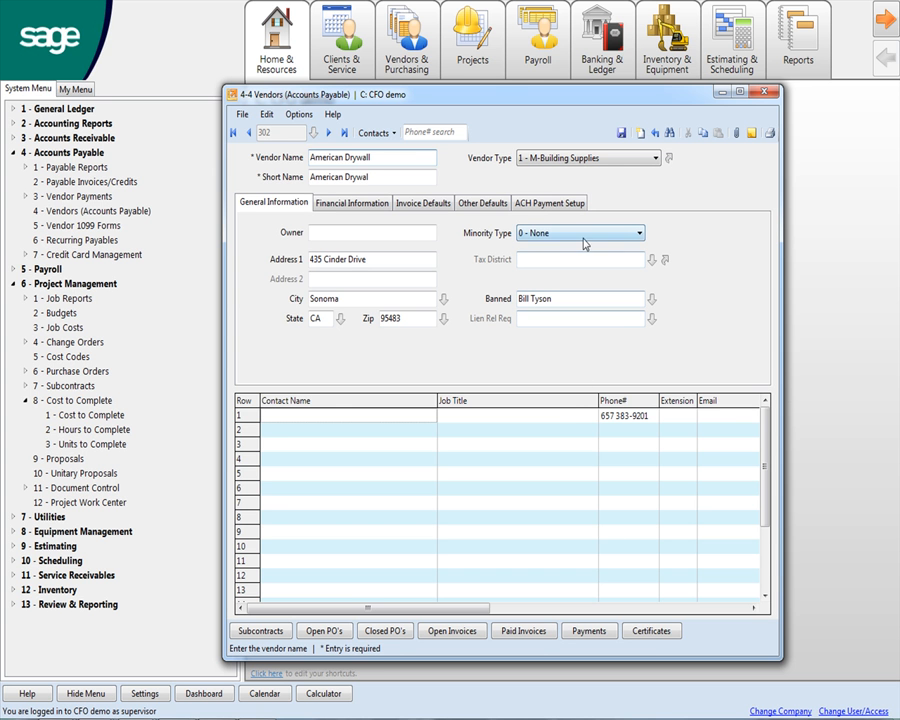
pyautogui.moveTo(670, 631)
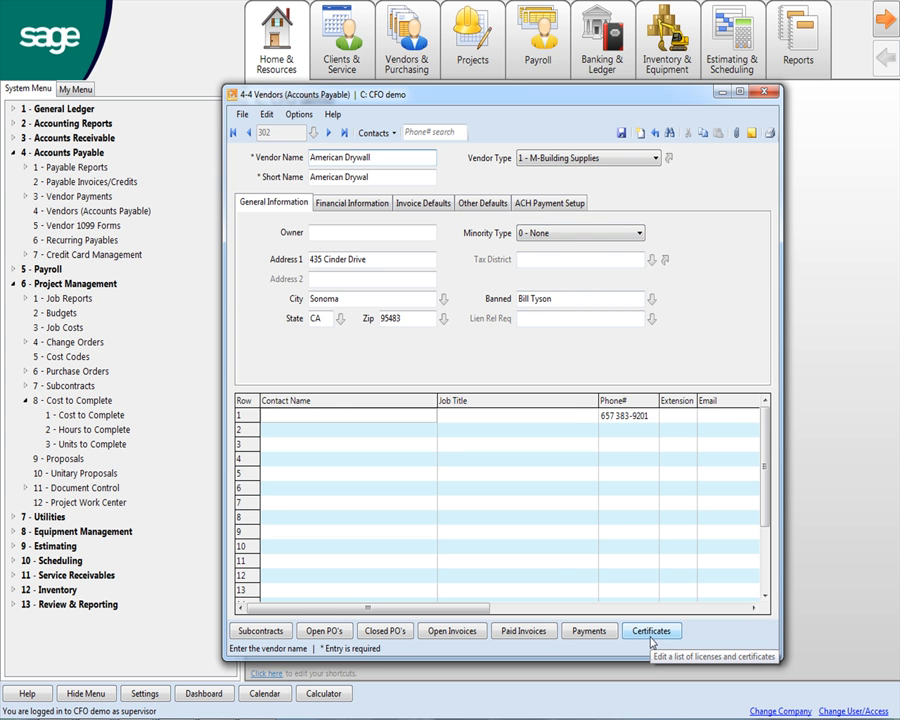
# Step: Review American Drywall's certificate Warning and Stop Pay columns, then close the list
pyautogui.click(648, 631)
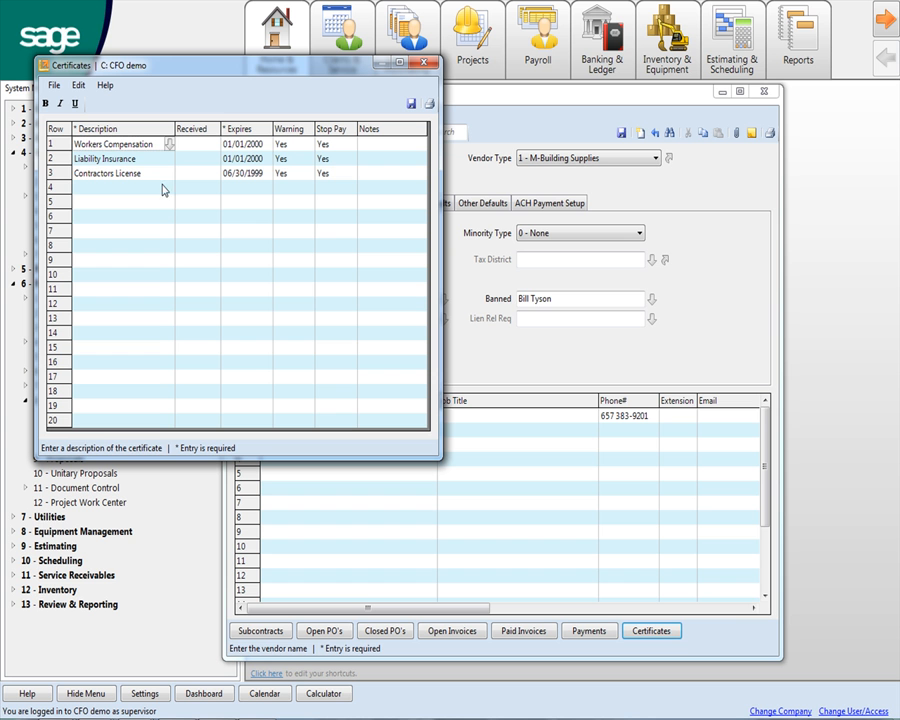
pyautogui.moveTo(124, 177)
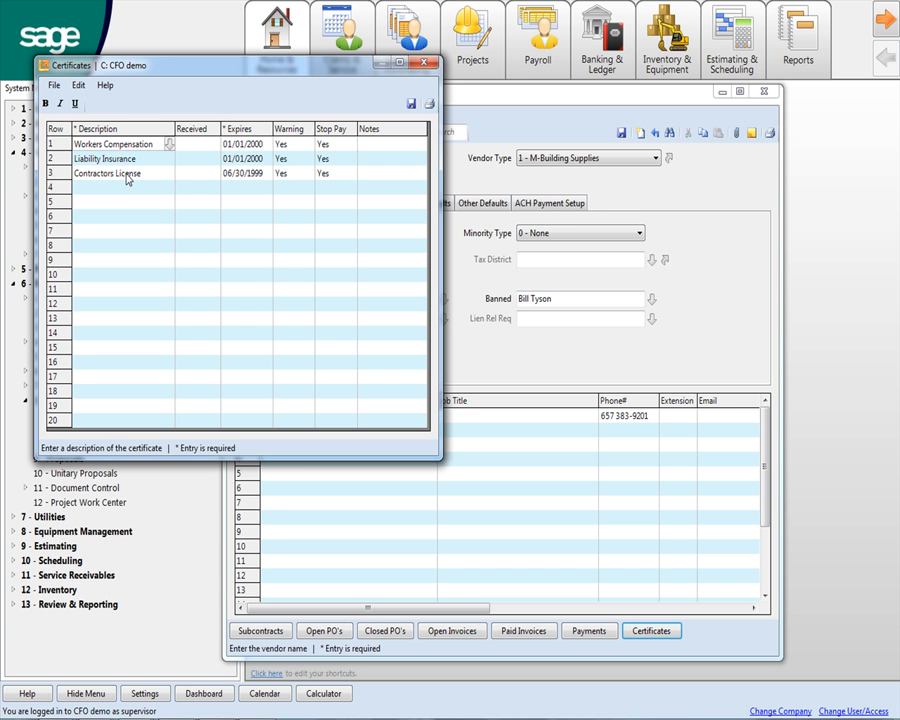
pyautogui.moveTo(128, 196)
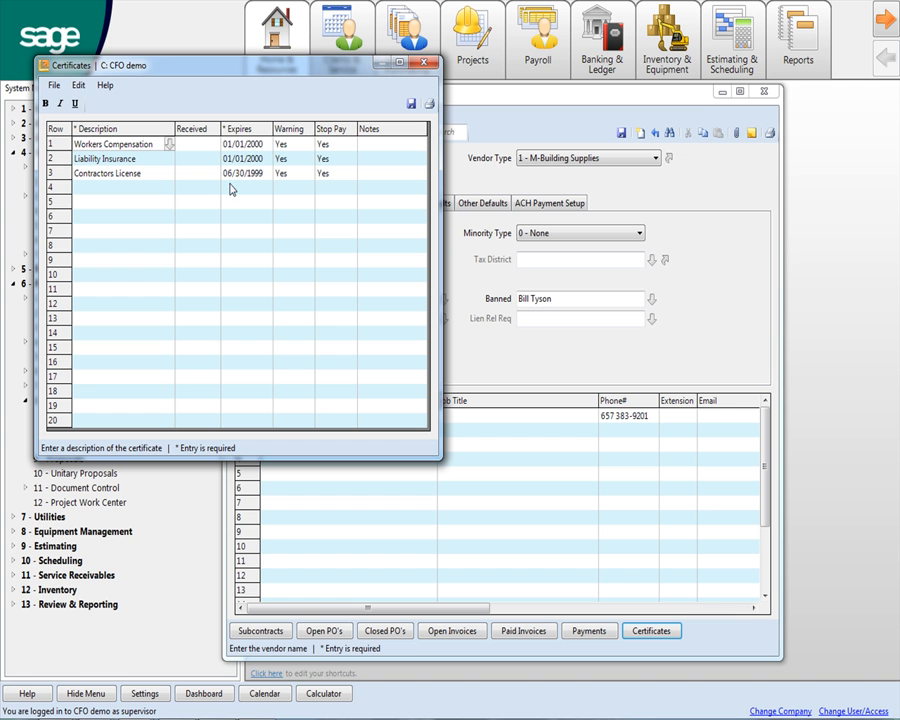
pyautogui.click(289, 143)
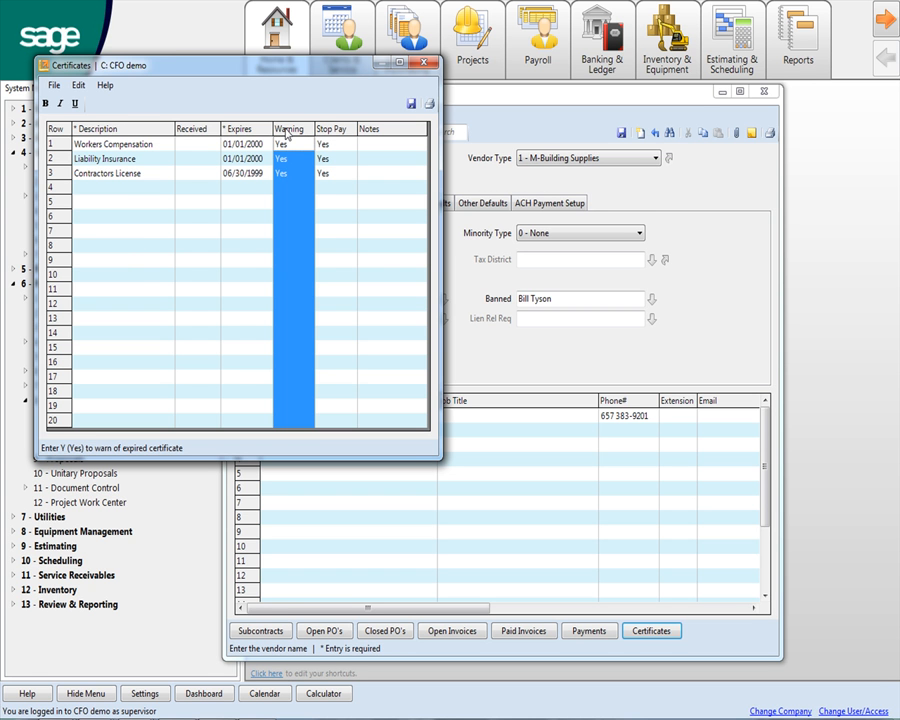
pyautogui.moveTo(336, 138)
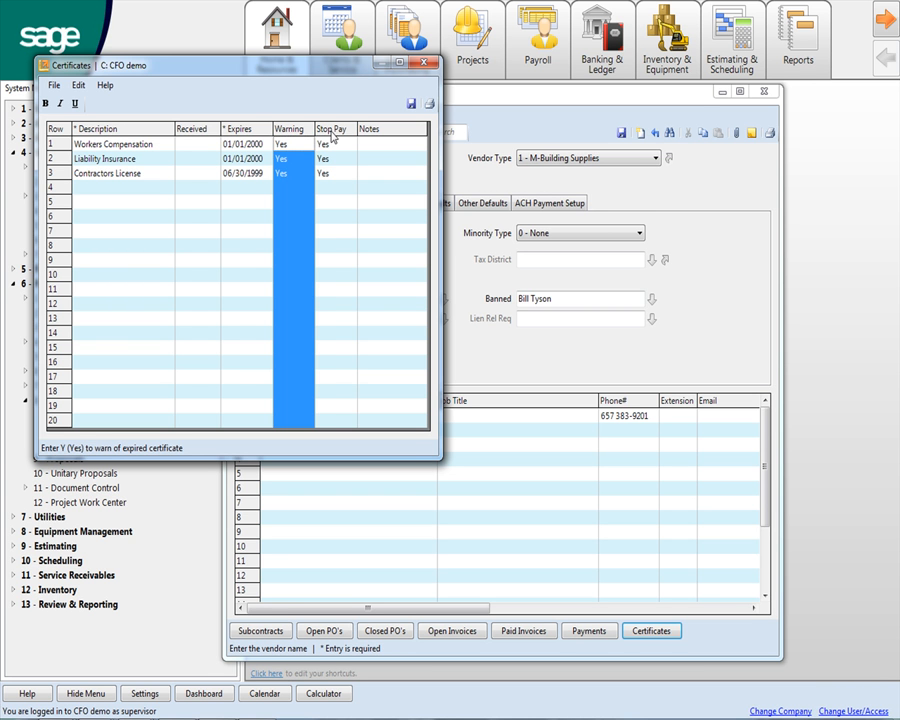
pyautogui.click(334, 143)
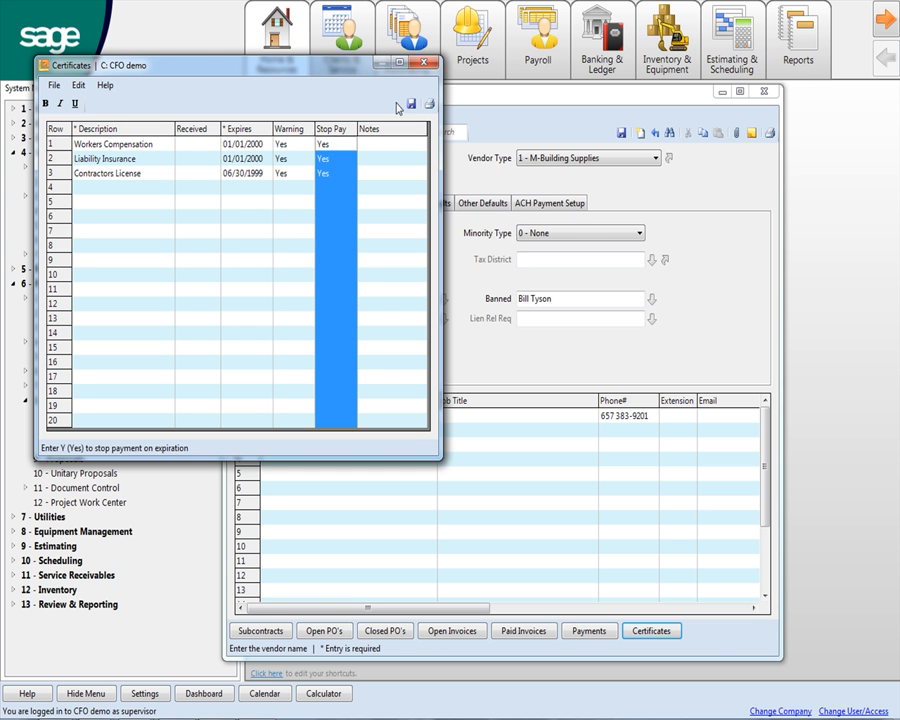
pyautogui.click(422, 63)
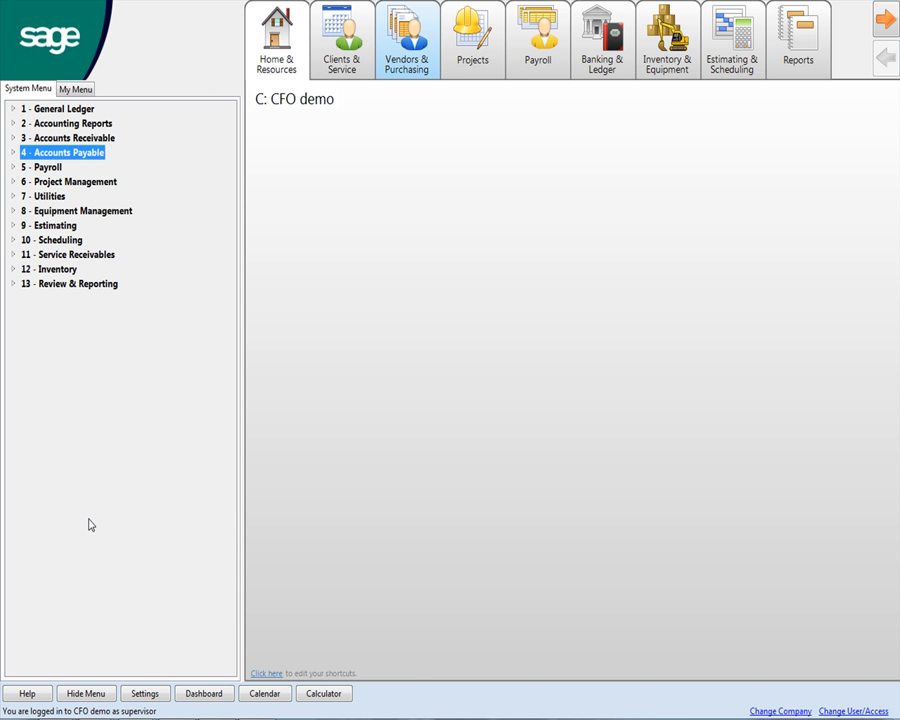
pyautogui.moveTo(54, 602)
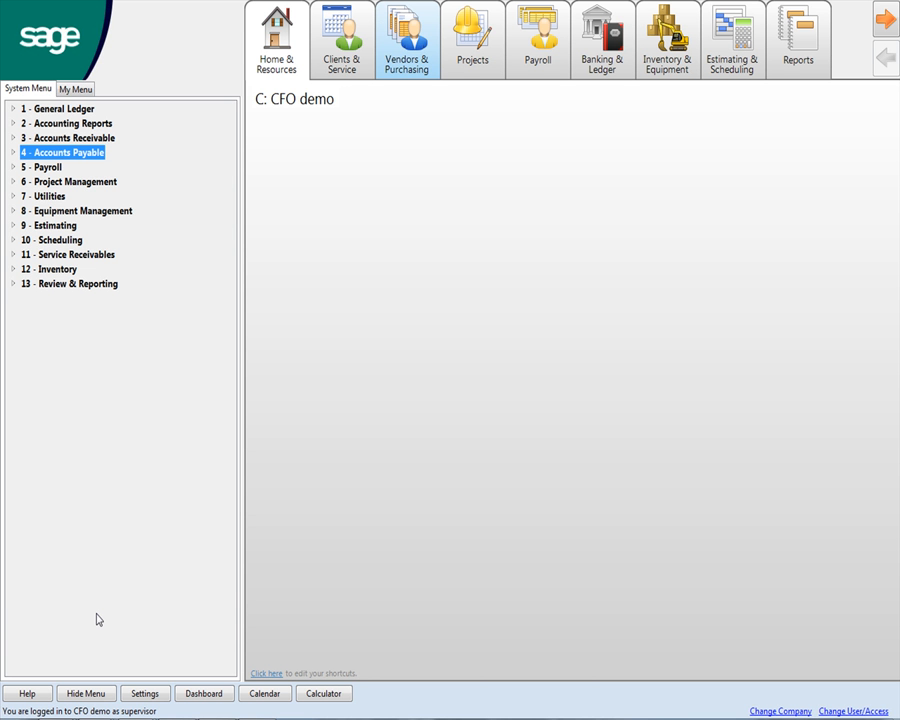
pyautogui.moveTo(3, 525)
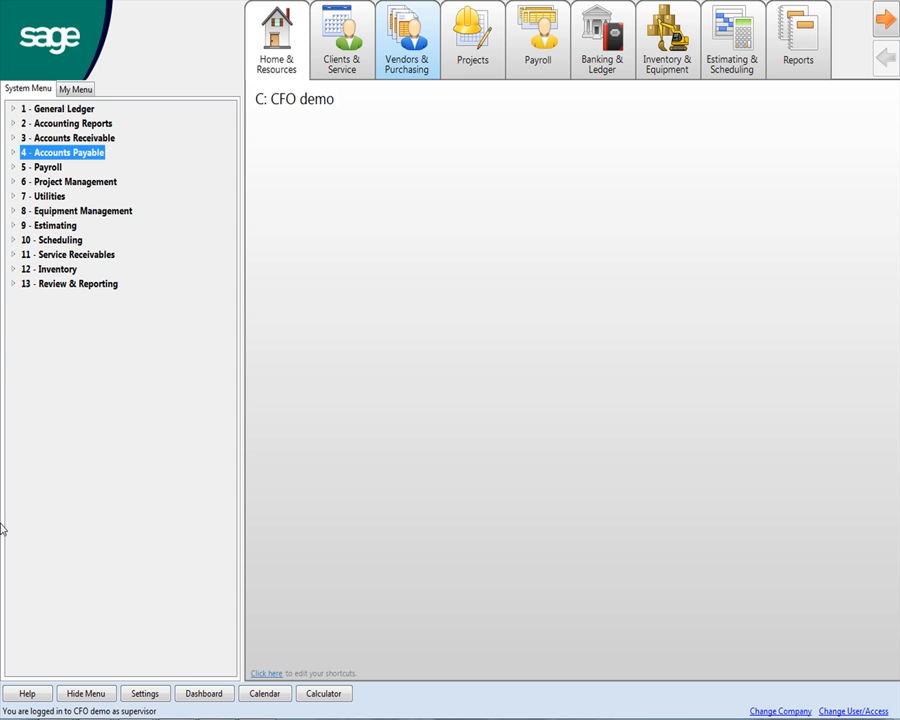
# Step: Open Equipment Management's equipment records and step back to record 3, the Cat 916 loader
pyautogui.click(78, 211)
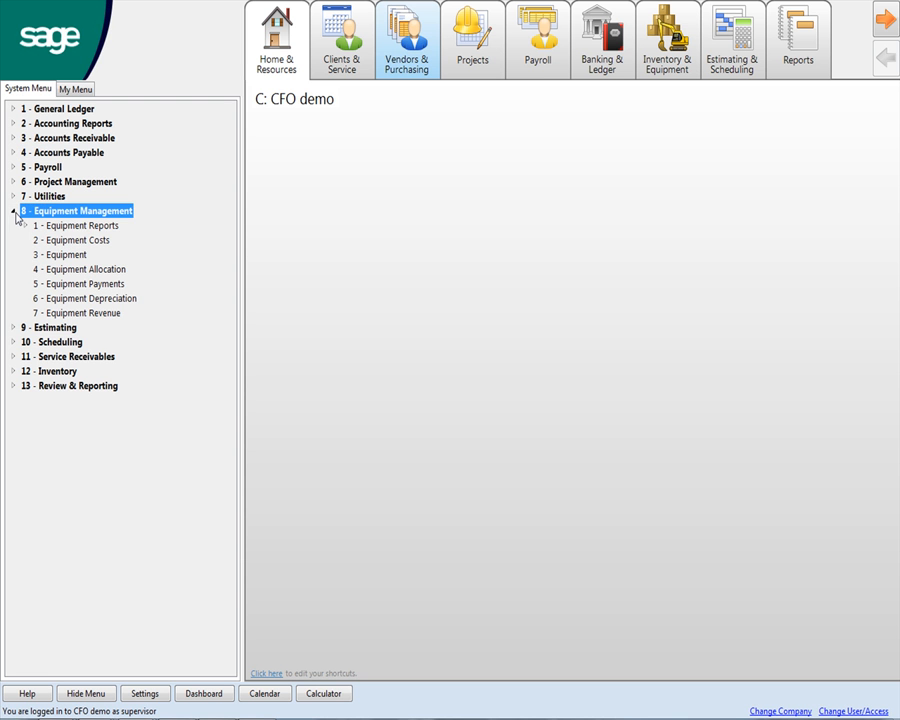
pyautogui.click(61, 254)
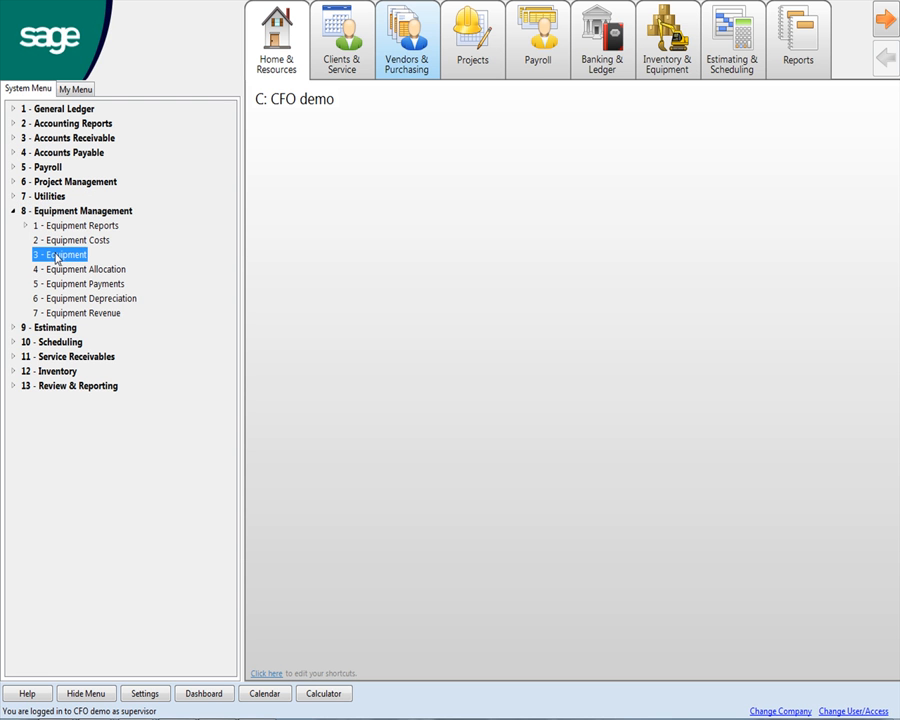
pyautogui.doubleClick(60, 254)
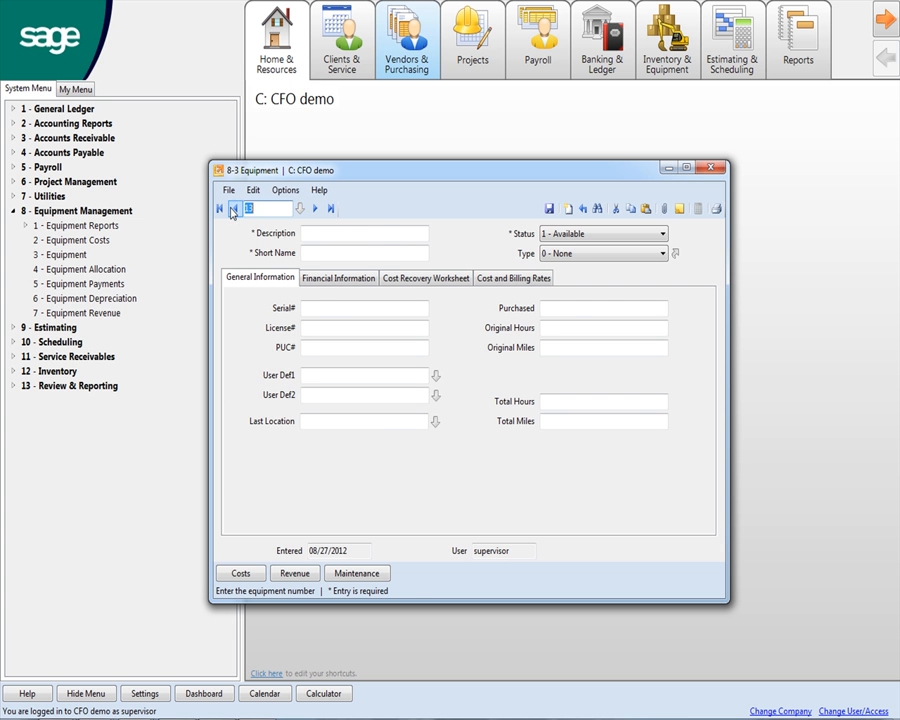
pyautogui.click(314, 208)
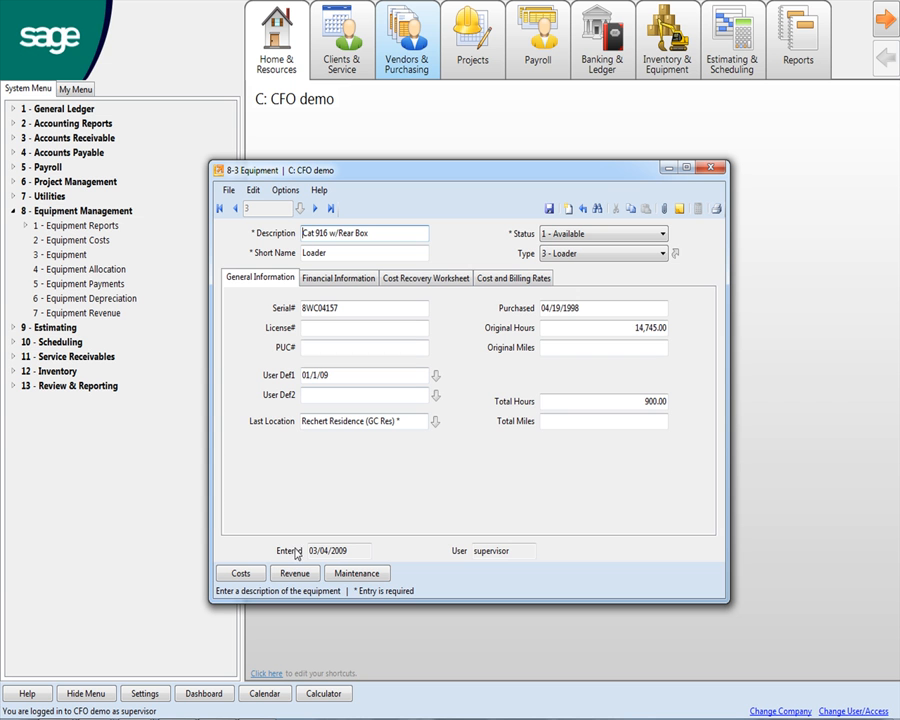
pyautogui.moveTo(240, 573)
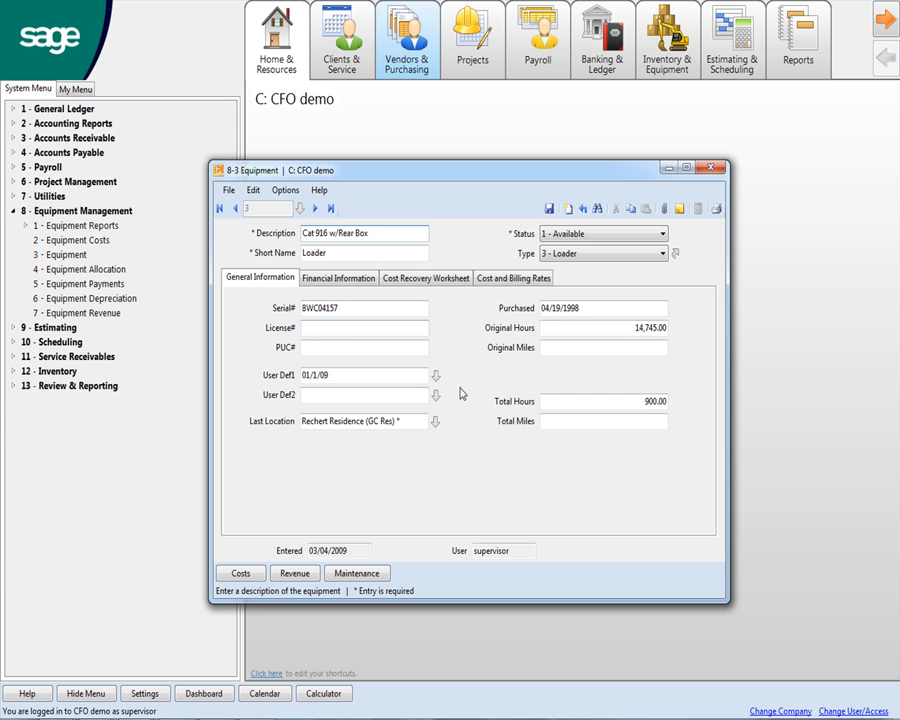
pyautogui.moveTo(294, 573)
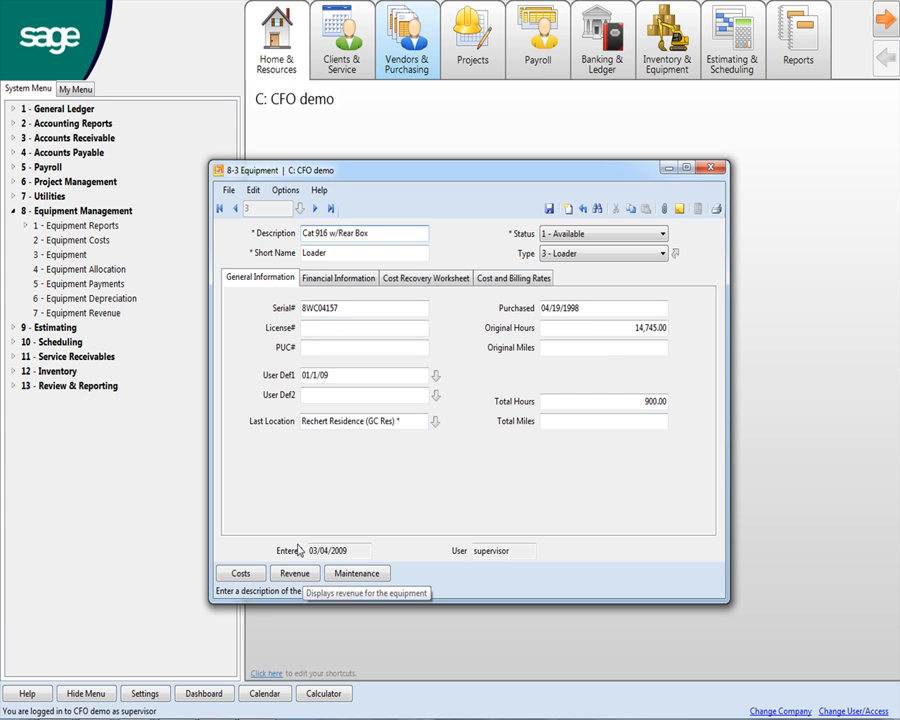
# Step: View the loader's Financial Information and Depreciation Expense, continuing past the warning
pyautogui.click(338, 277)
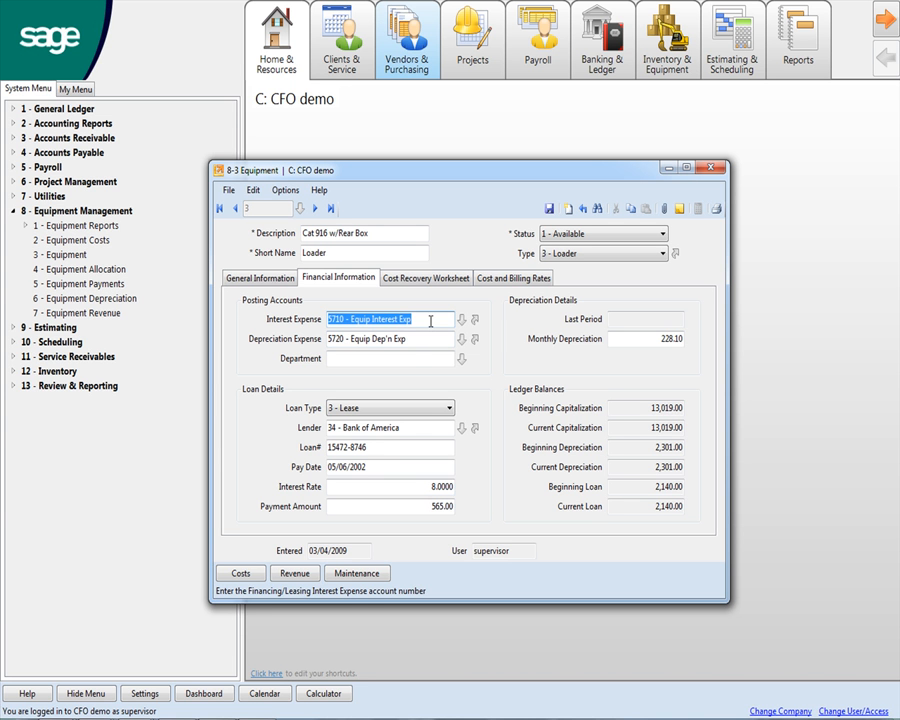
pyautogui.click(390, 338)
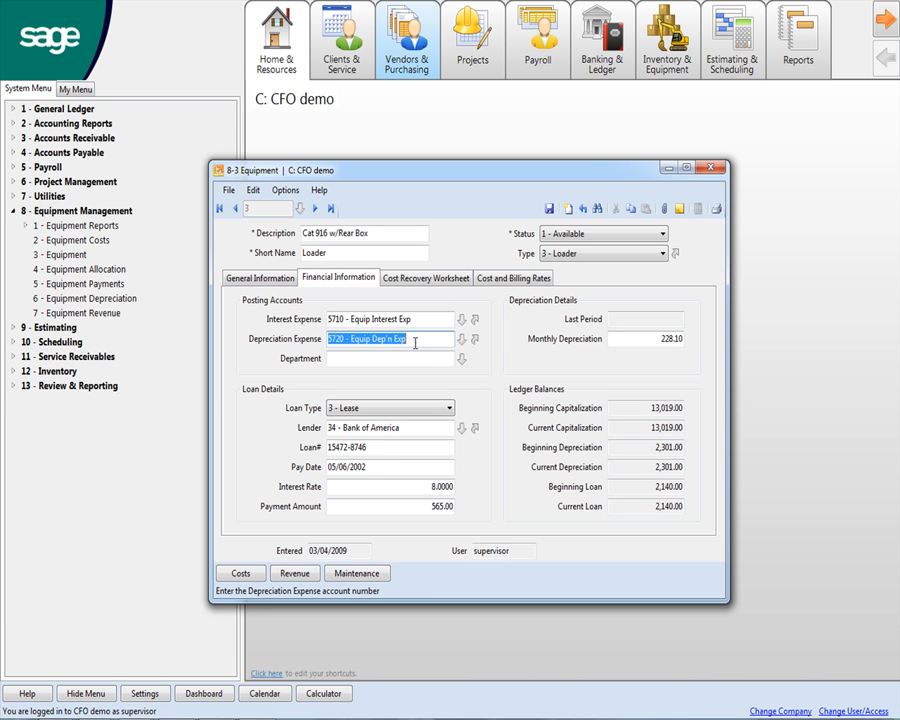
pyautogui.moveTo(597, 341)
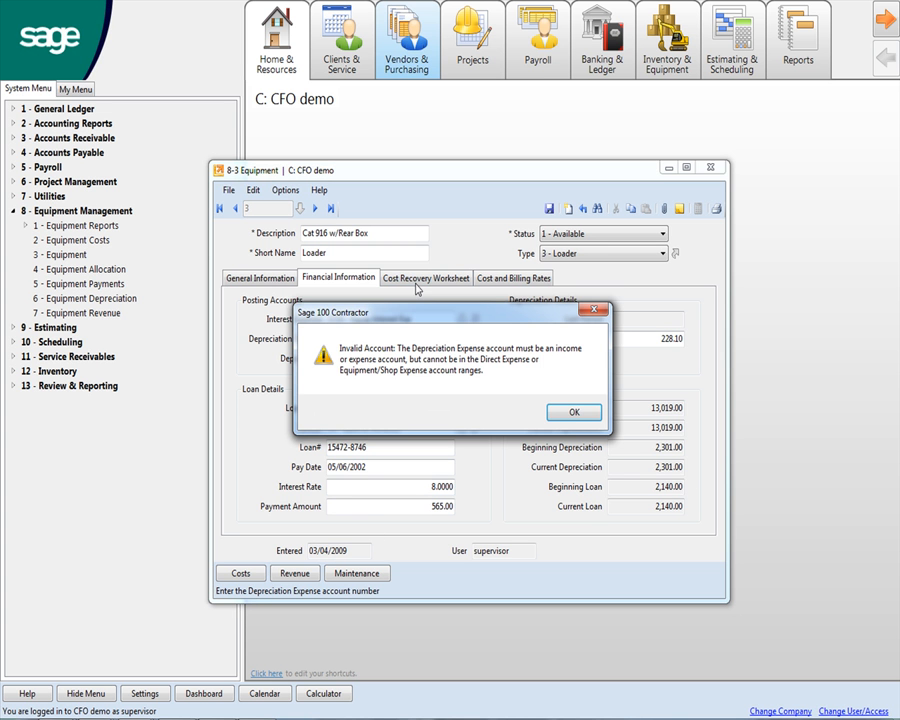
pyautogui.click(573, 412)
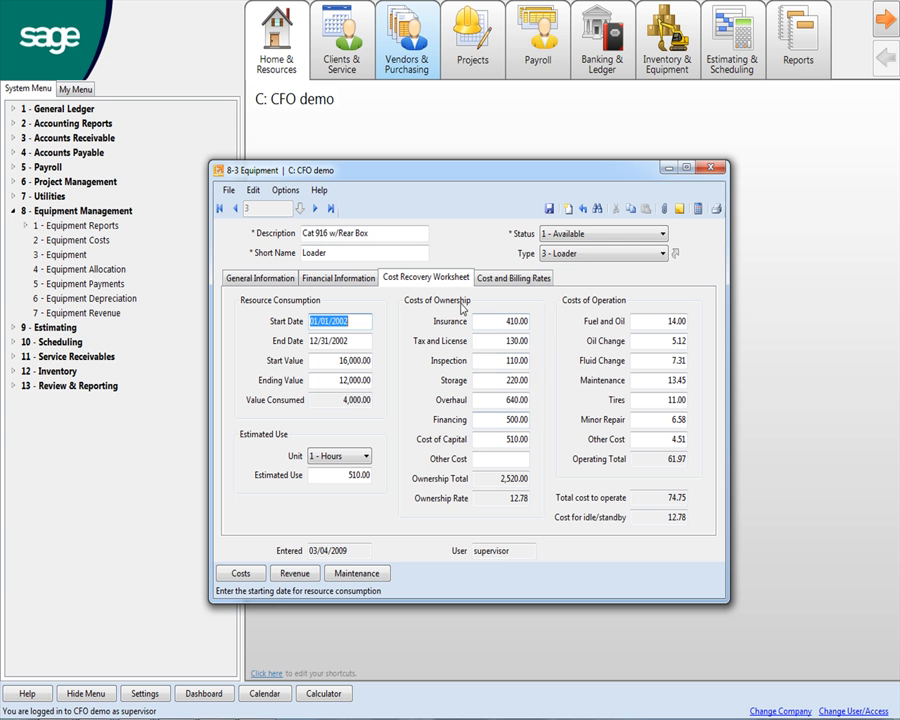
pyautogui.moveTo(507, 341)
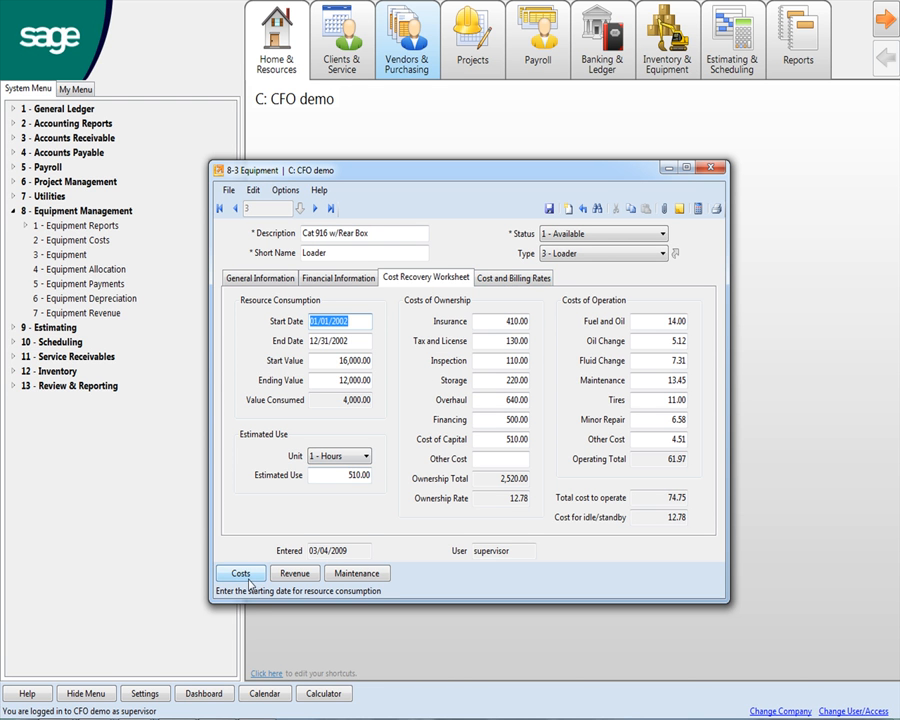
pyautogui.moveTo(240, 573)
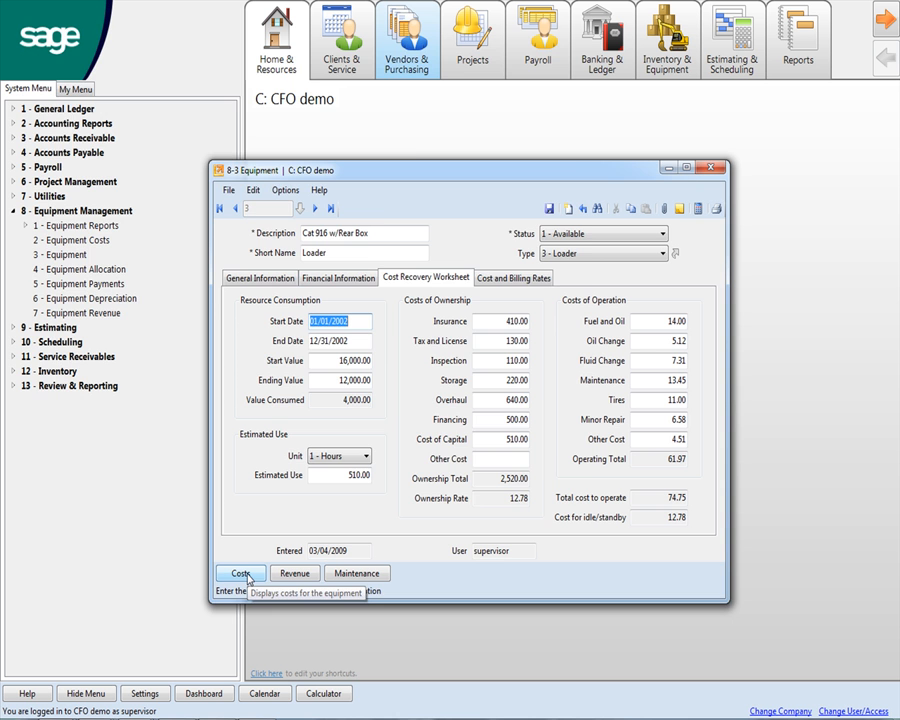
pyautogui.click(240, 573)
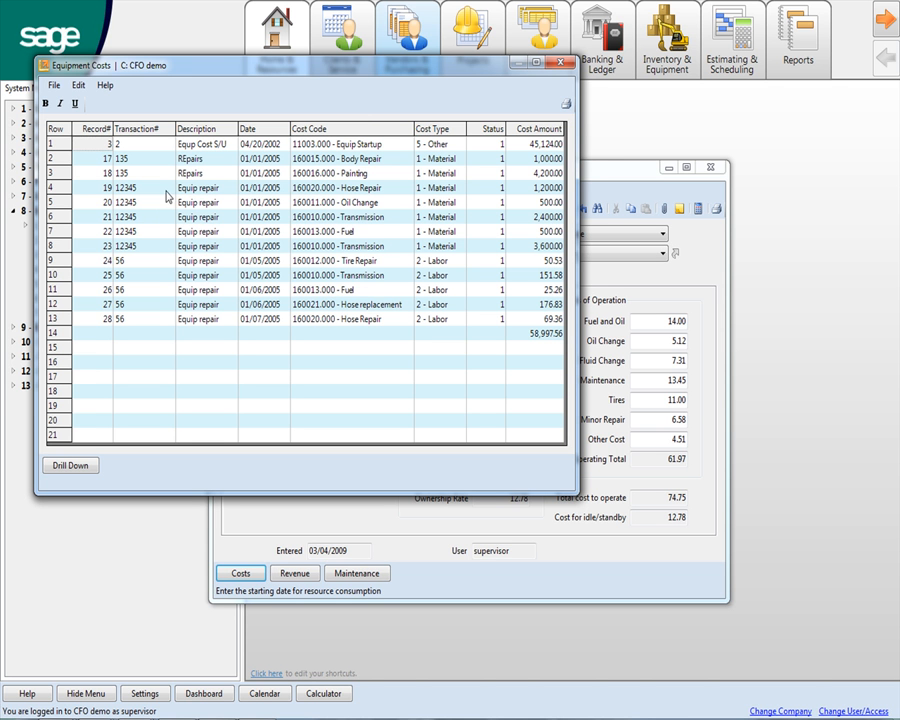
pyautogui.moveTo(380, 201)
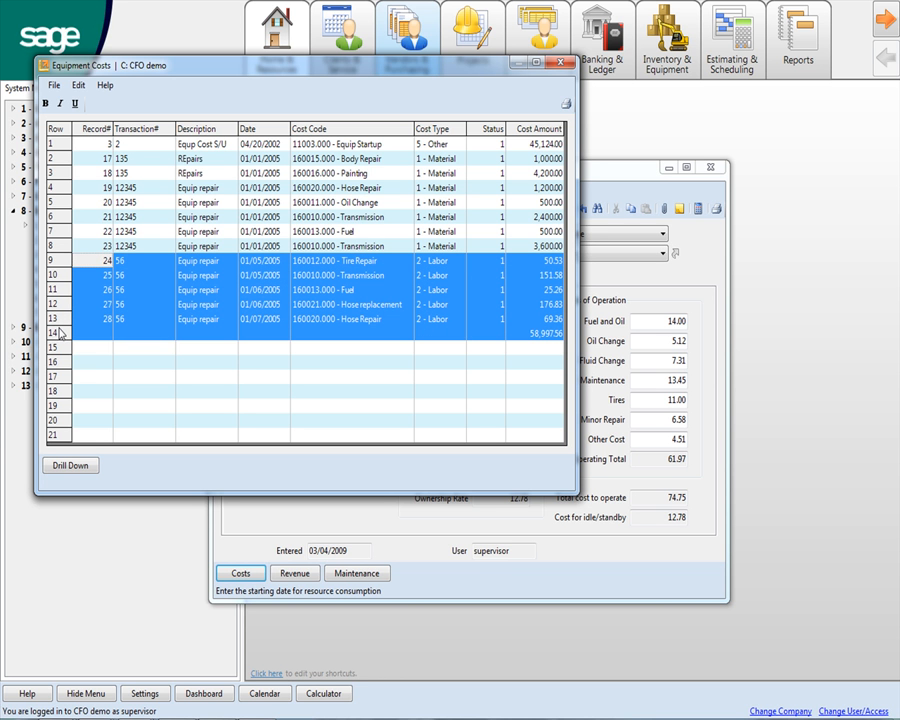
pyautogui.moveTo(364, 274)
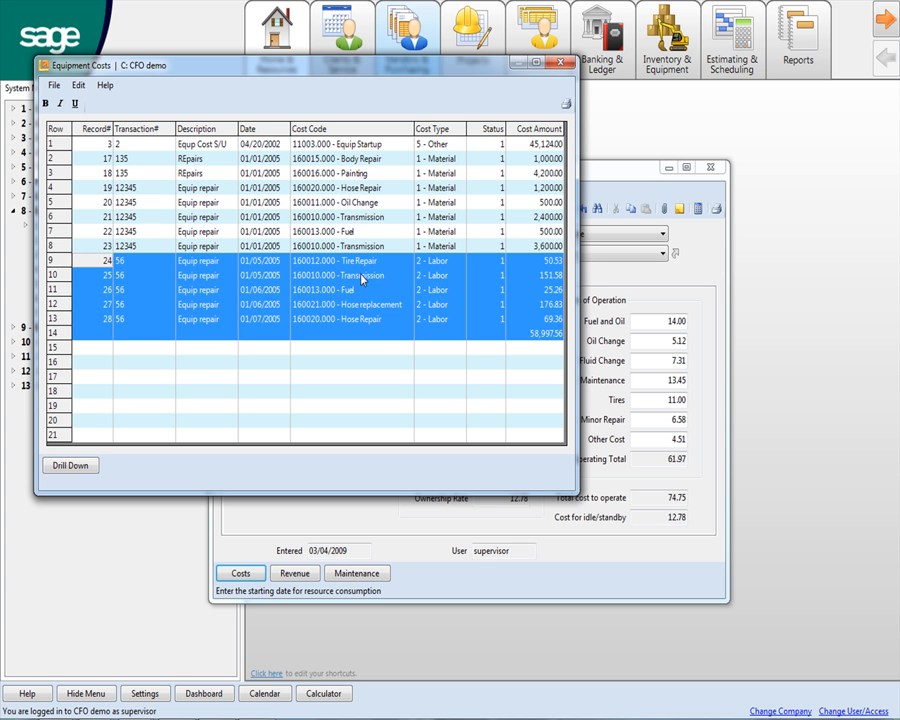
pyautogui.moveTo(519, 138)
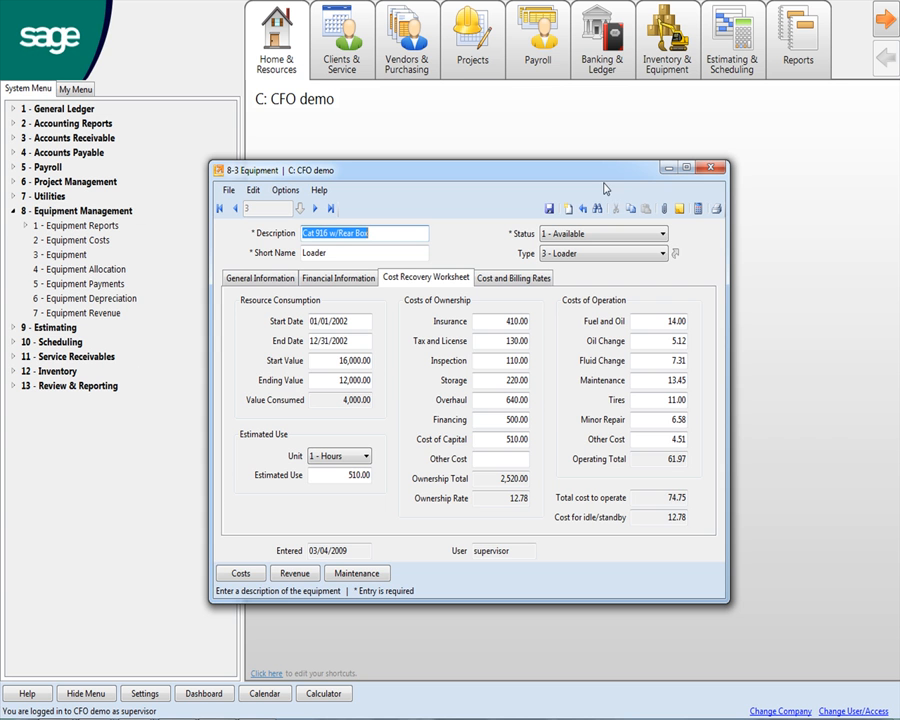
# Step: Close the loader record, open Work Orders/Invoices/Credits, and show the Dispatch Board
pyautogui.click(723, 168)
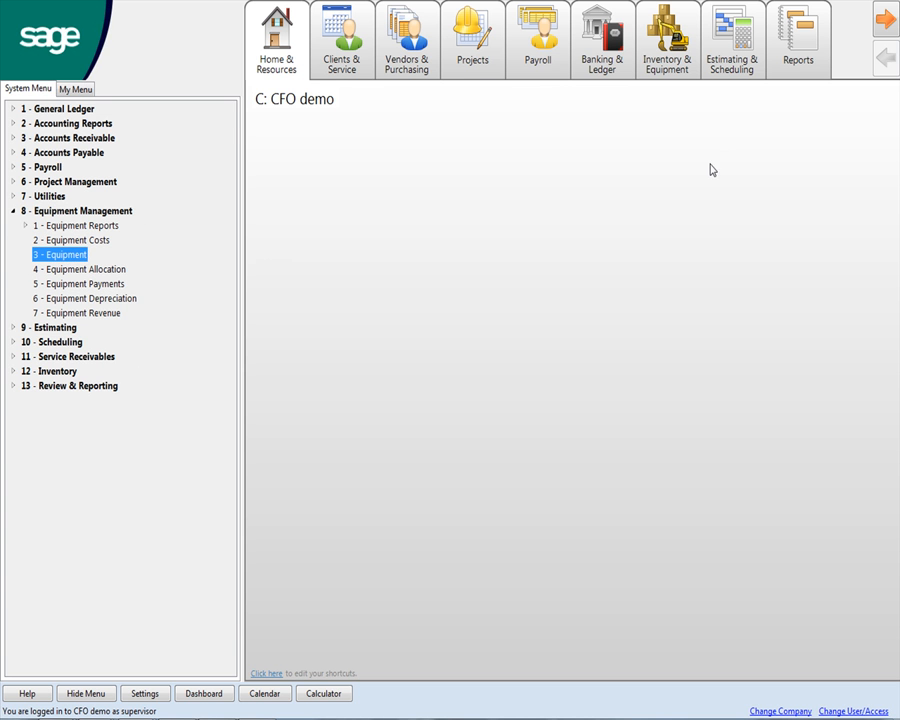
pyautogui.click(67, 356)
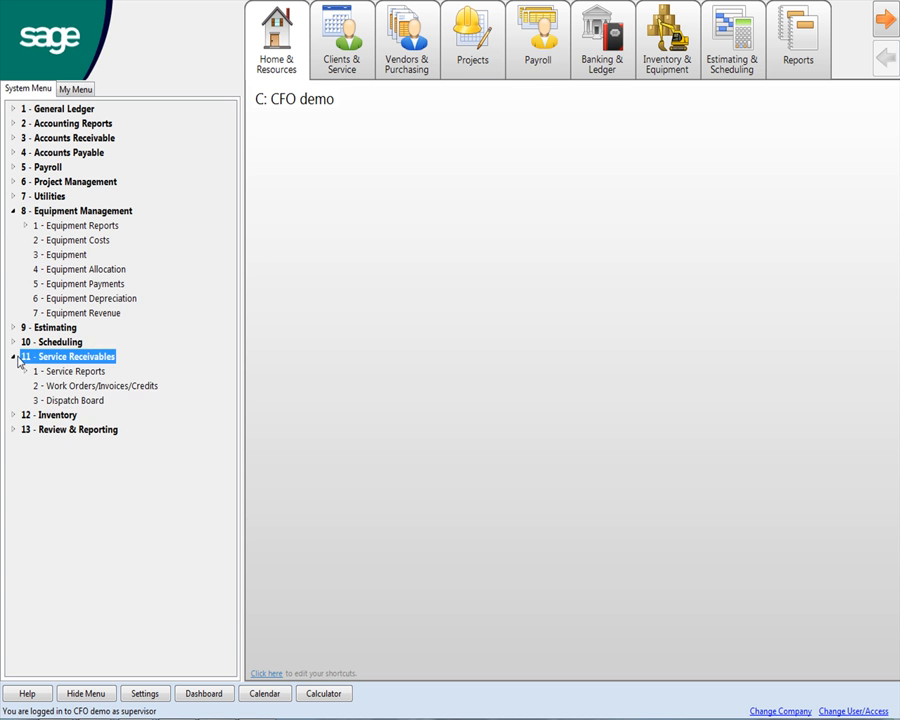
pyautogui.click(97, 386)
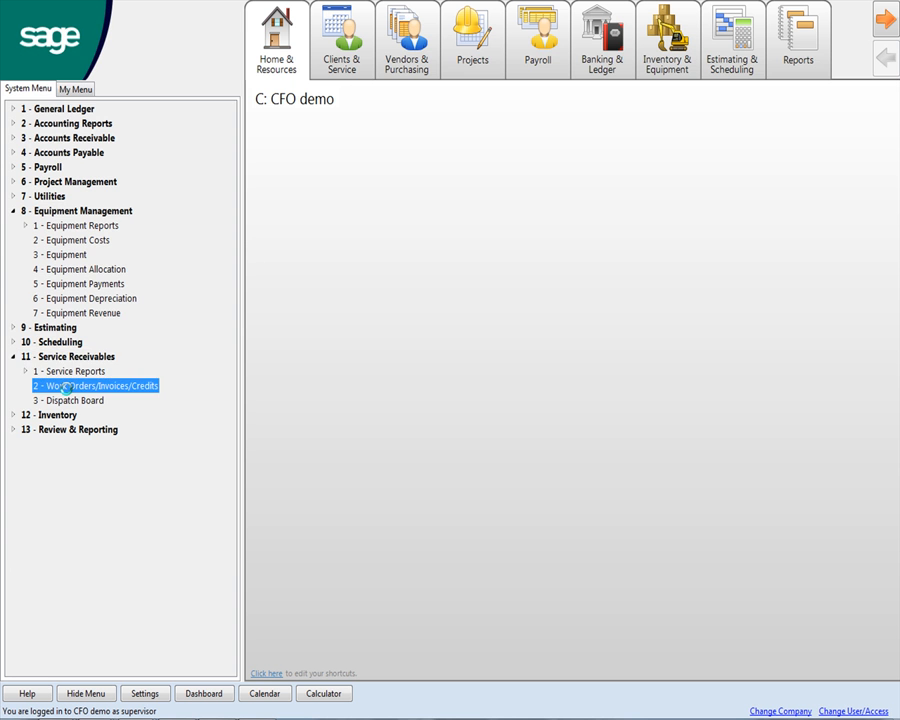
pyautogui.doubleClick(108, 386)
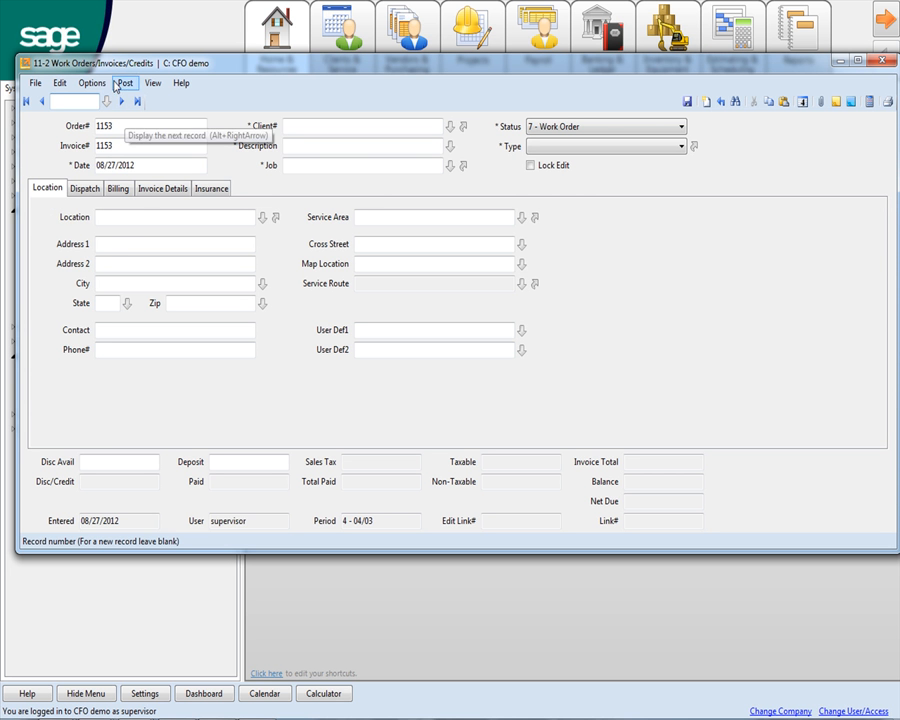
pyautogui.click(90, 78)
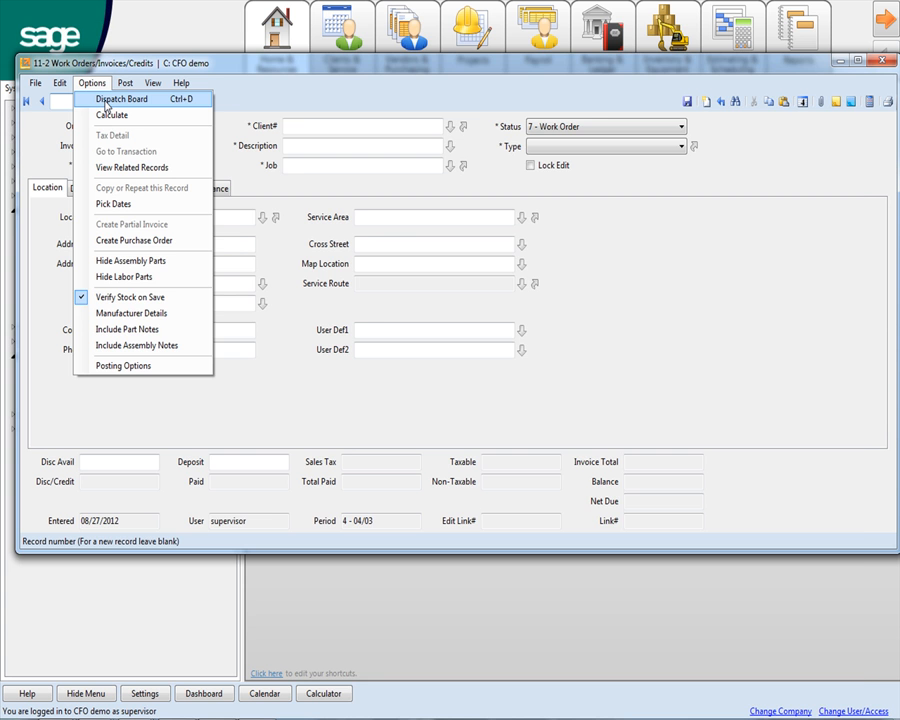
pyautogui.click(127, 103)
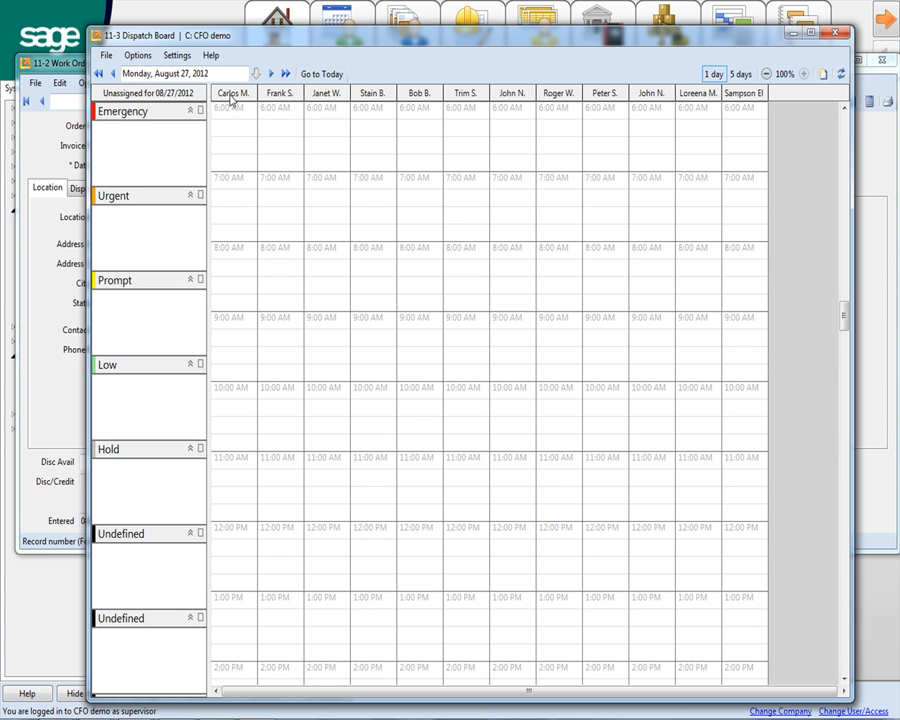
pyautogui.moveTo(285, 100)
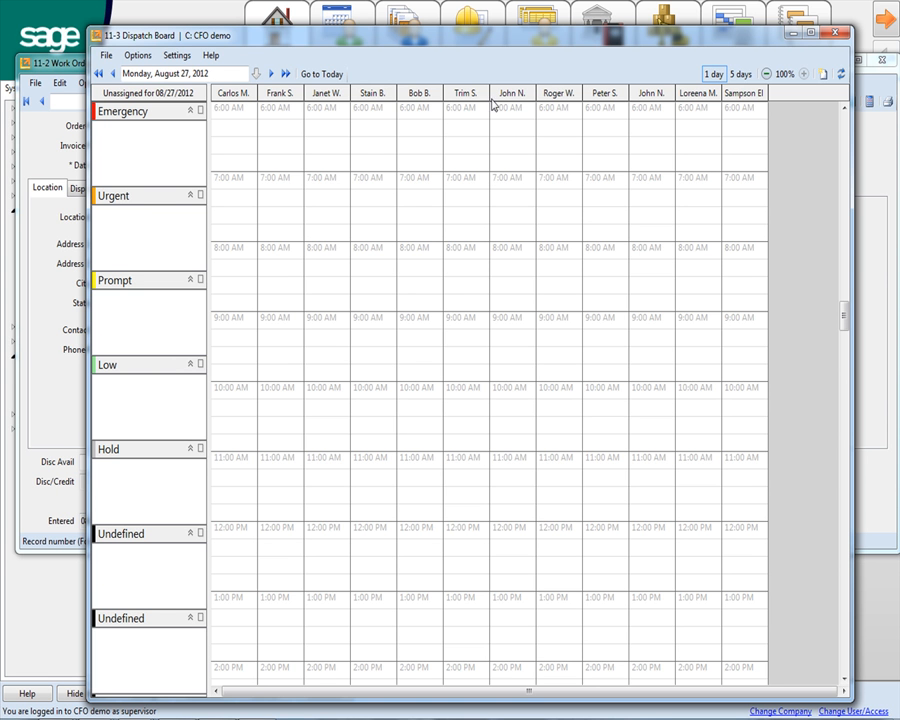
pyautogui.moveTo(237, 120)
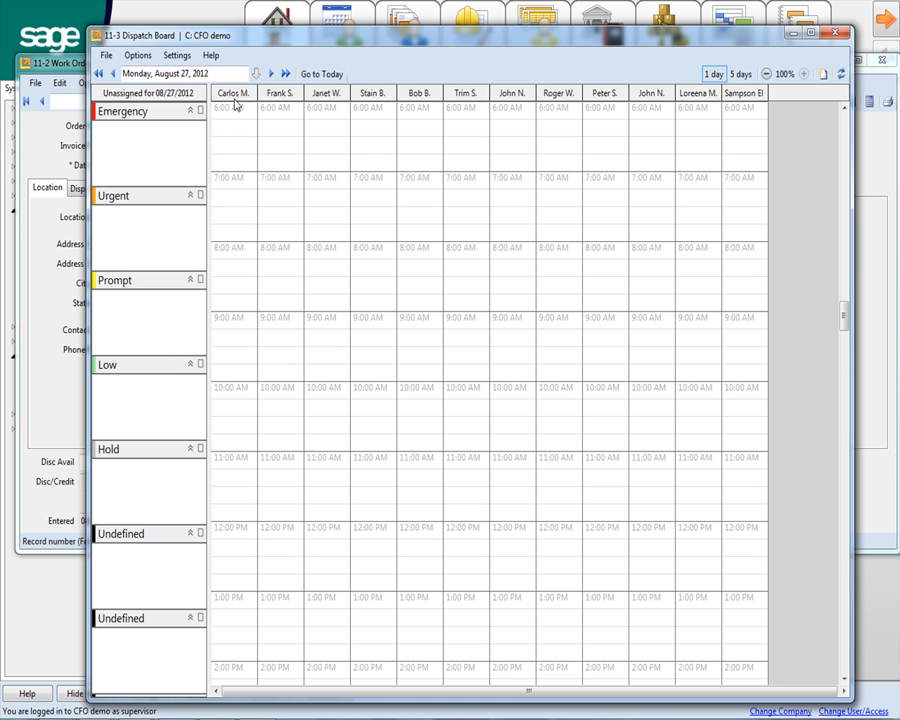
pyautogui.moveTo(746, 72)
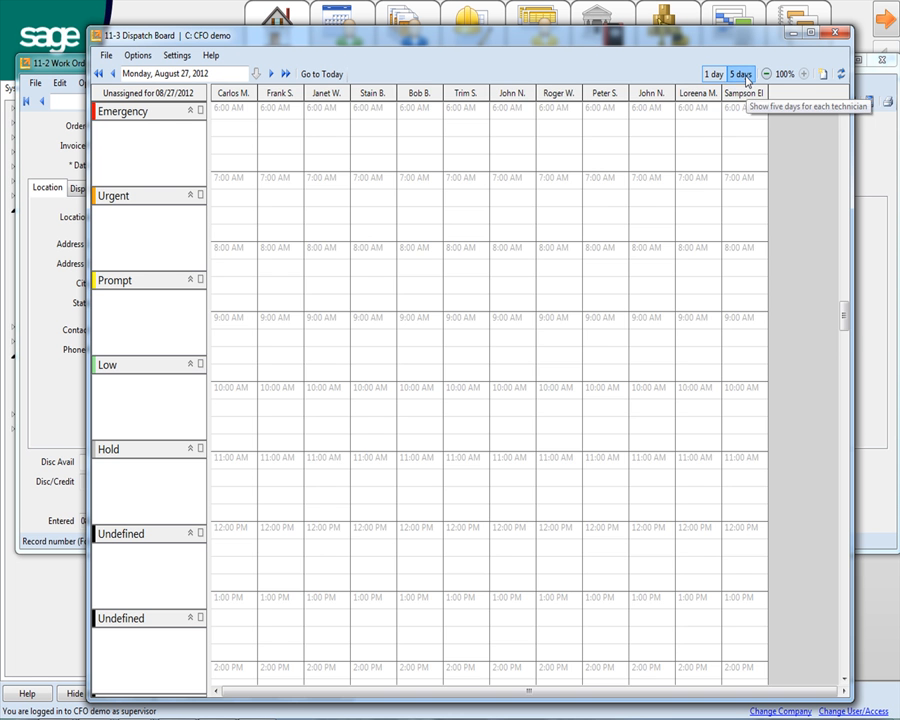
pyautogui.click(746, 73)
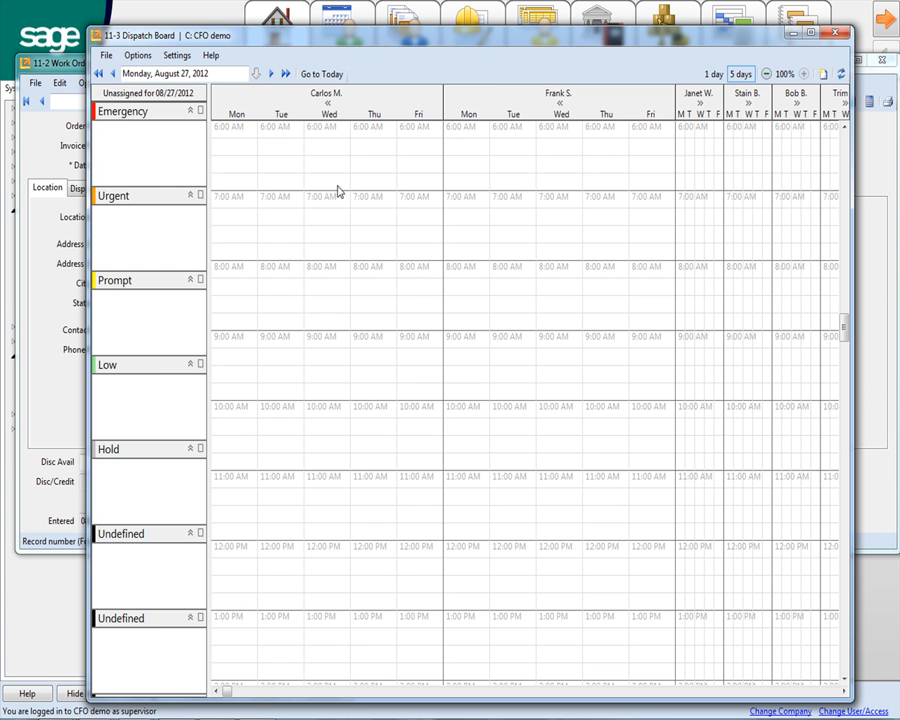
pyautogui.moveTo(233, 197)
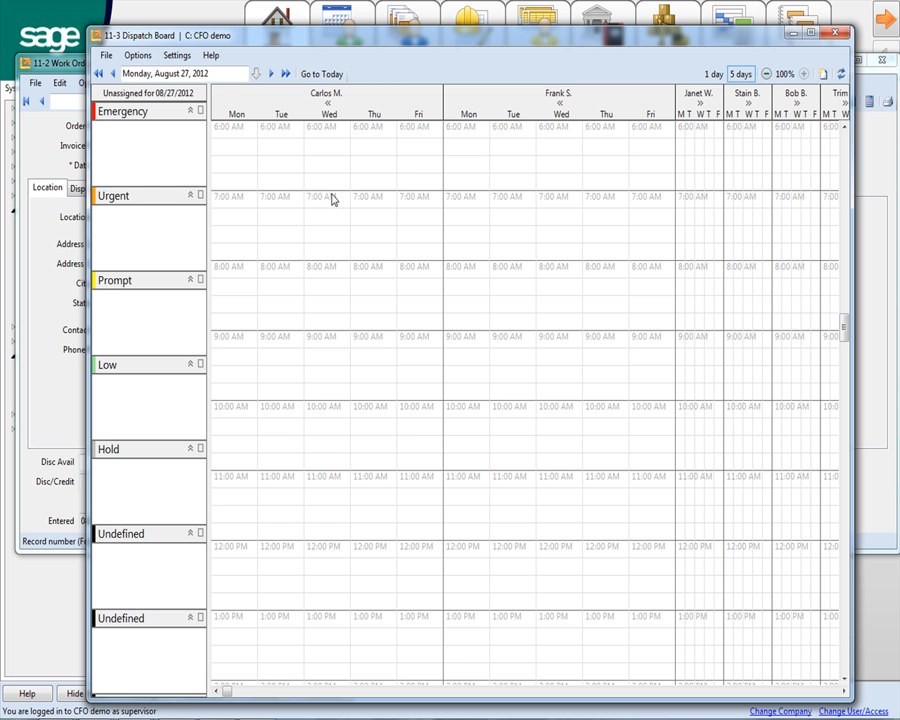
pyautogui.moveTo(325, 197); pyautogui.dragTo(325, 310)
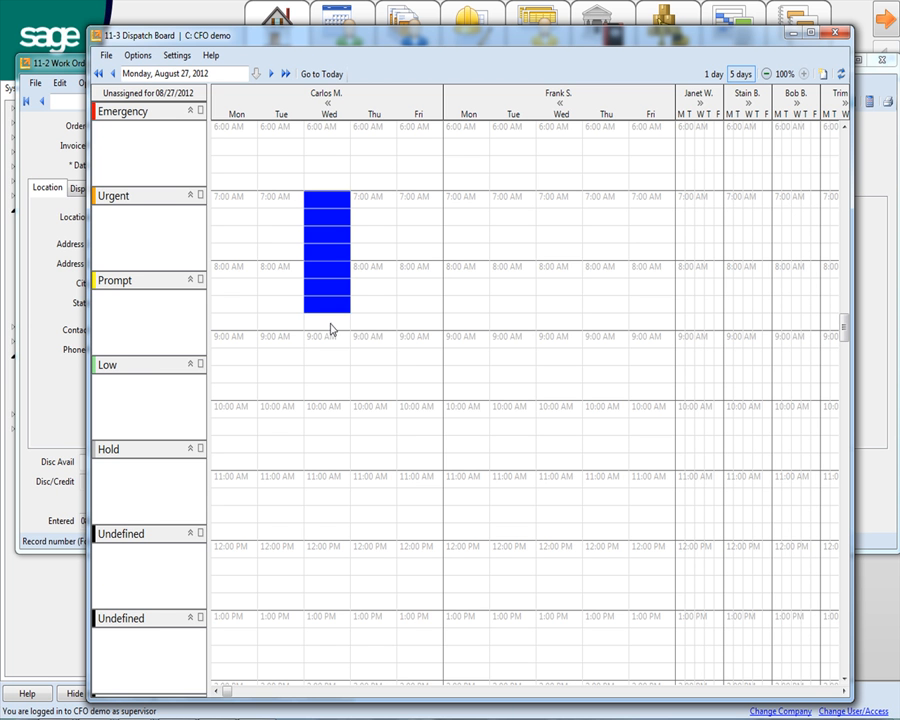
pyautogui.rightClick(325, 330)
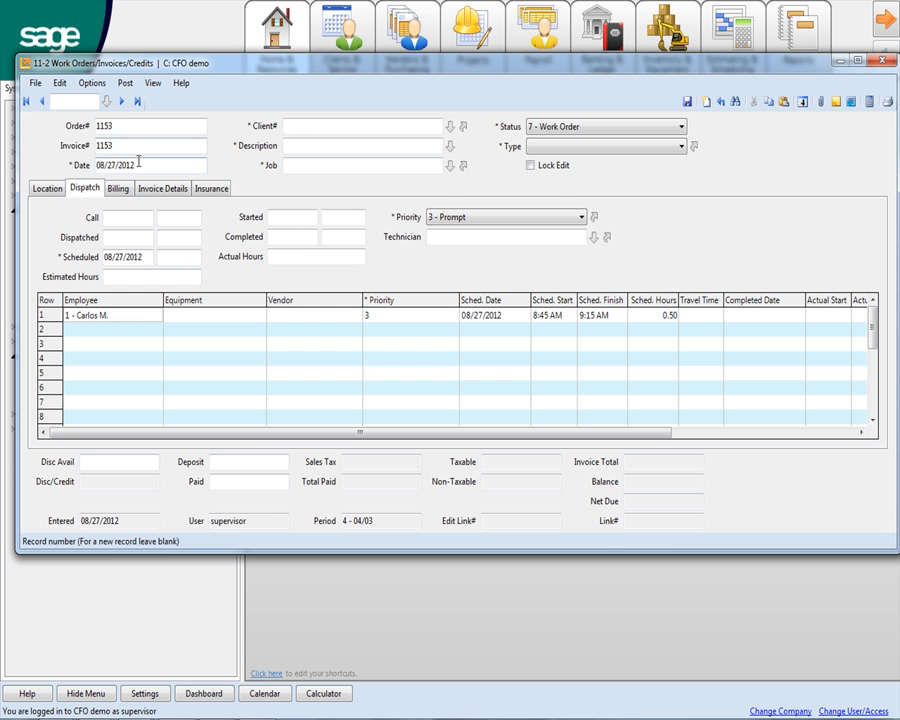
pyautogui.click(125, 257)
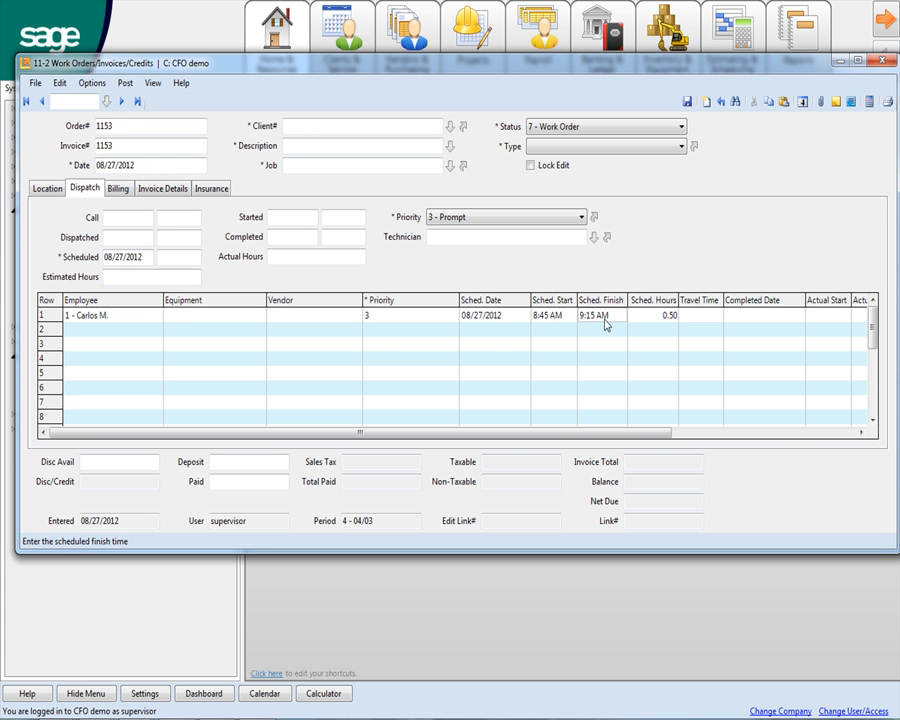
pyautogui.moveTo(663, 323)
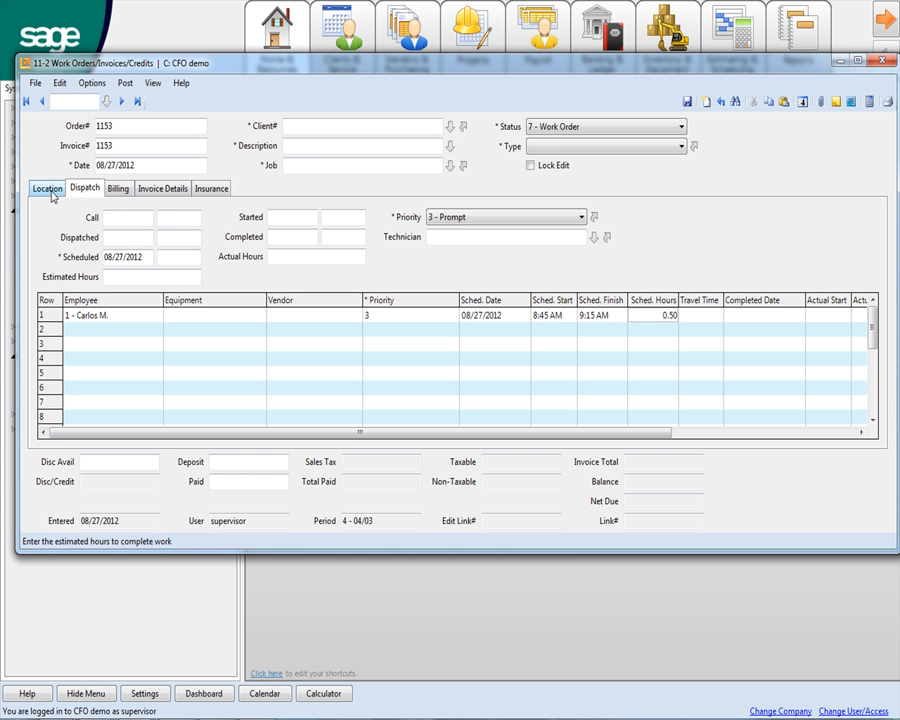
pyautogui.click(363, 127)
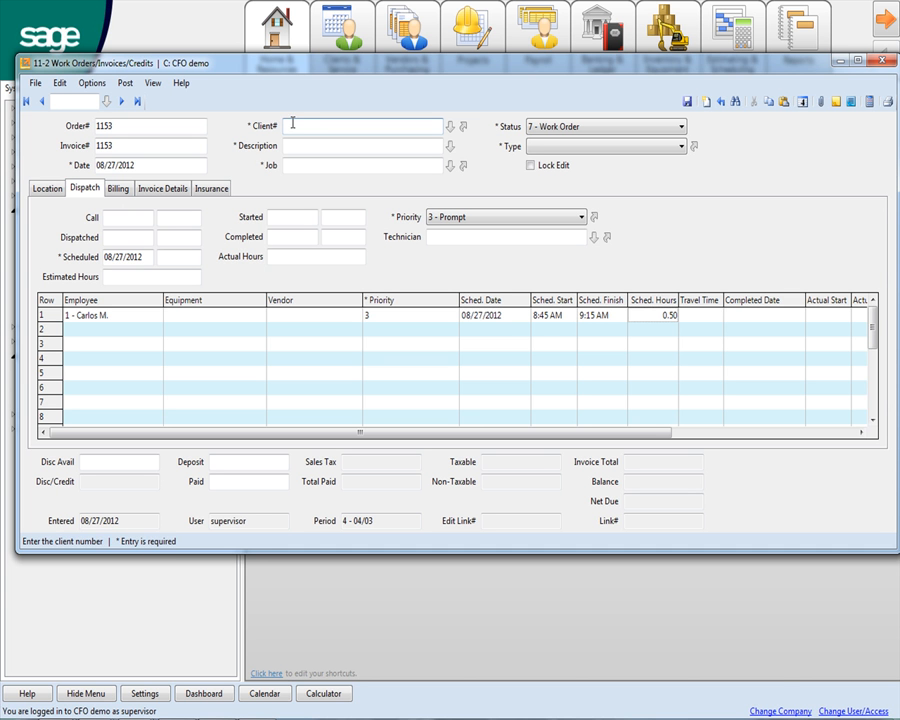
pyautogui.write('1 - Jessica Bakker')
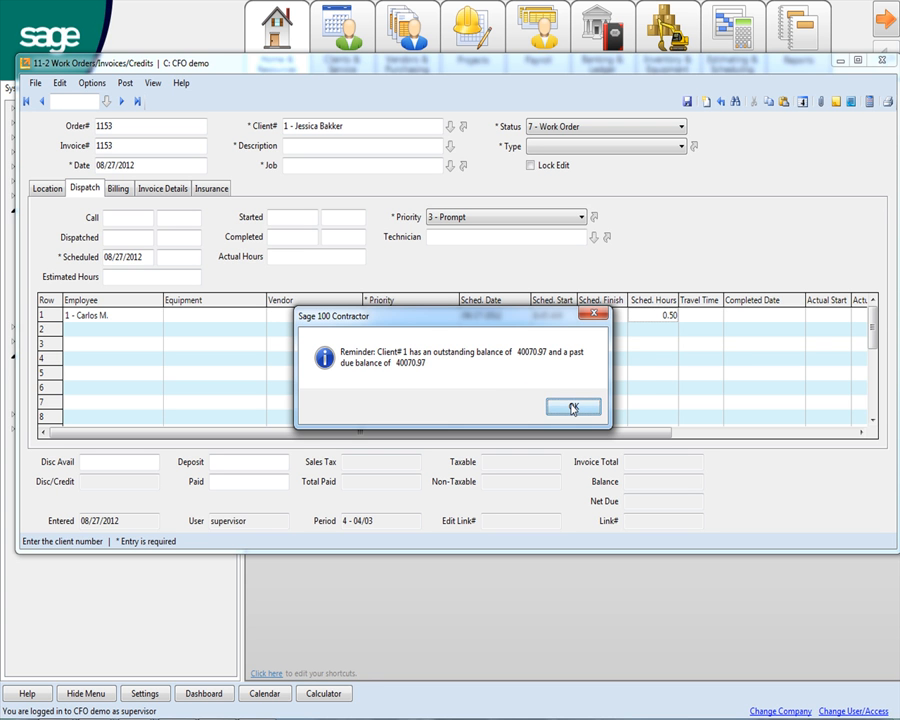
pyautogui.click(572, 407)
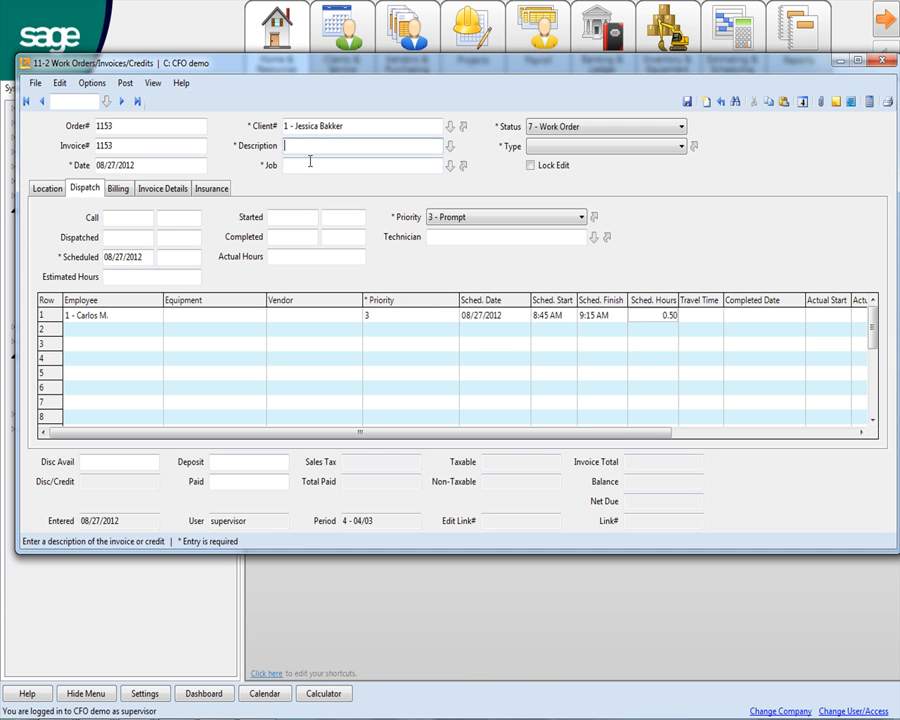
pyautogui.click(360, 165)
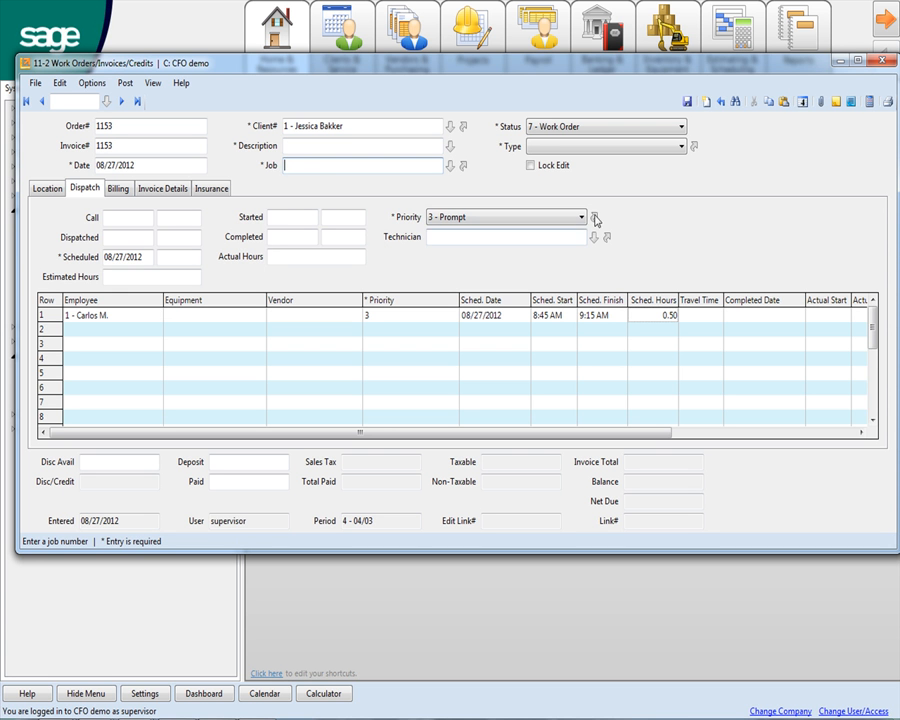
# Step: Change the order status from Quote to 7 - Work Order
pyautogui.click(678, 126)
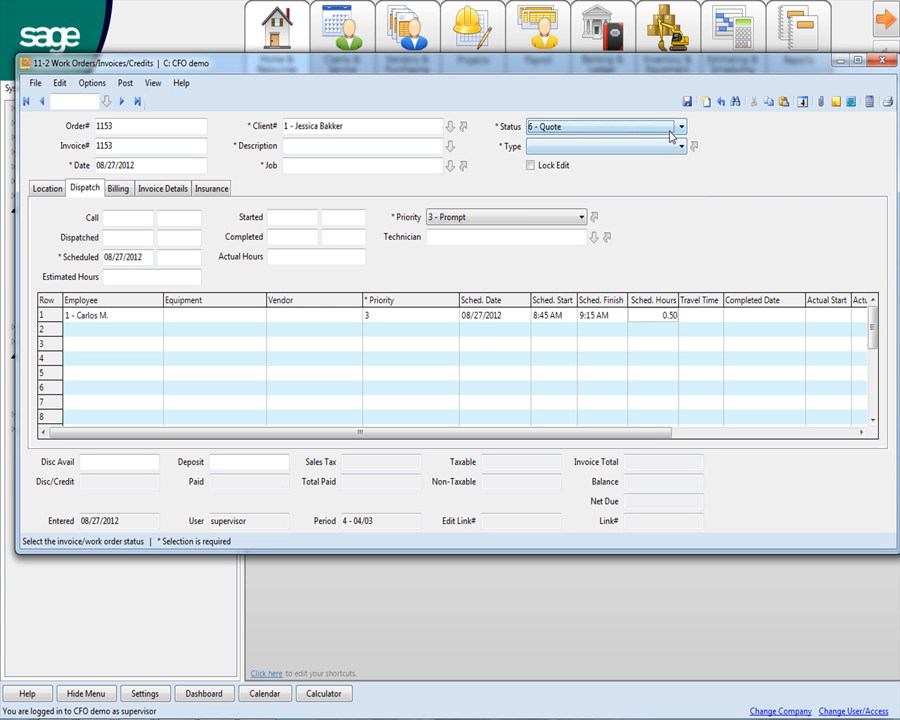
pyautogui.click(682, 126)
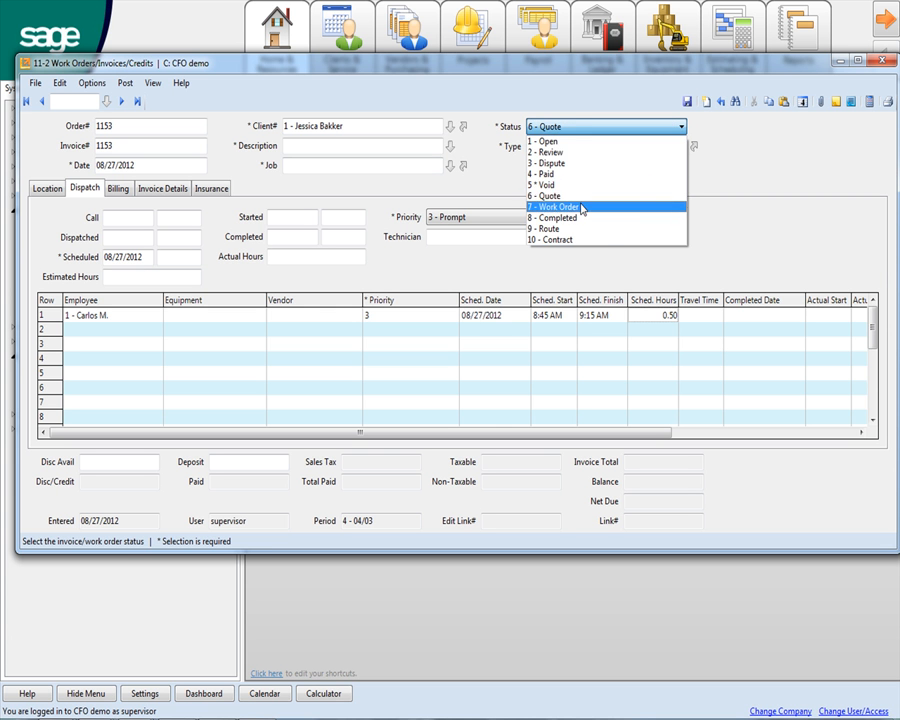
pyautogui.click(553, 206)
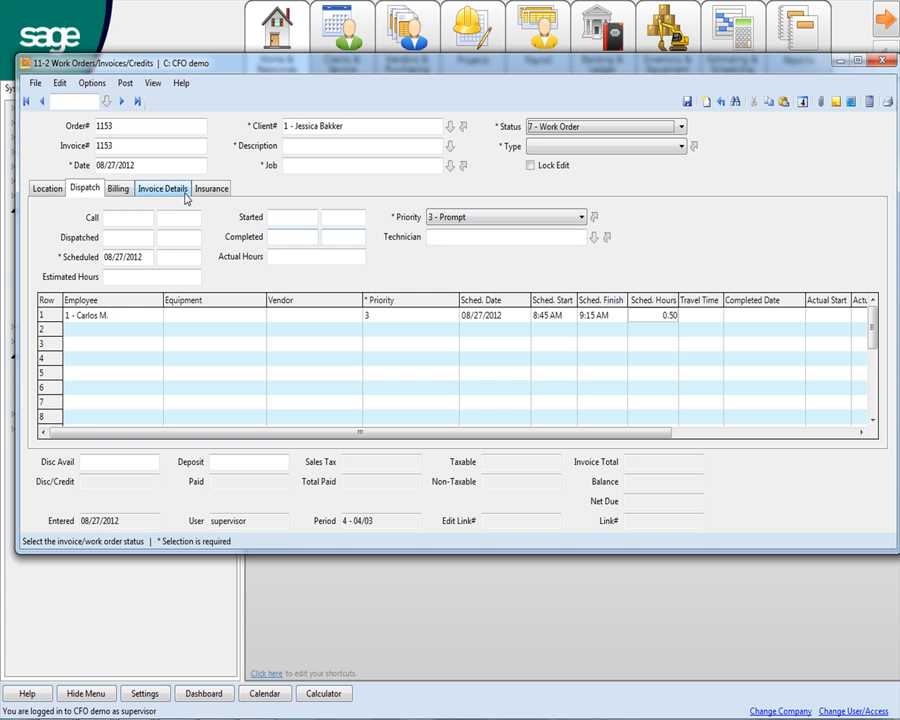
# Step: Review invoice details and types, set status to 10 - Contract, and show Billing
pyautogui.click(162, 188)
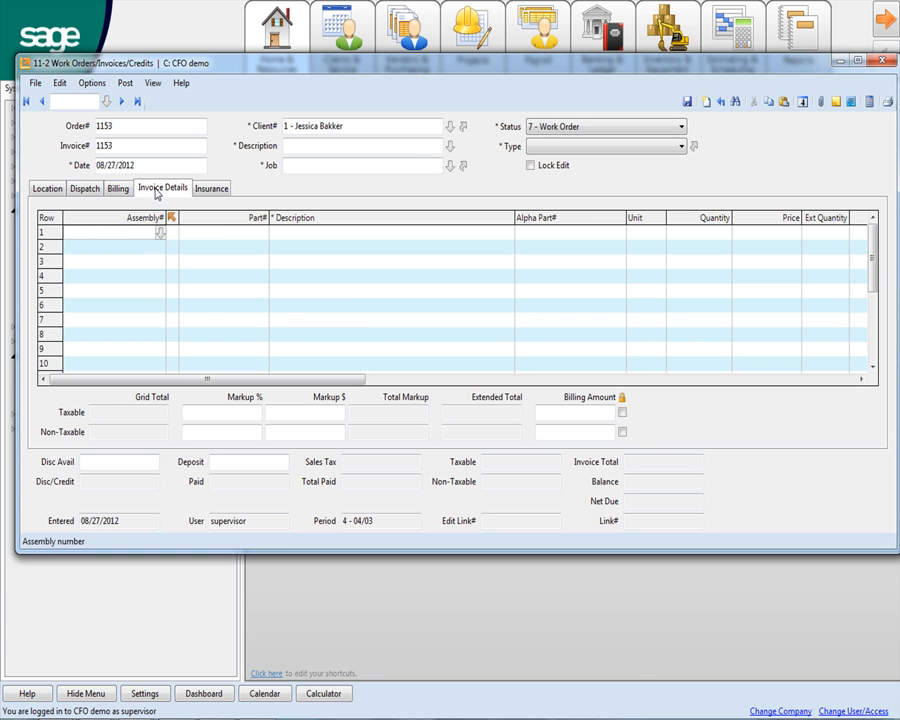
pyautogui.moveTo(525, 249)
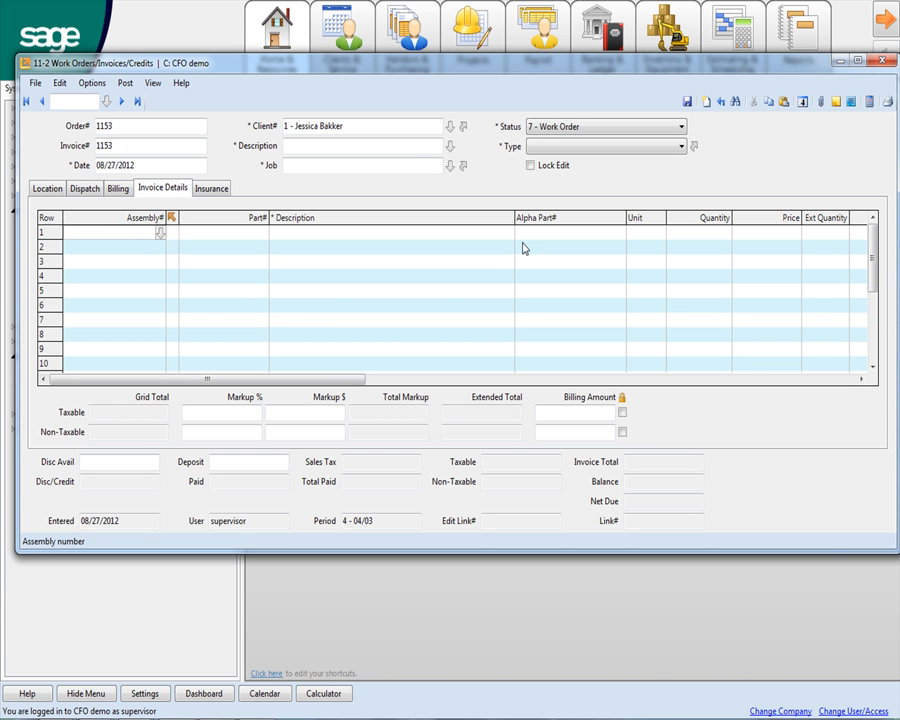
pyautogui.moveTo(466, 238)
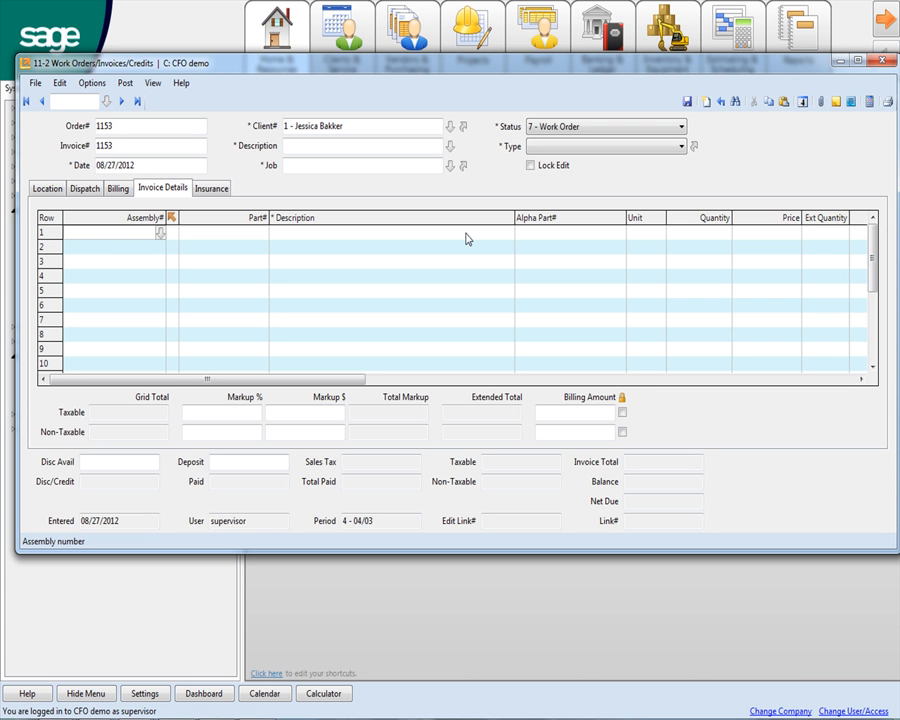
pyautogui.moveTo(440, 259)
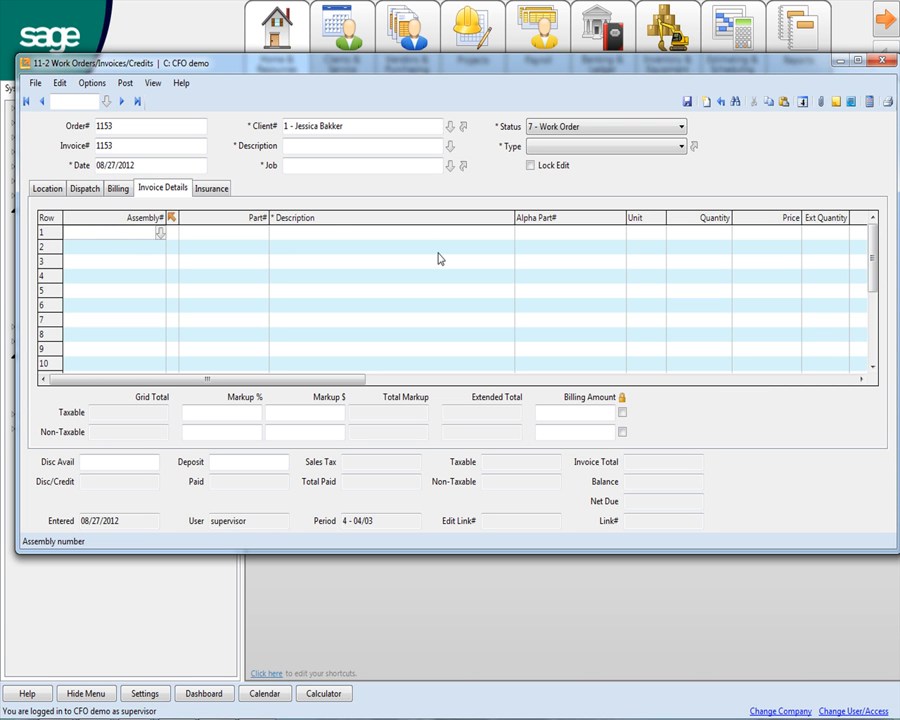
pyautogui.moveTo(480, 271)
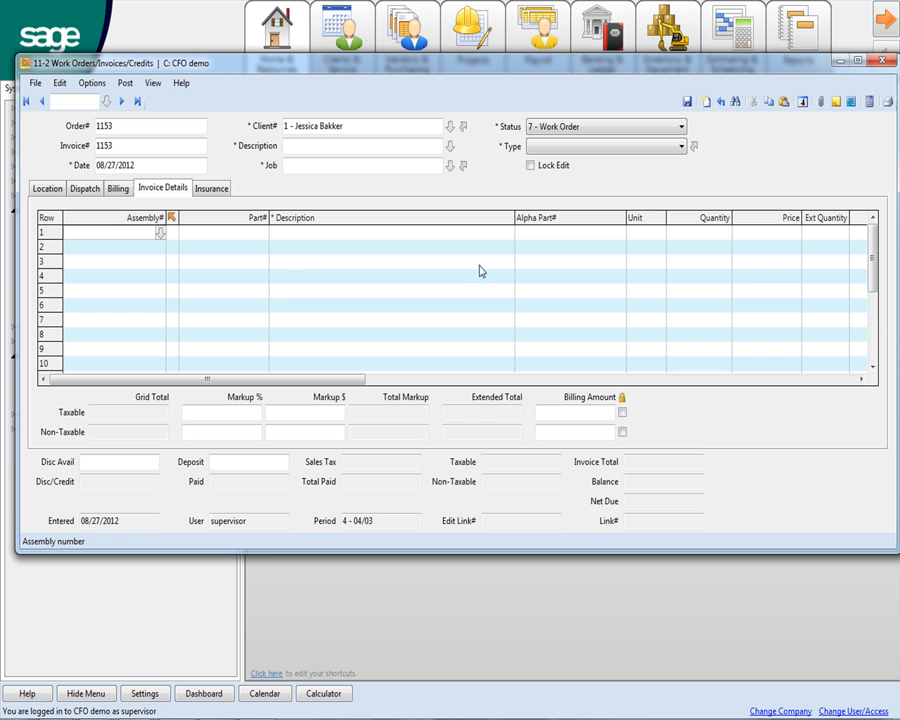
pyautogui.moveTo(736, 291)
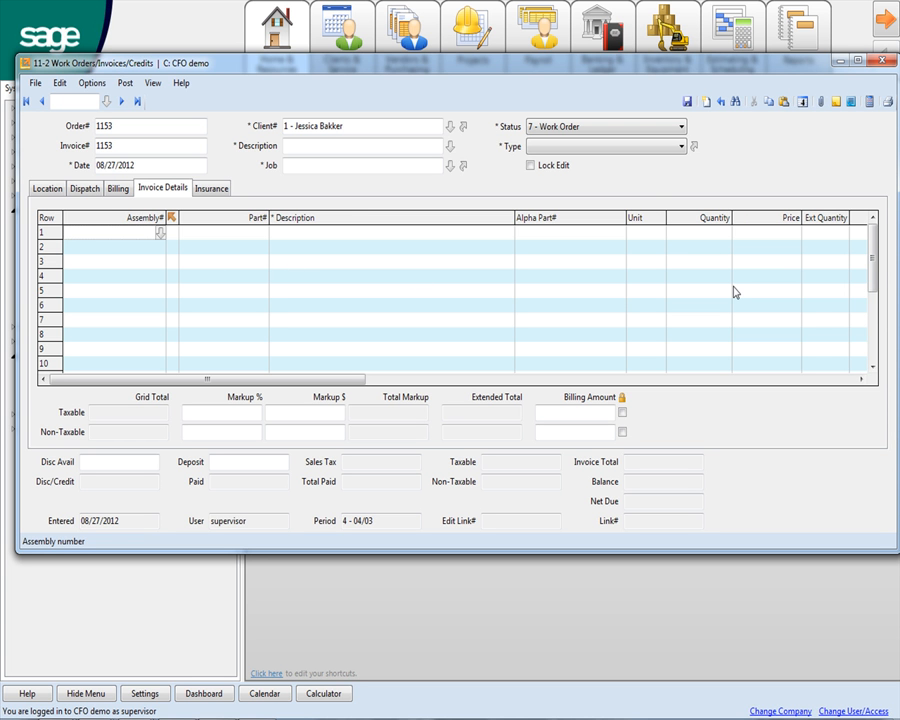
pyautogui.moveTo(635, 176)
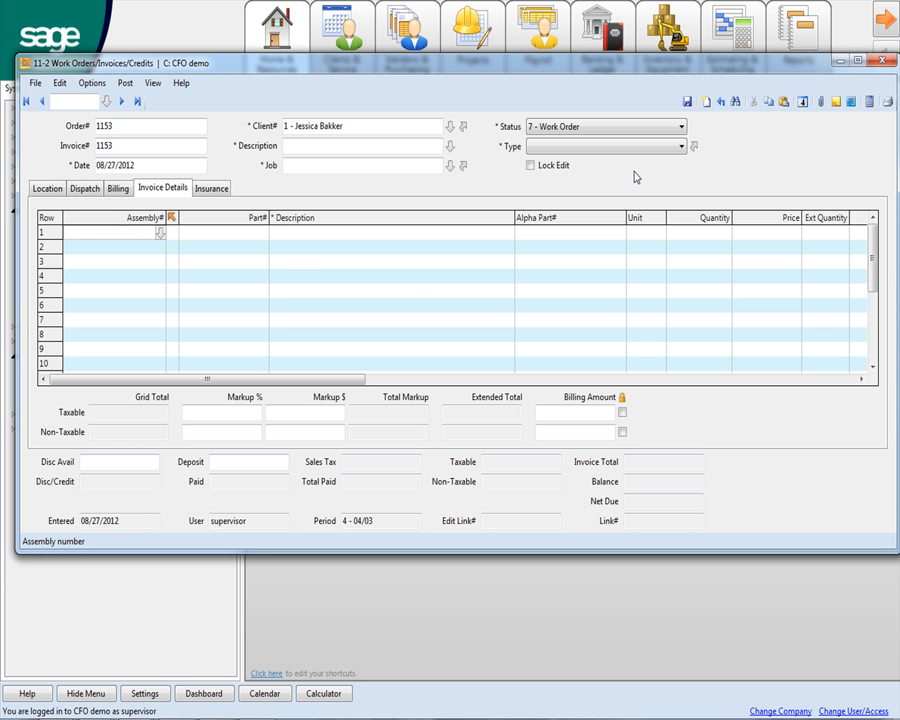
pyautogui.click(682, 147)
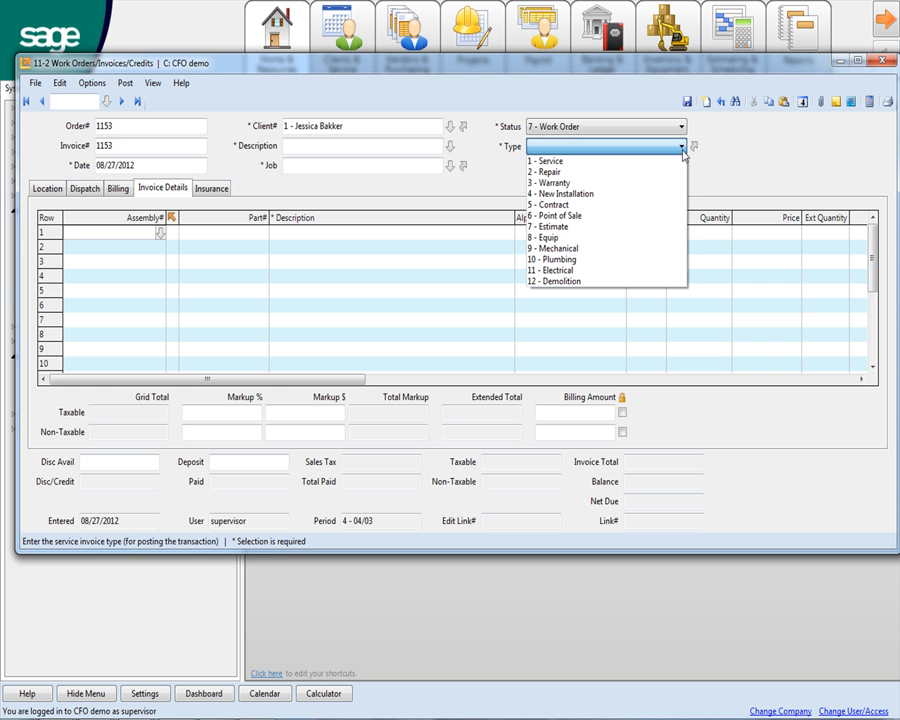
pyautogui.click(678, 125)
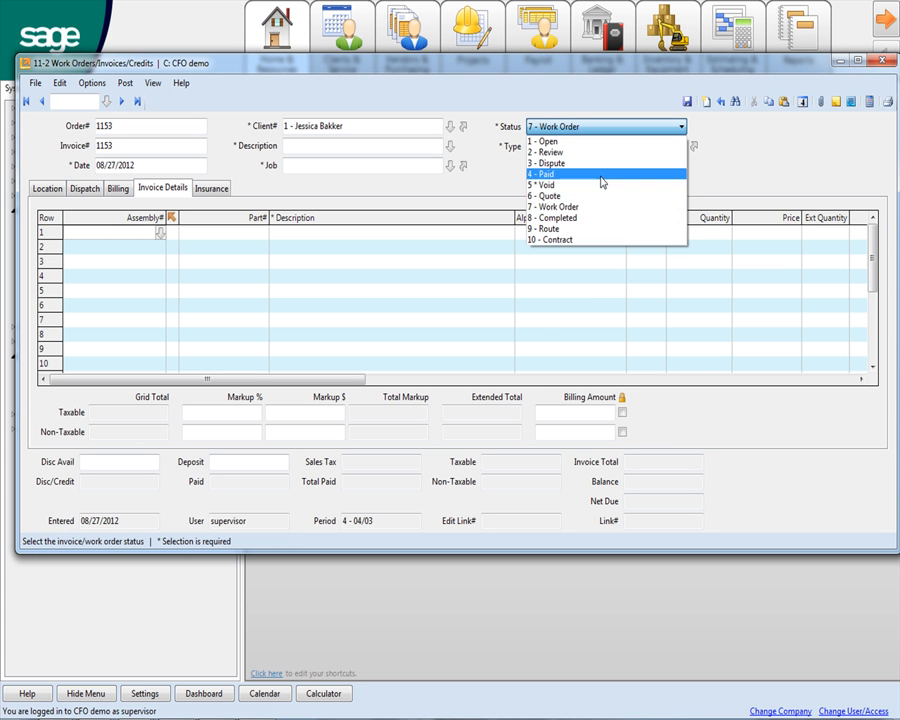
pyautogui.moveTo(558, 229)
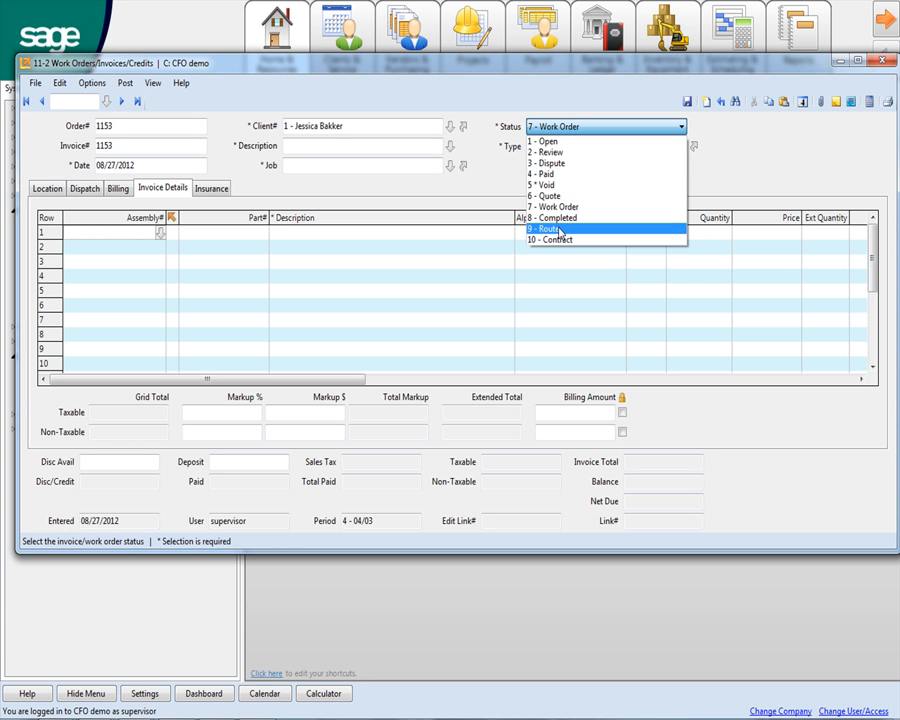
pyautogui.click(548, 239)
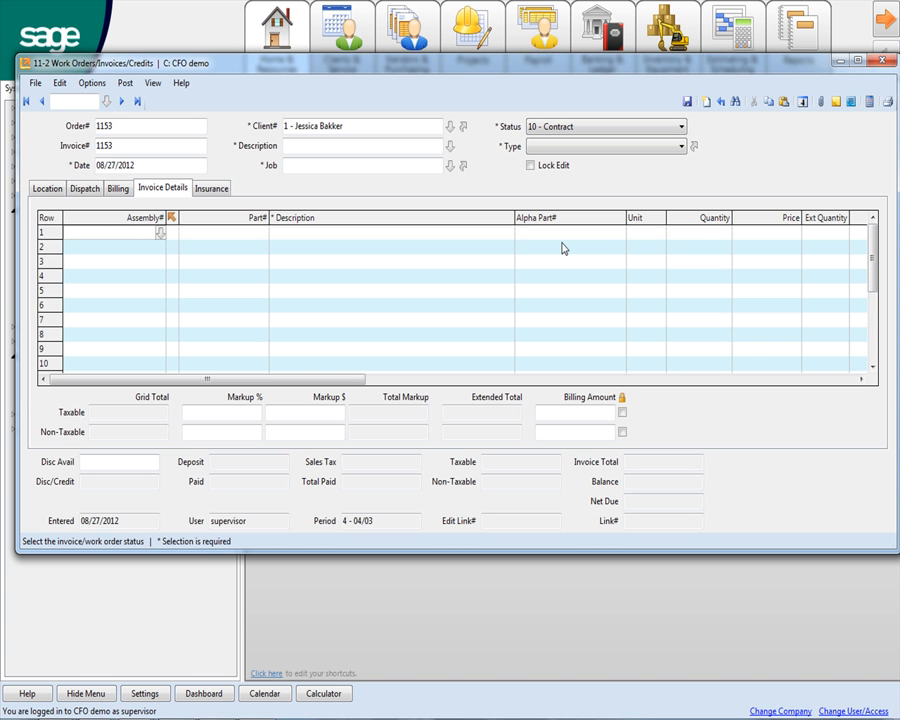
pyautogui.click(119, 189)
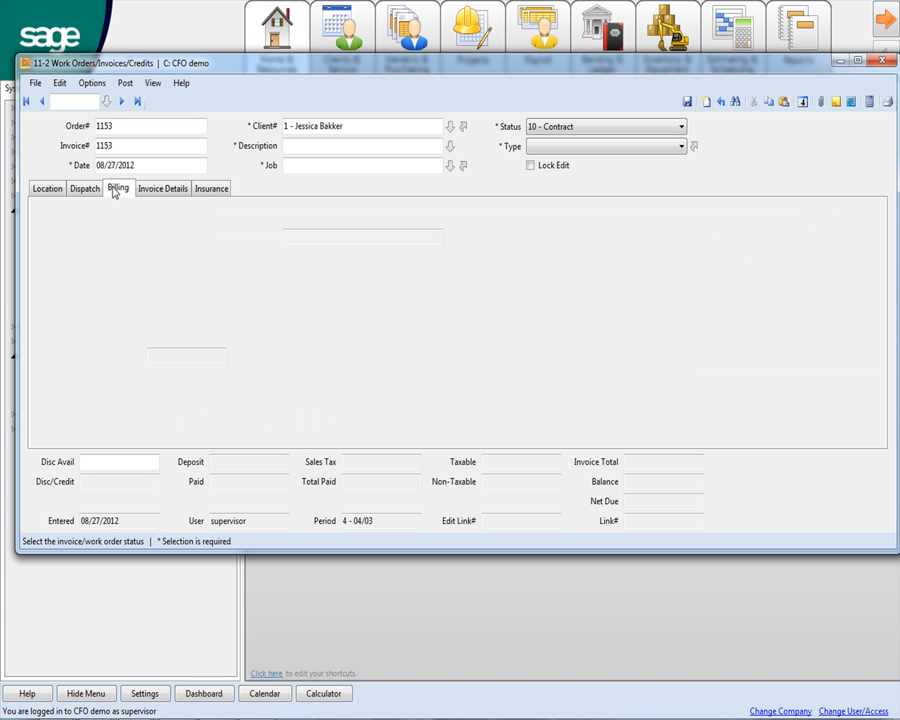
# Step: Enter contract start date 09/01/2012 and expiration date 08/31/2013
pyautogui.click(117, 188)
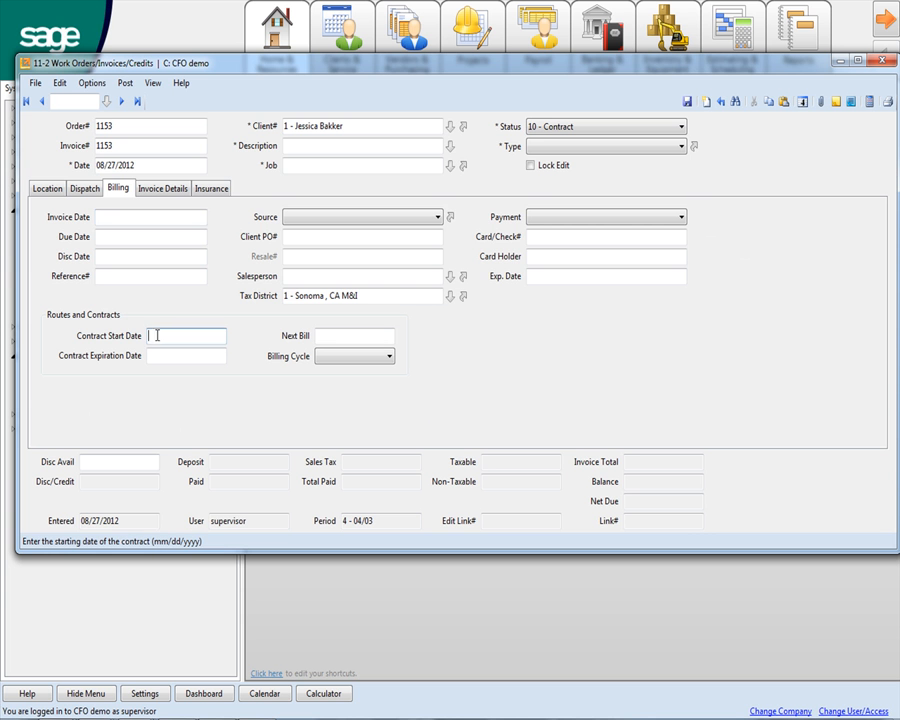
pyautogui.write('0')
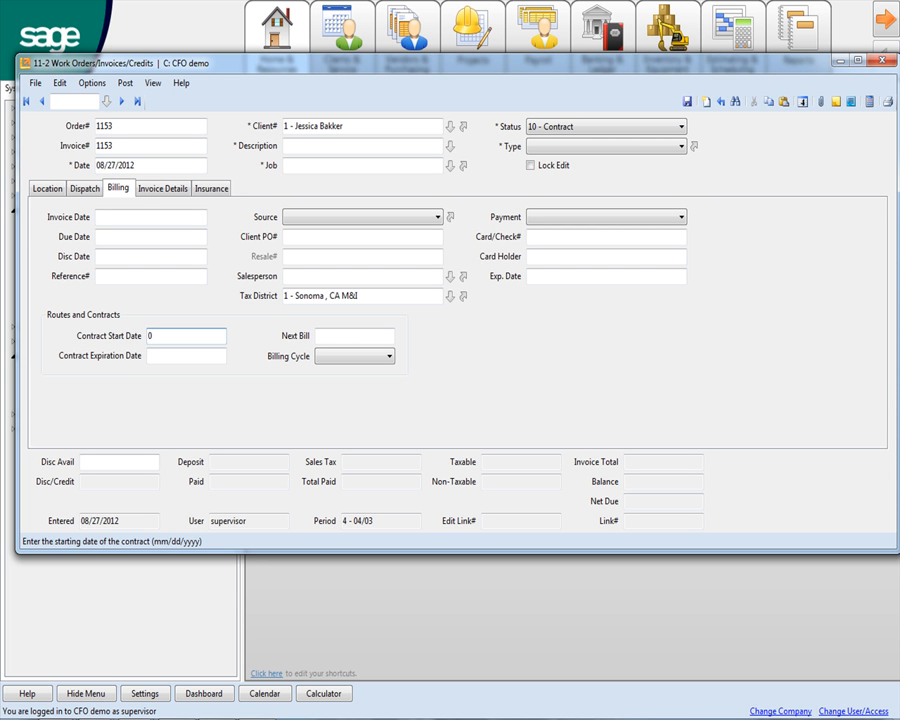
pyautogui.write('09/01/2012')
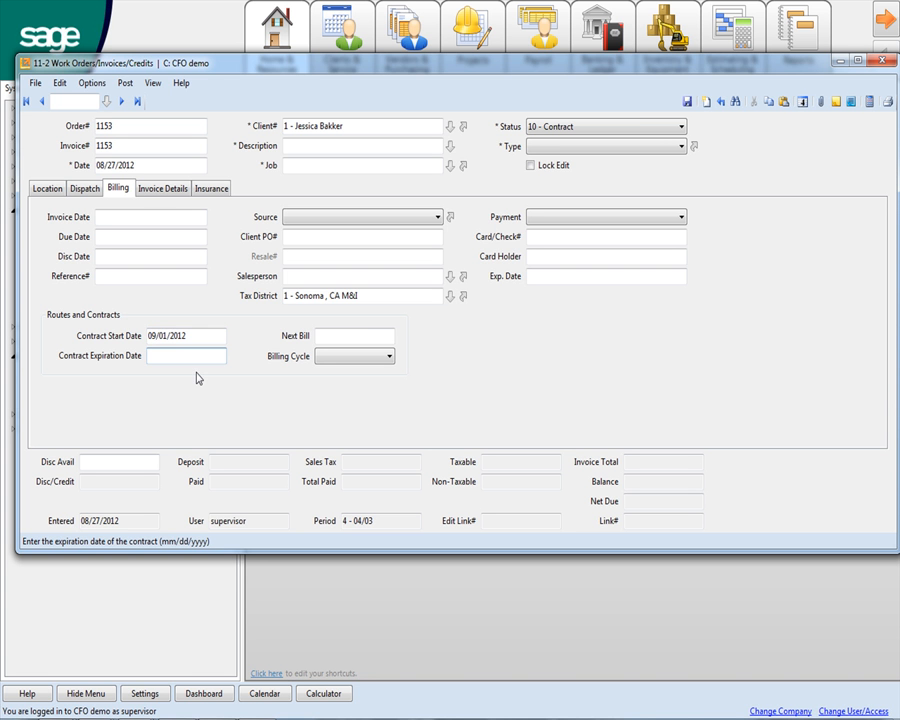
pyautogui.write('0')
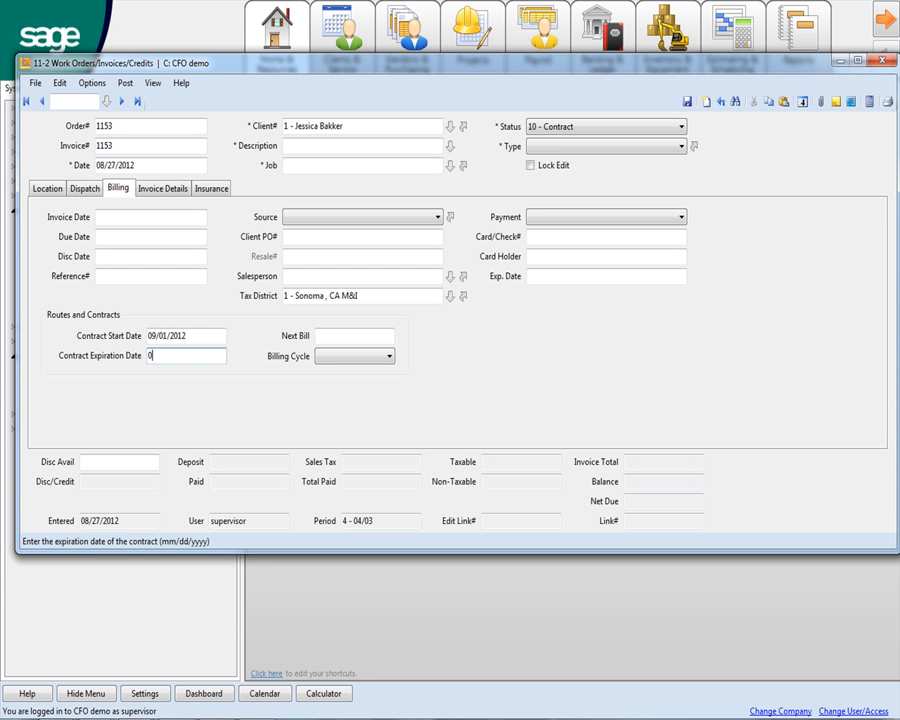
pyautogui.write('831/')
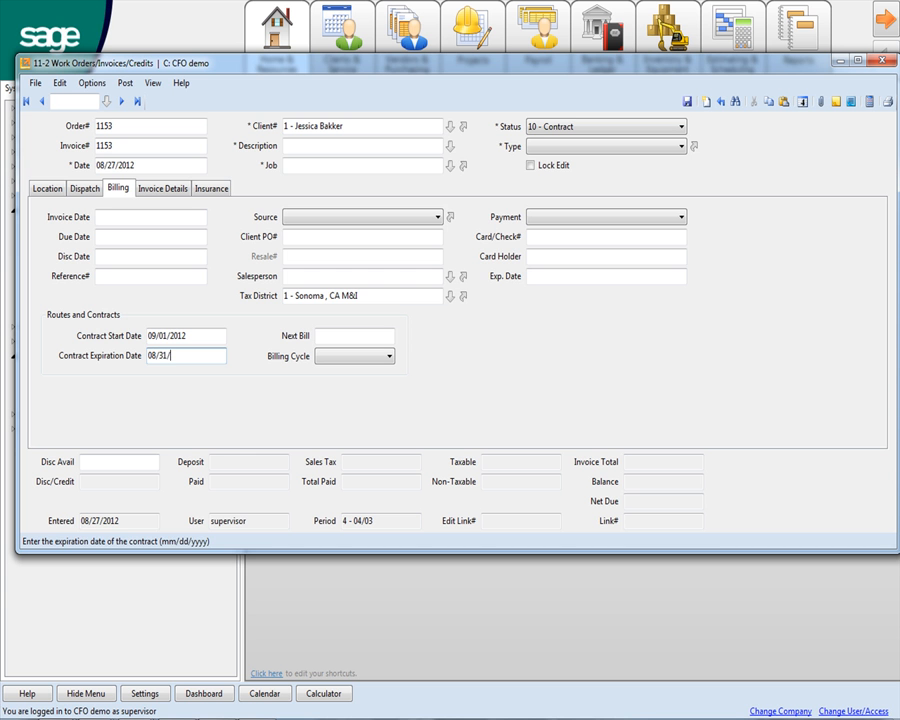
pyautogui.click(356, 335)
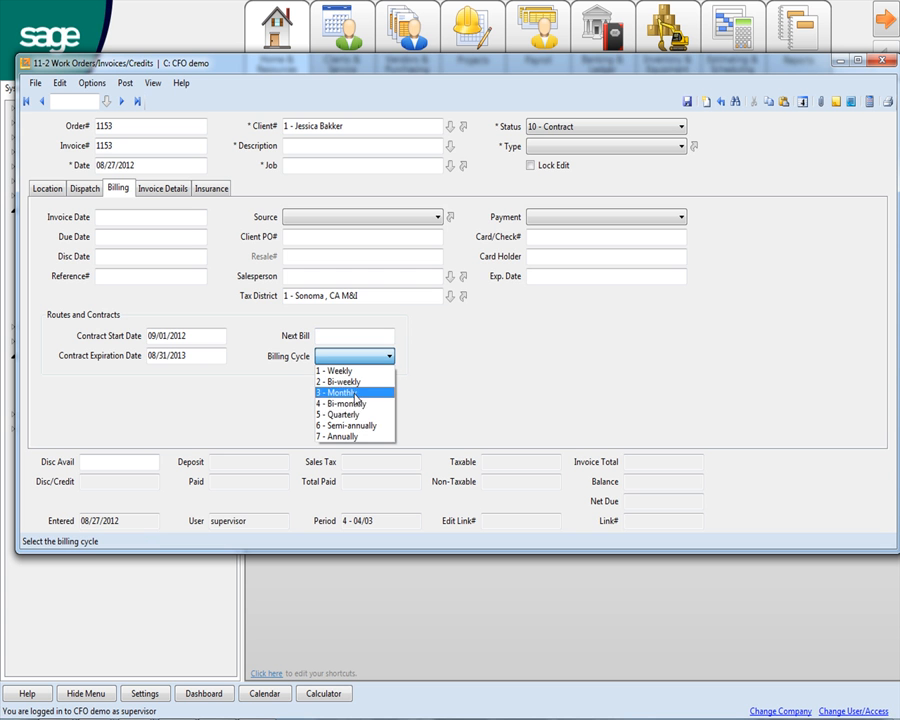
pyautogui.moveTo(363, 381)
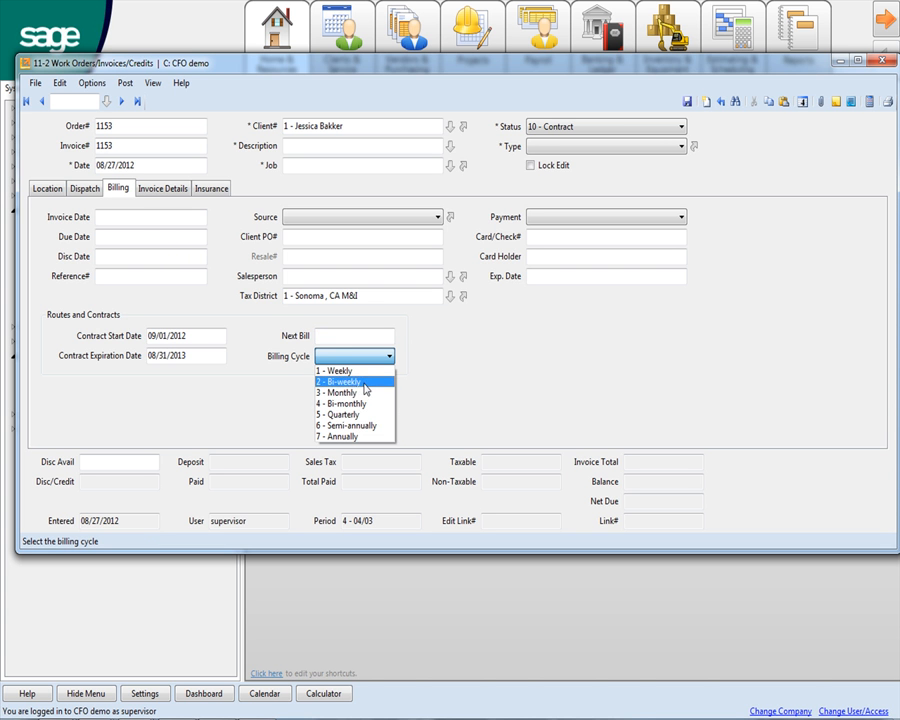
pyautogui.moveTo(352, 414)
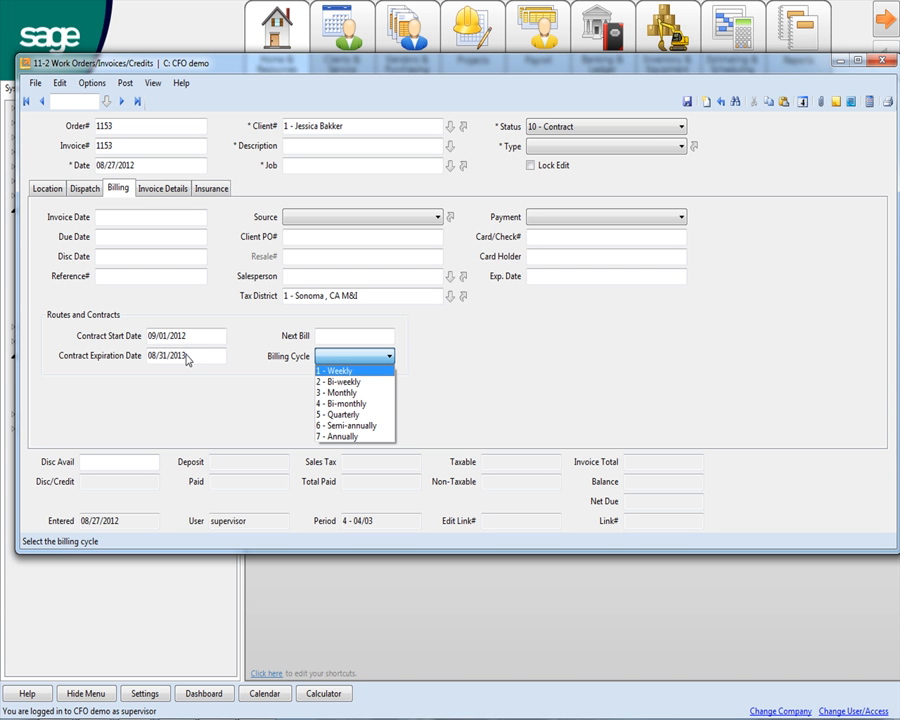
pyautogui.moveTo(345, 425)
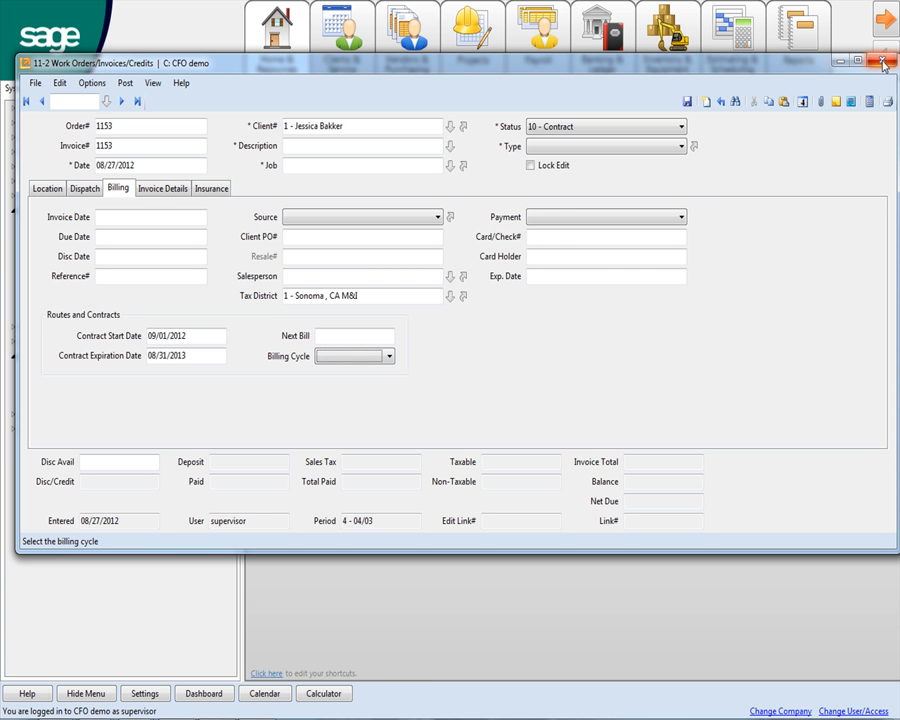
pyautogui.click(871, 62)
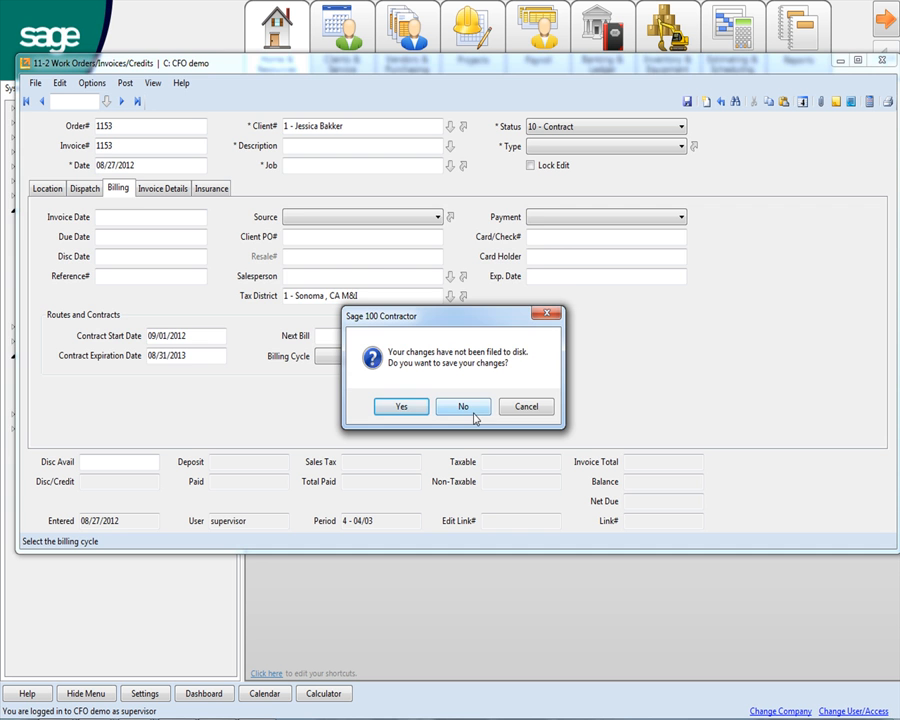
pyautogui.click(463, 406)
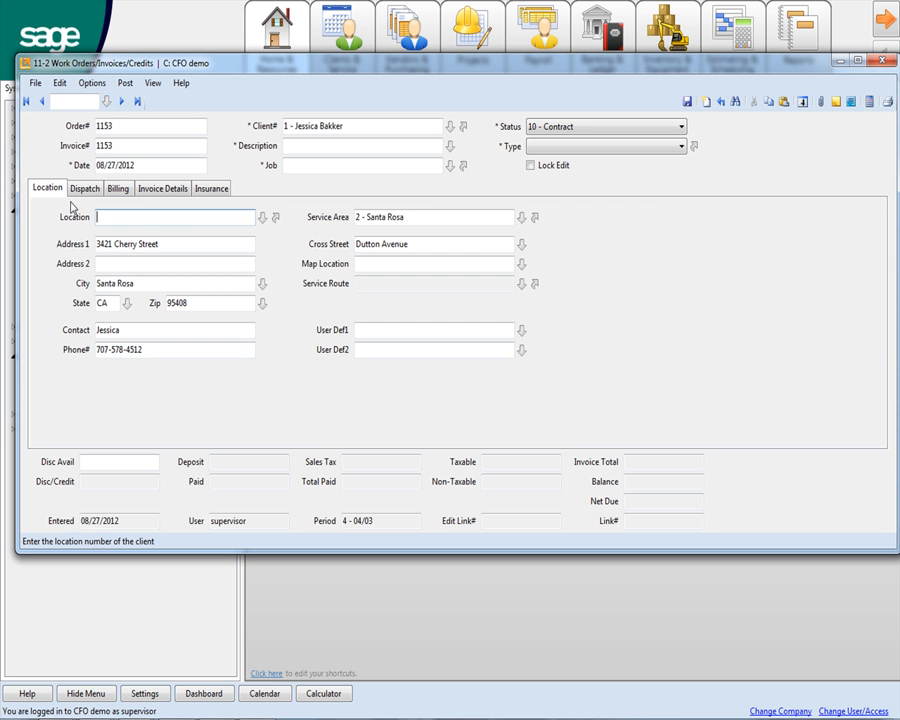
pyautogui.click(261, 217)
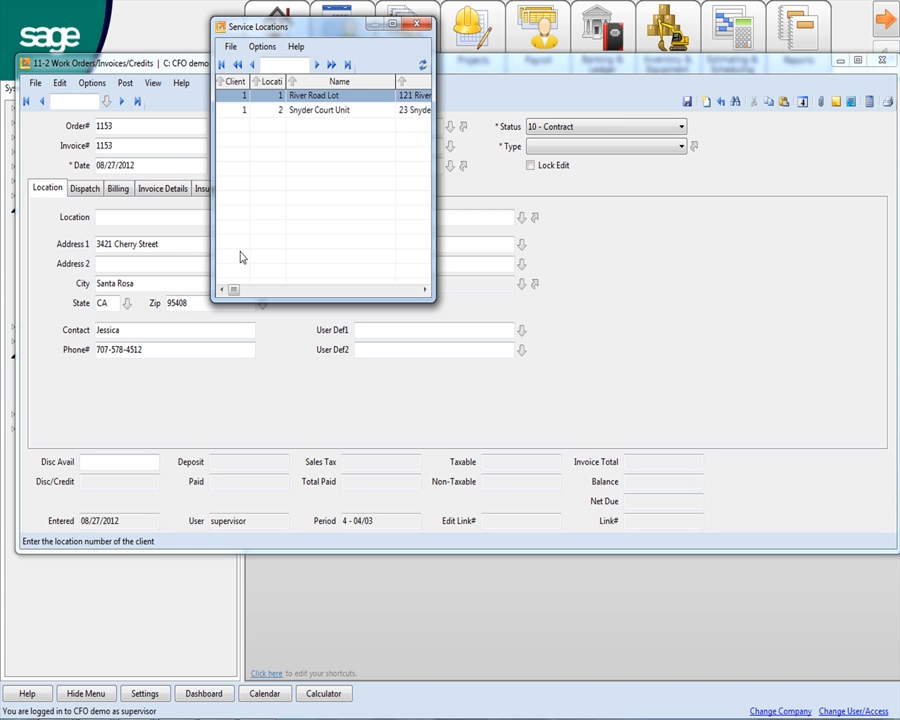
pyautogui.moveTo(442, 148)
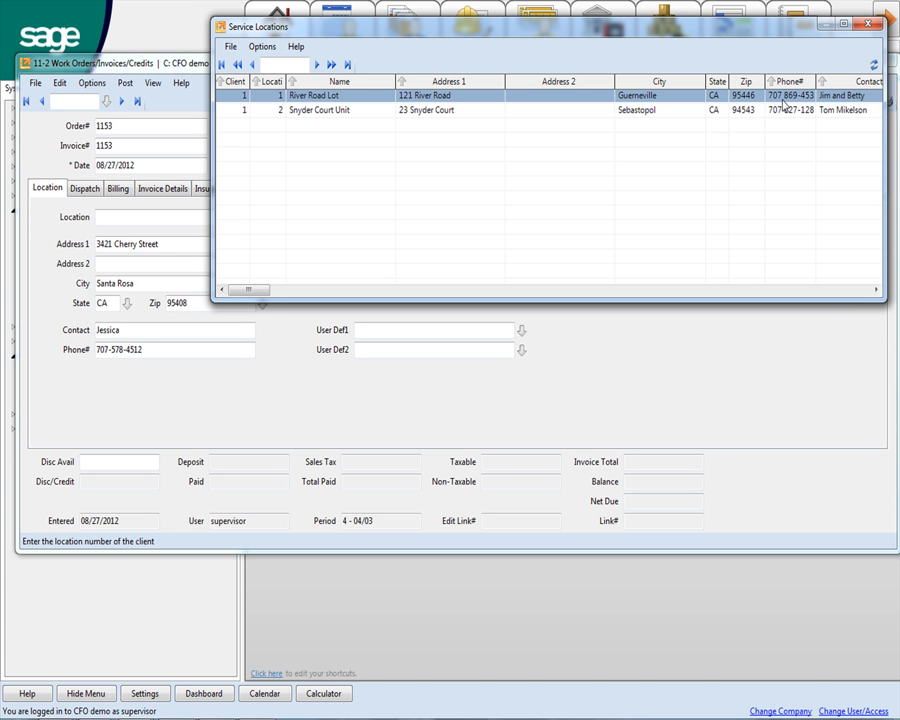
pyautogui.moveTo(243, 256)
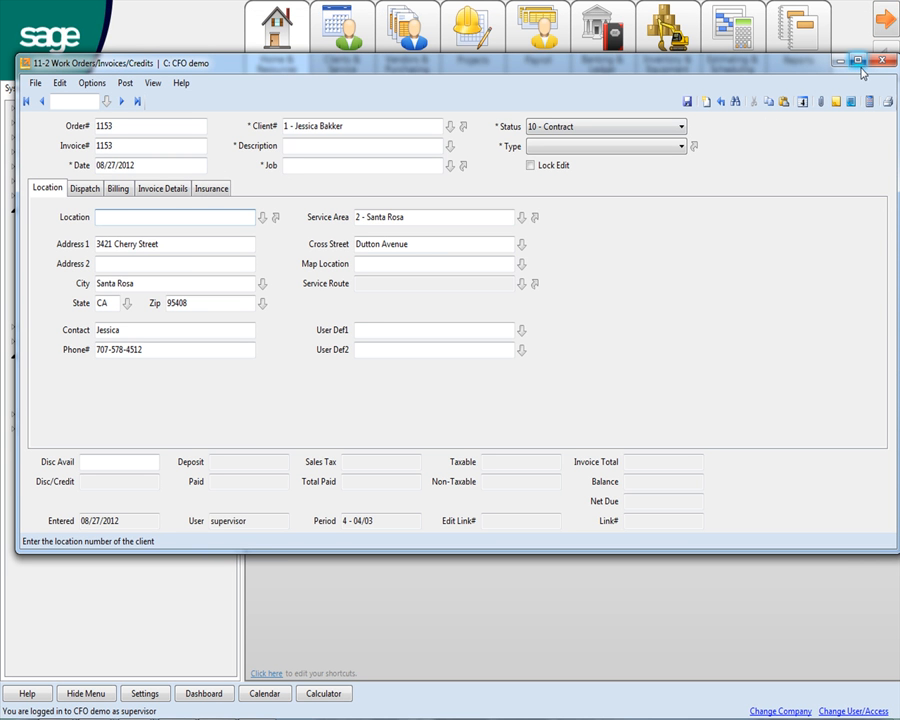
pyautogui.click(881, 59)
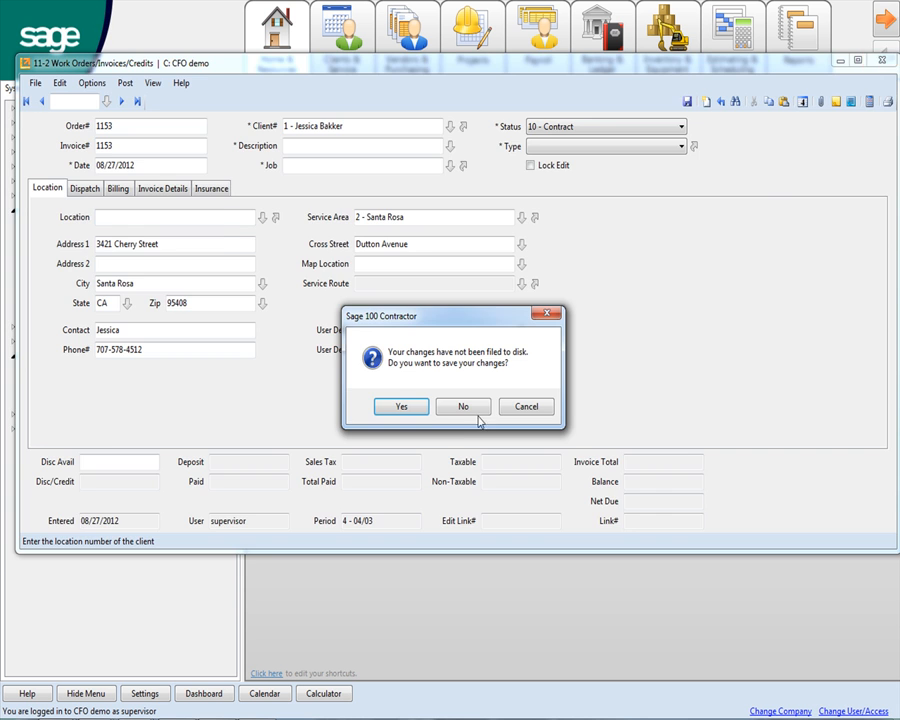
pyautogui.click(462, 406)
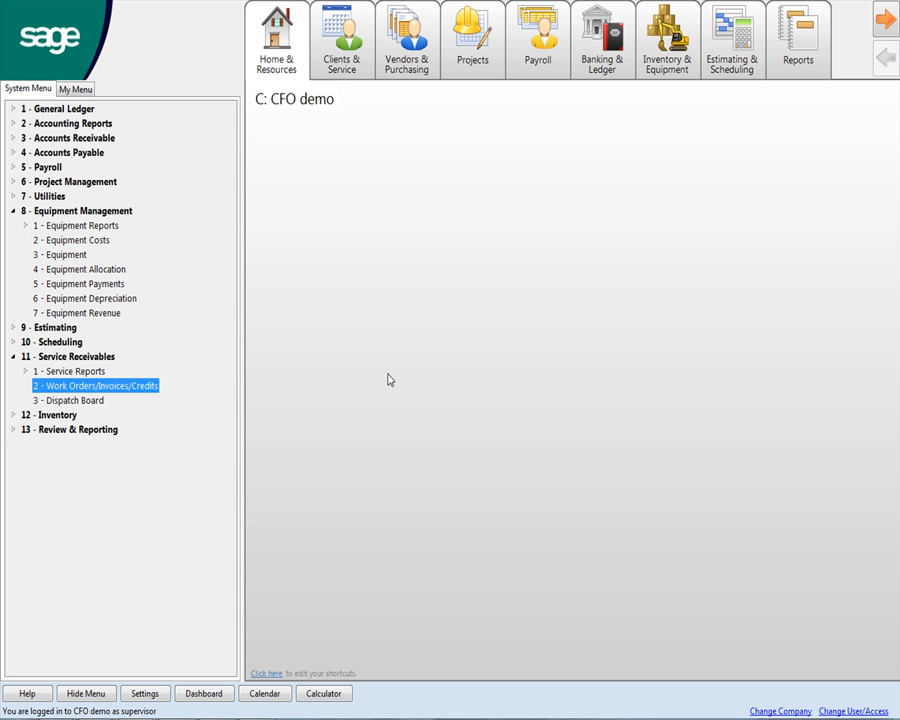
pyautogui.moveTo(293, 443)
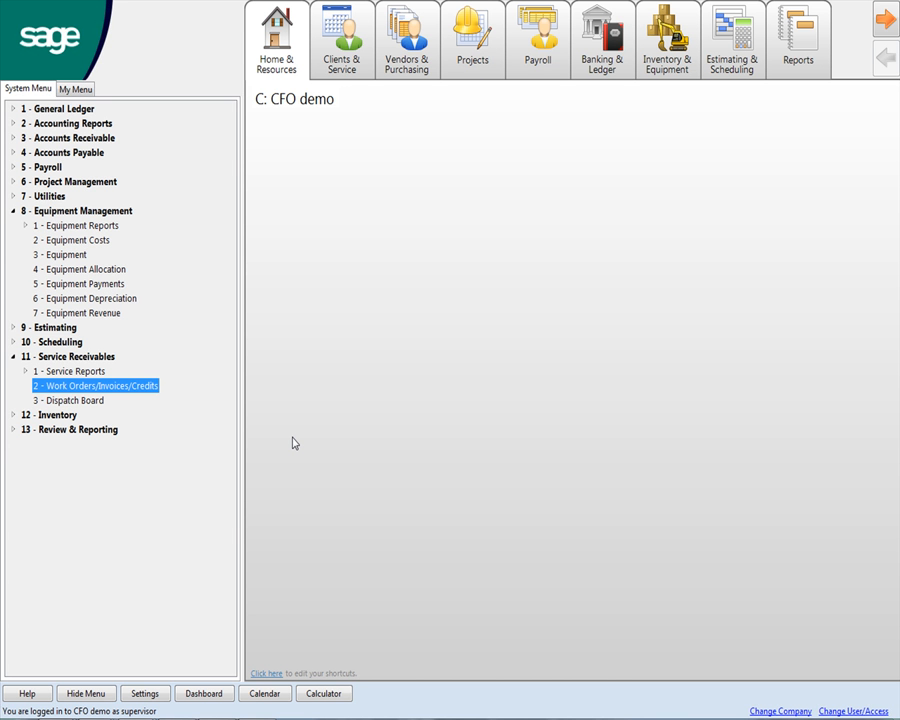
pyautogui.moveTo(459, 89)
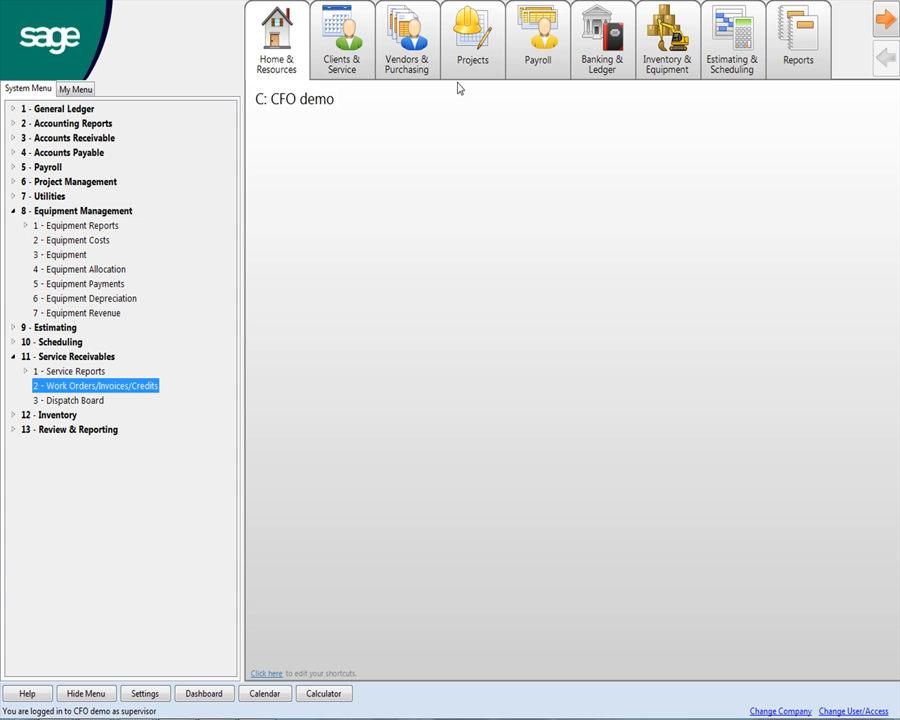
# Step: Display the Projects process map from the Projects tab
pyautogui.click(481, 40)
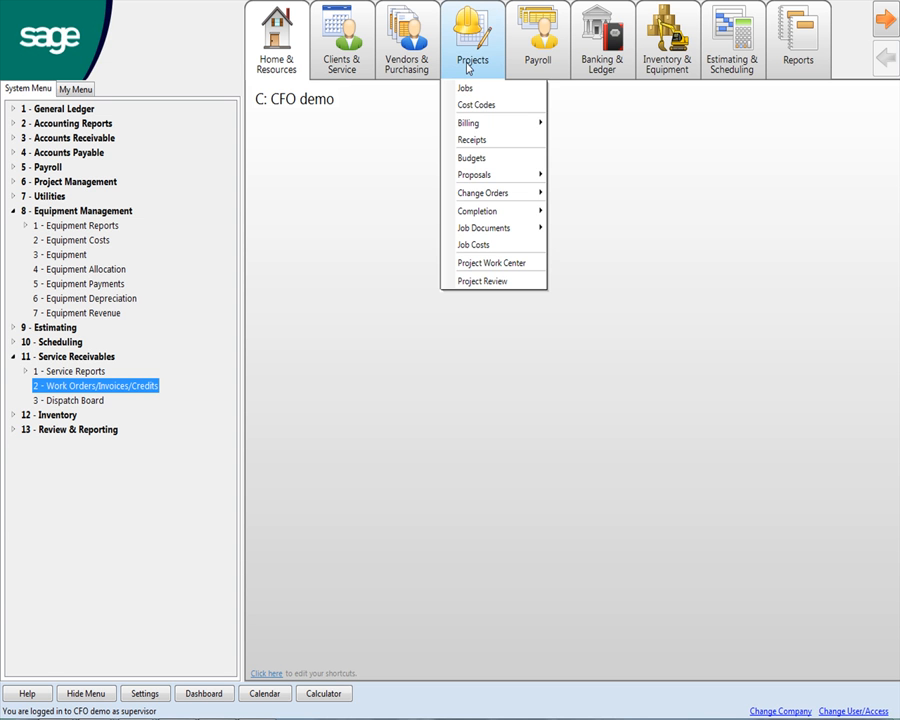
pyautogui.moveTo(475, 50)
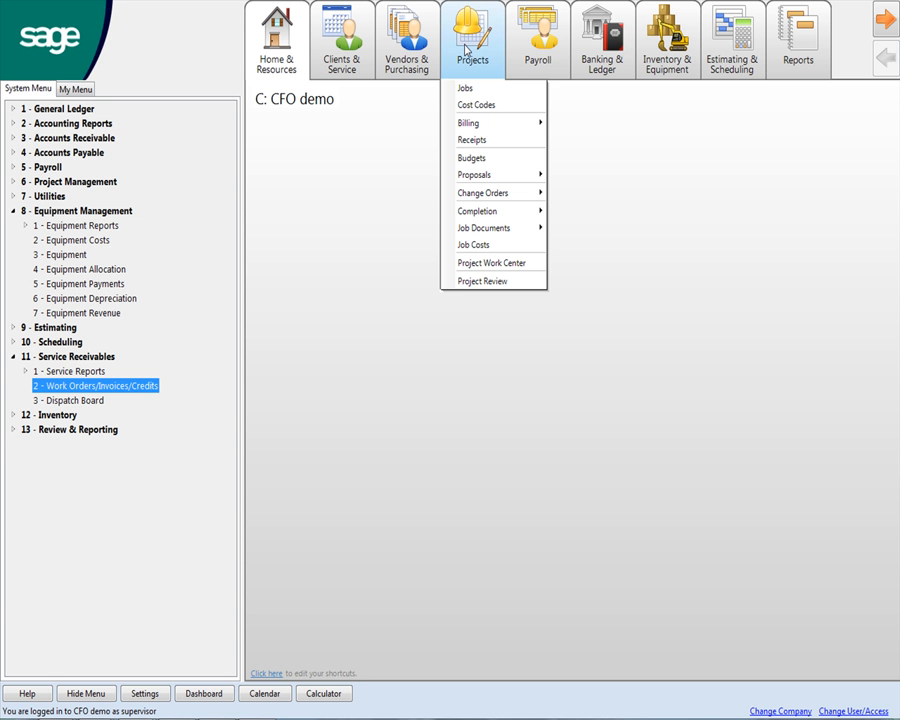
pyautogui.click(469, 40)
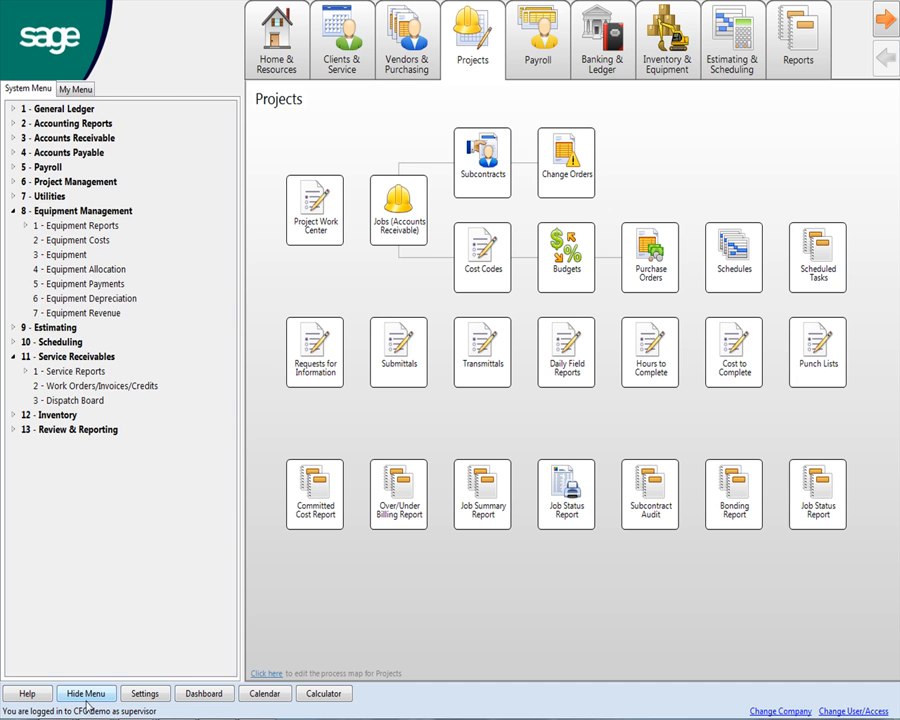
# Step: Hide the System Menu, open the Projects map for editing, and save it unchanged
pyautogui.click(88, 693)
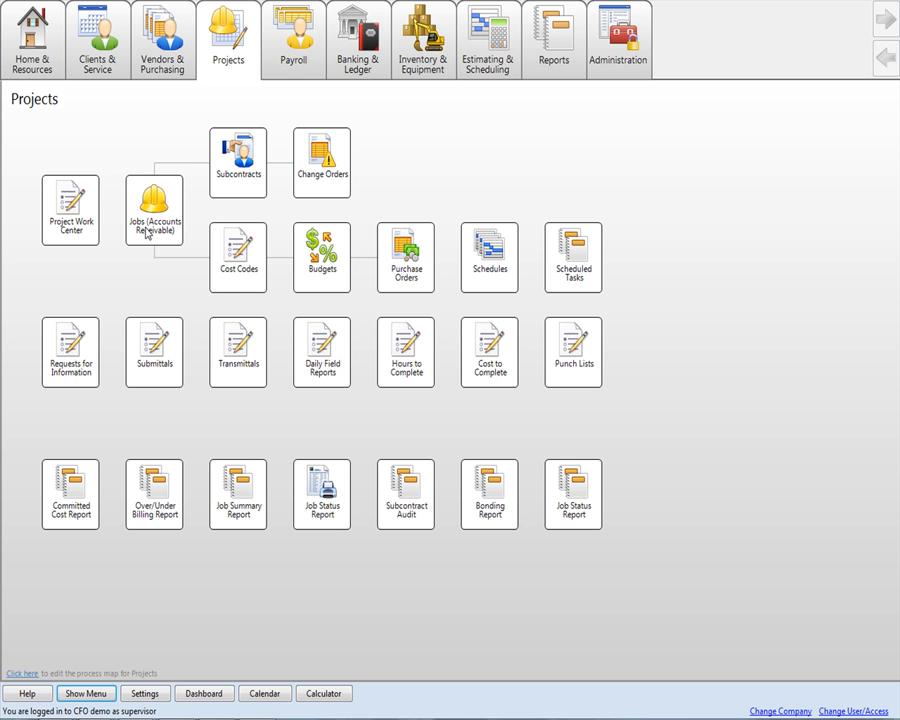
pyautogui.moveTo(224, 288)
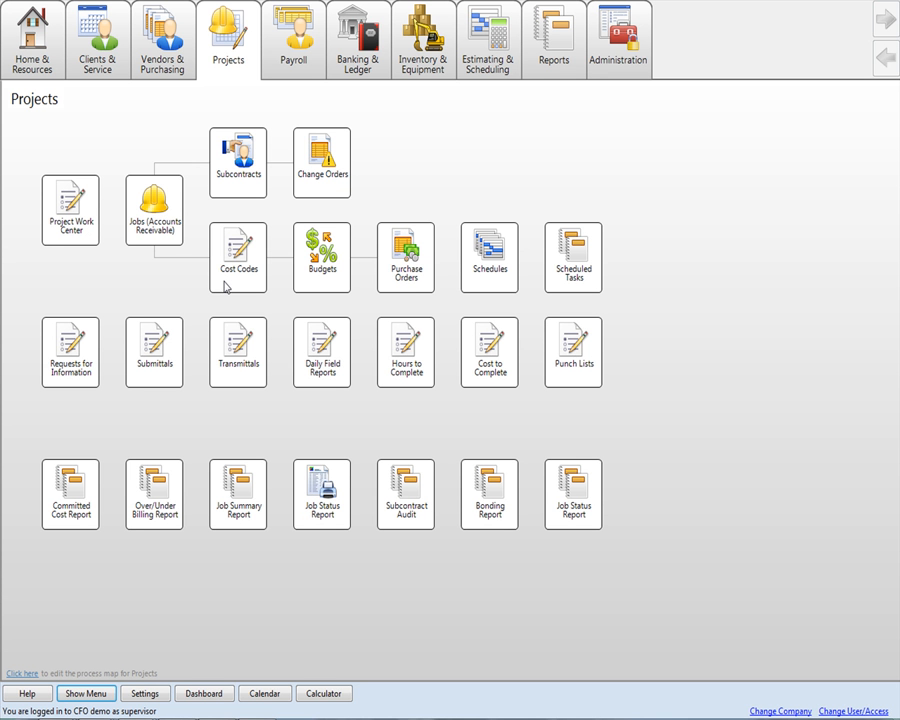
pyautogui.moveTo(283, 289)
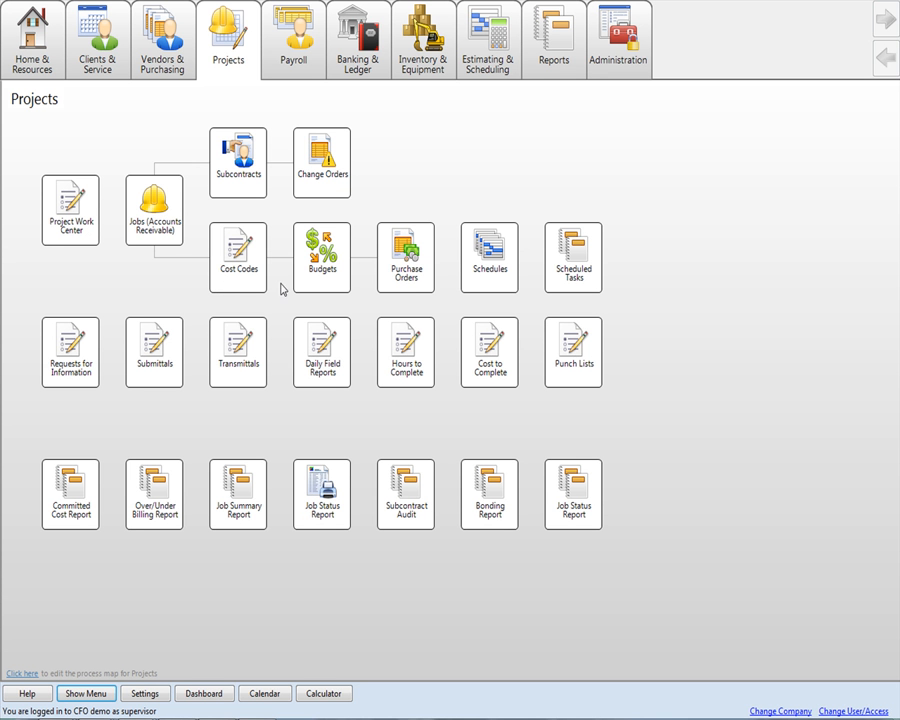
pyautogui.moveTo(422, 272)
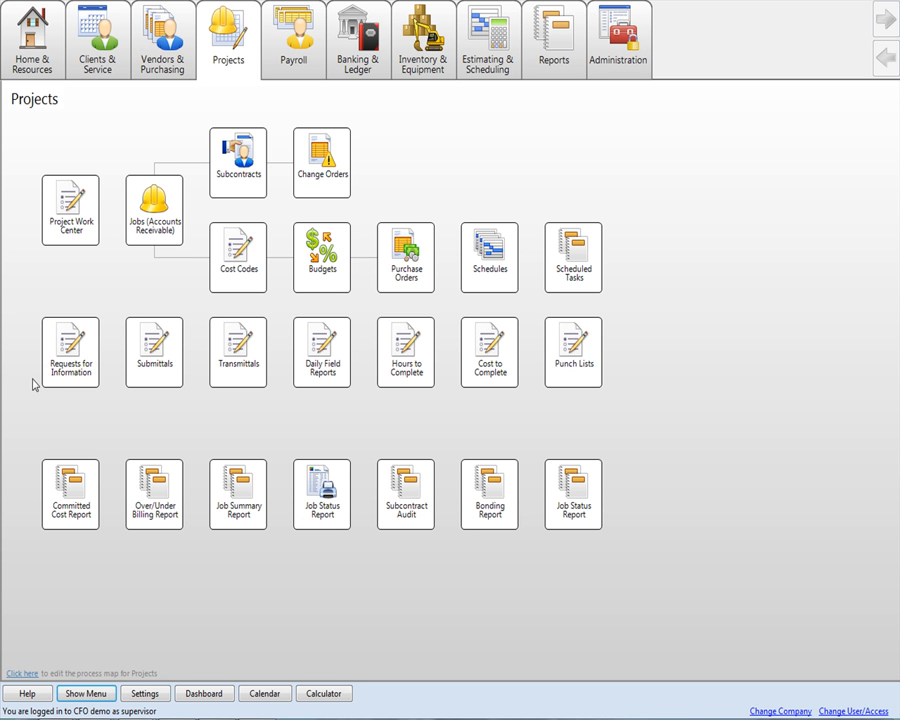
pyautogui.moveTo(82, 494)
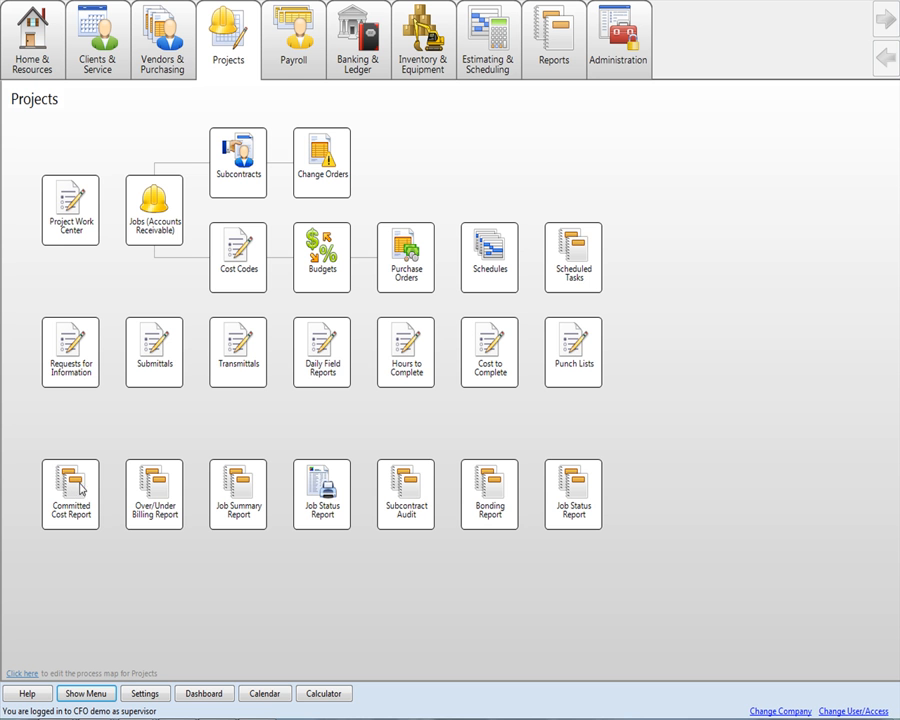
pyautogui.moveTo(203, 529)
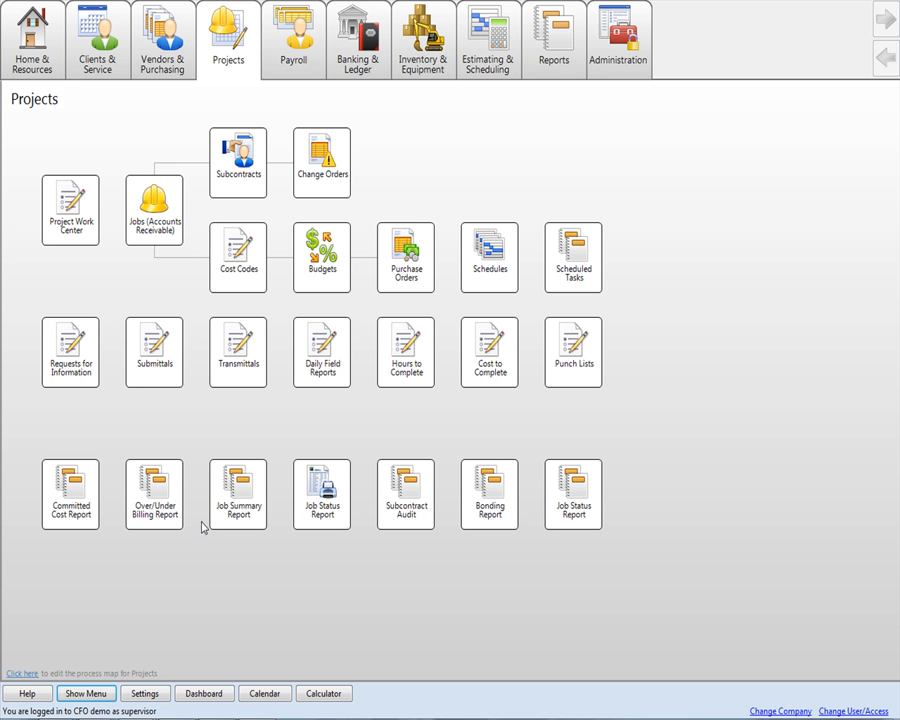
pyautogui.moveTo(18, 577)
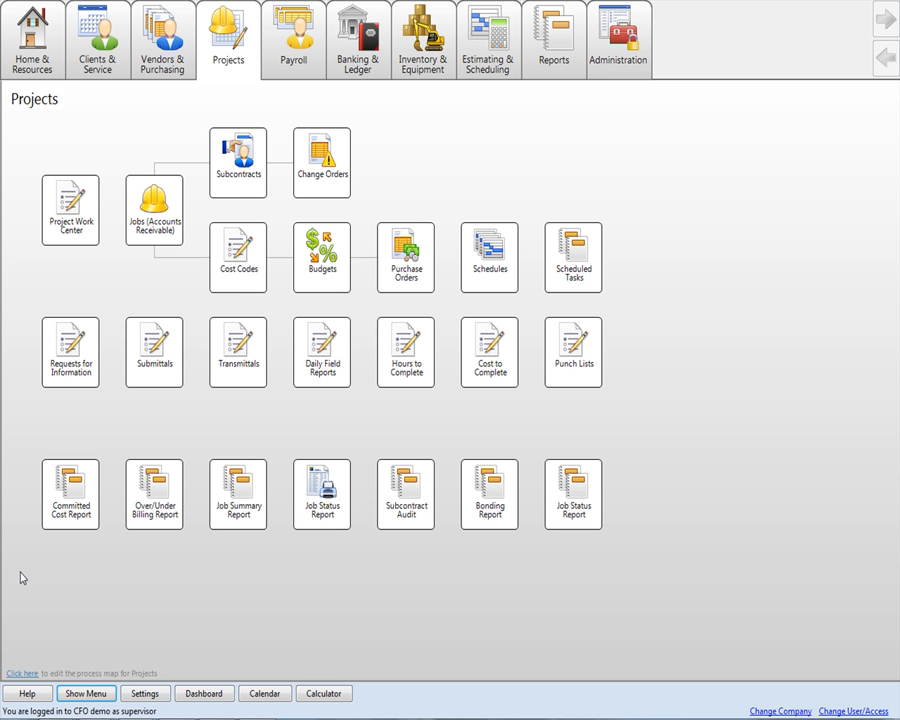
pyautogui.click(86, 688)
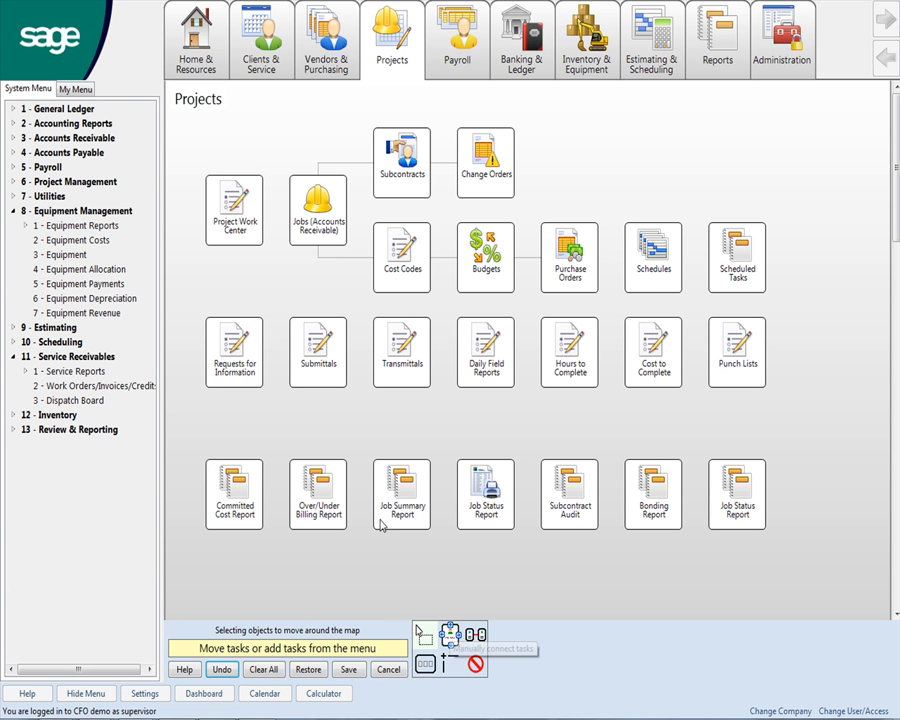
pyautogui.moveTo(452, 484)
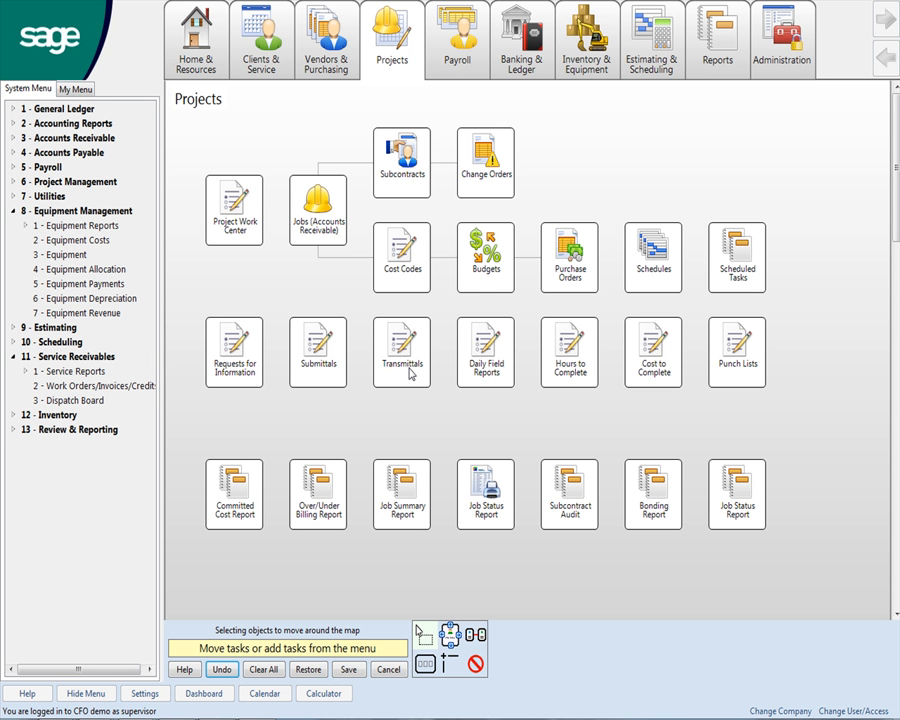
pyautogui.moveTo(583, 427)
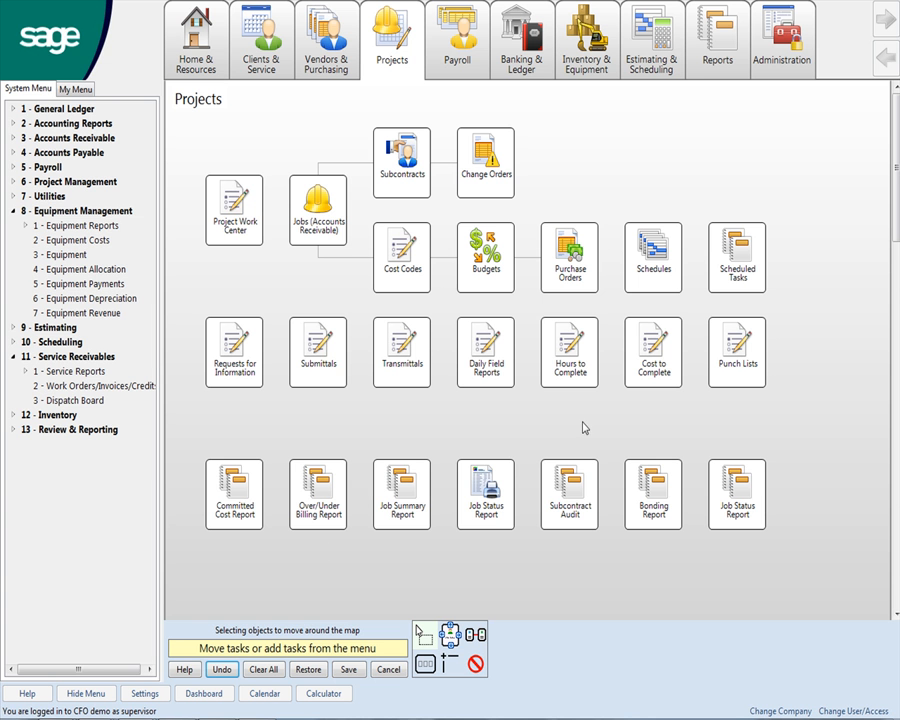
pyautogui.moveTo(387, 694)
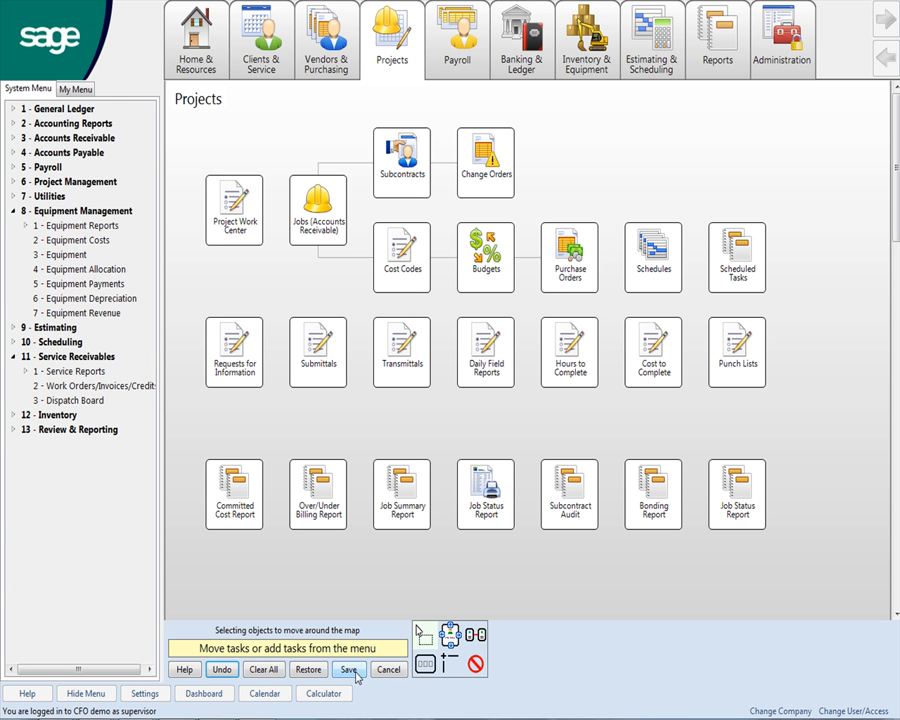
pyautogui.click(347, 671)
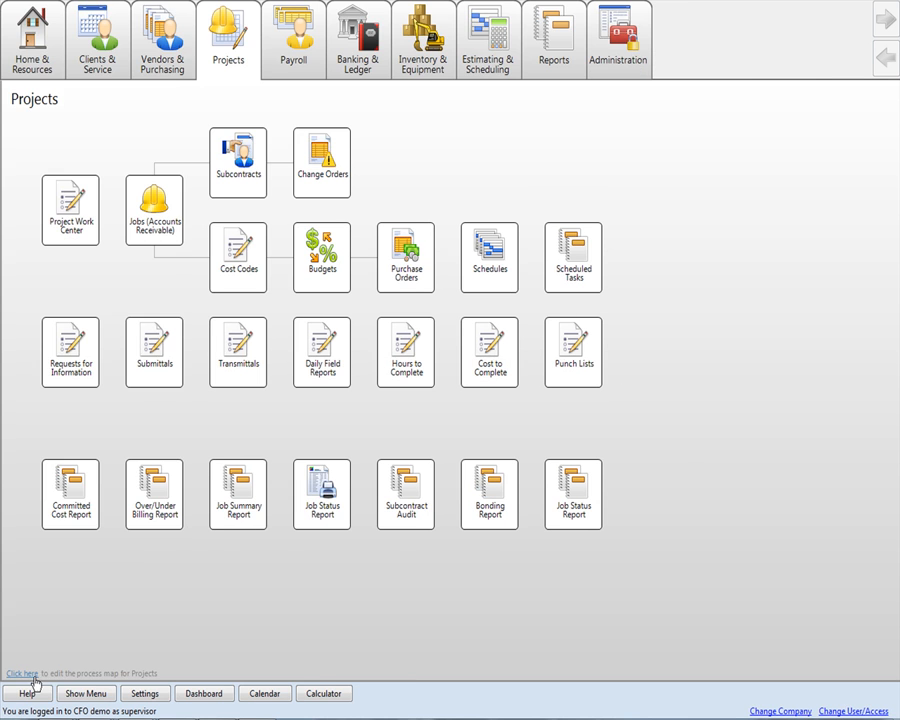
# Step: Show the System Menu and browse General Ledger, Accounting Reports, Accounts Payable and Payroll
pyautogui.click(89, 691)
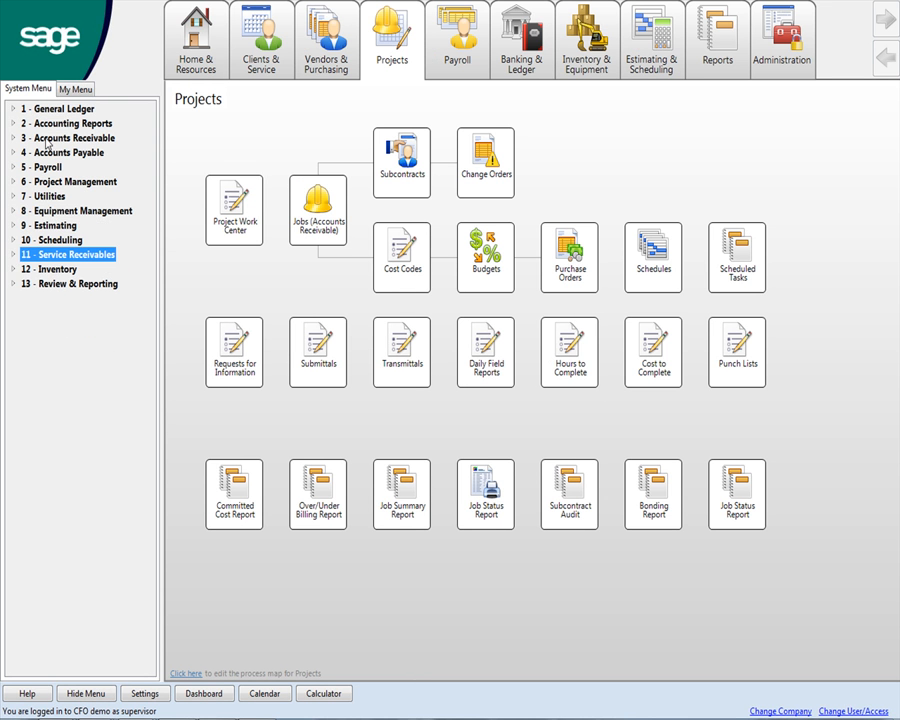
pyautogui.click(55, 128)
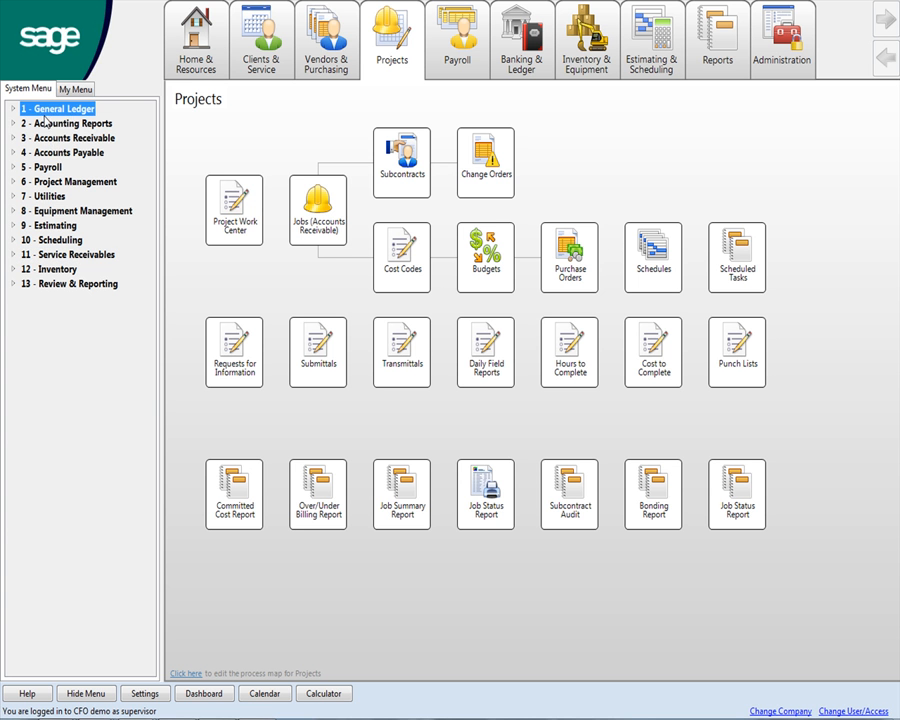
pyautogui.click(63, 137)
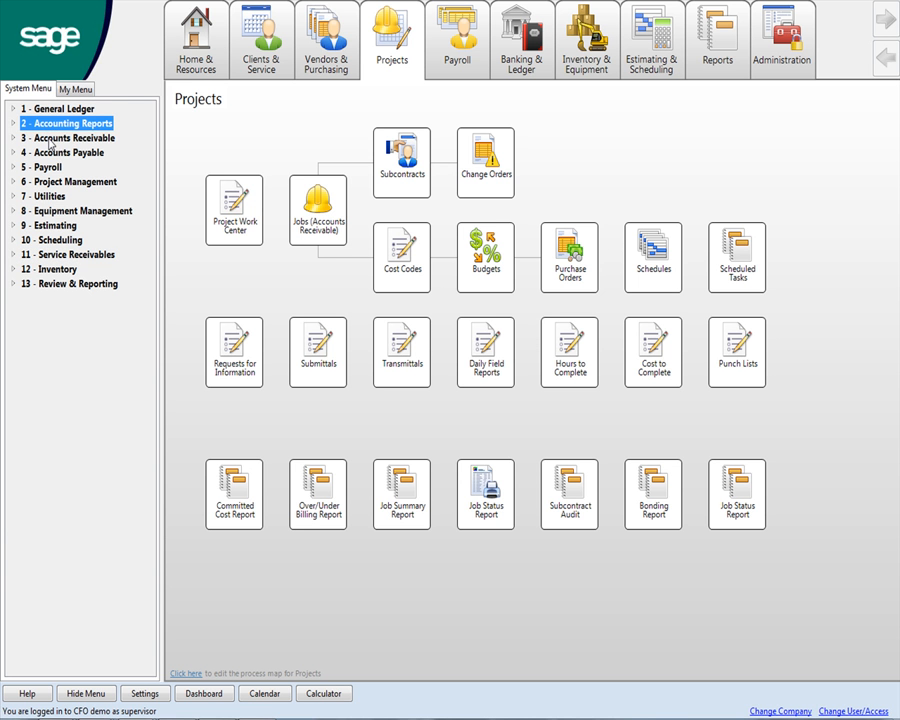
pyautogui.click(62, 152)
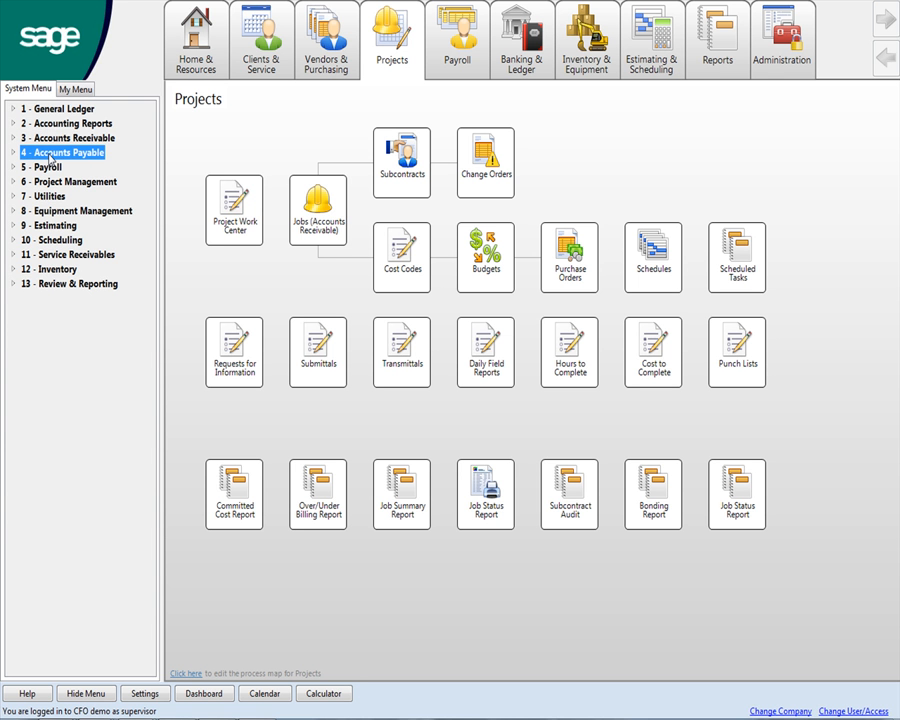
pyautogui.click(45, 166)
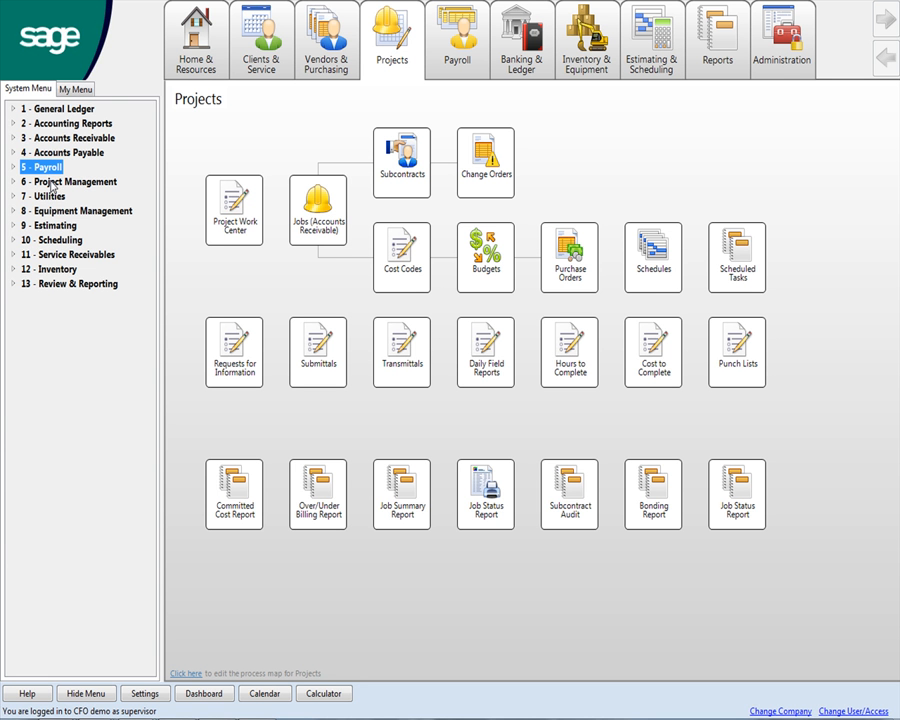
pyautogui.moveTo(58, 196)
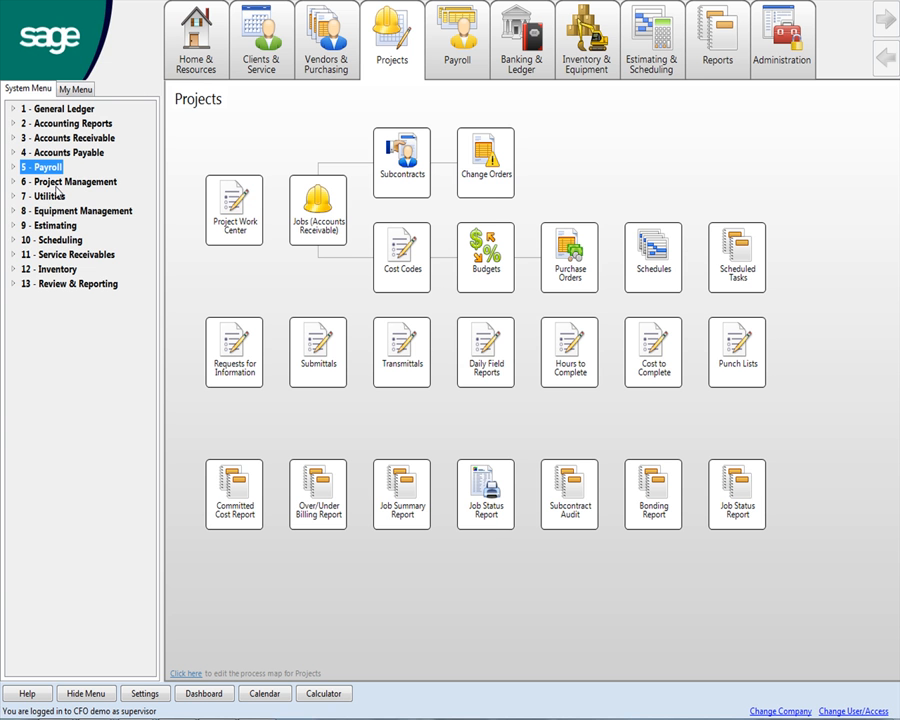
# Step: Expand Project Management and Document Control, collapse them, then browse Service Receivables and Inventory
pyautogui.click(63, 181)
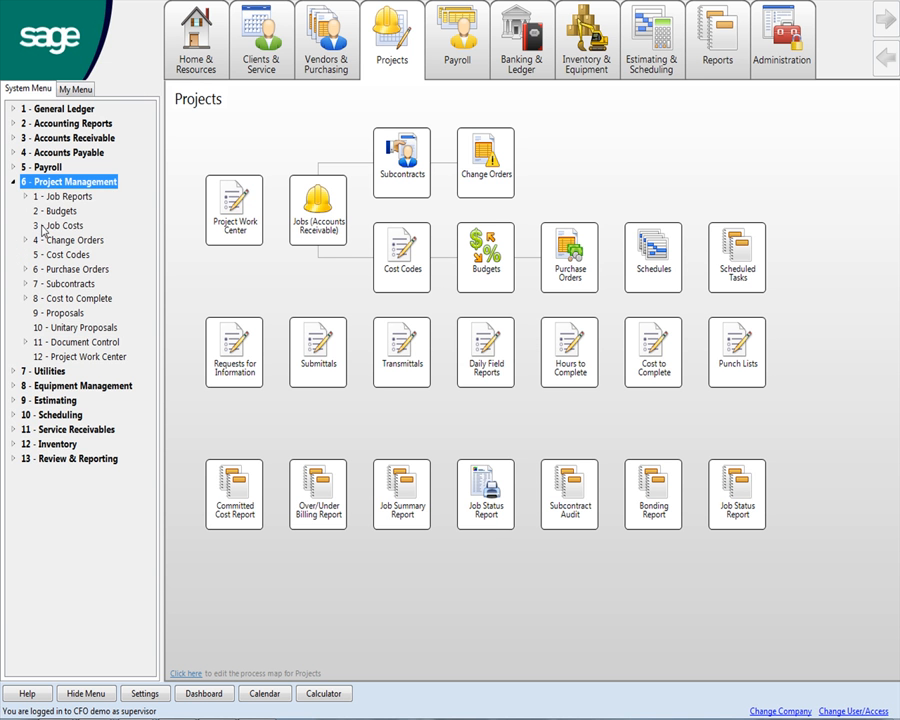
pyautogui.click(62, 284)
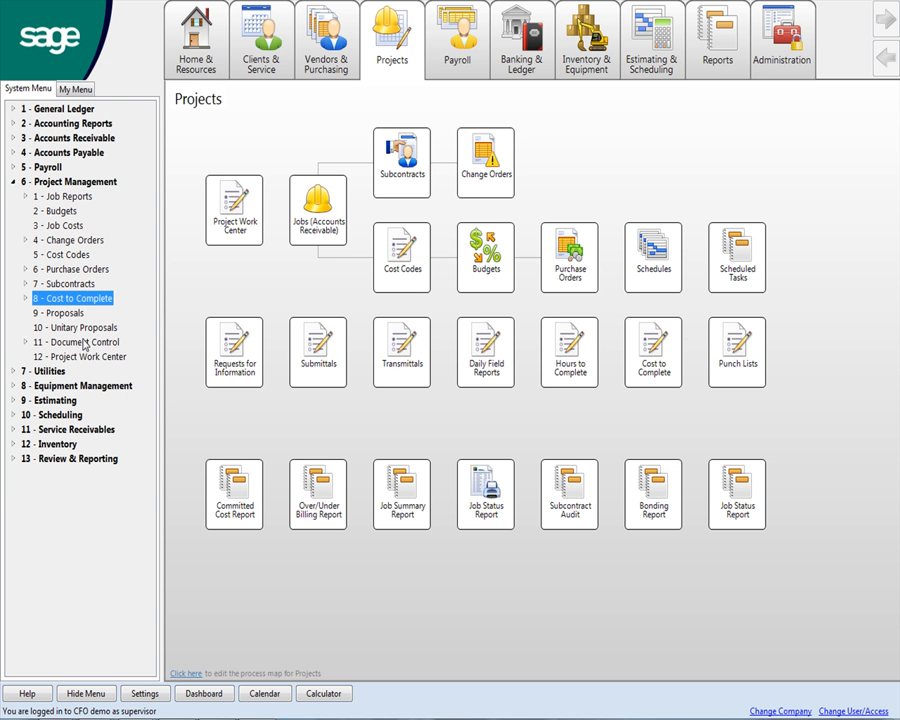
pyautogui.click(75, 342)
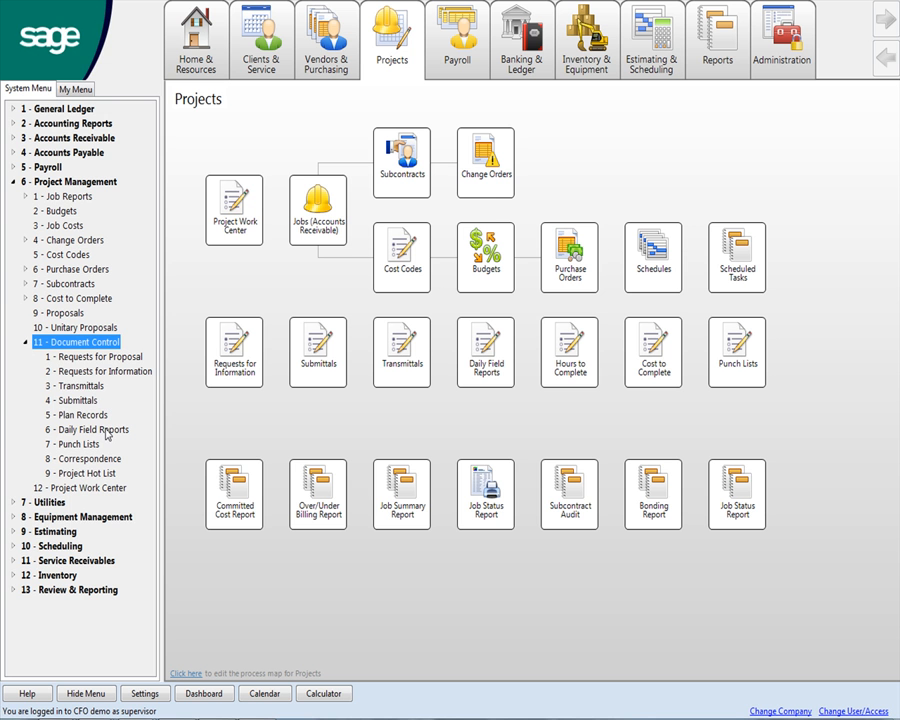
pyautogui.moveTo(62, 416)
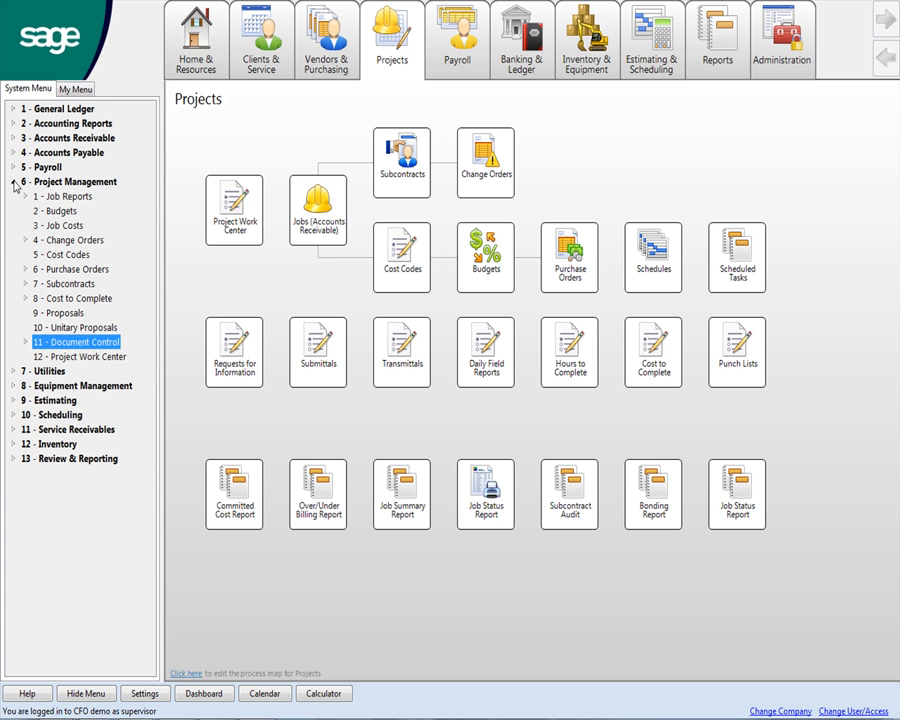
pyautogui.click(14, 181)
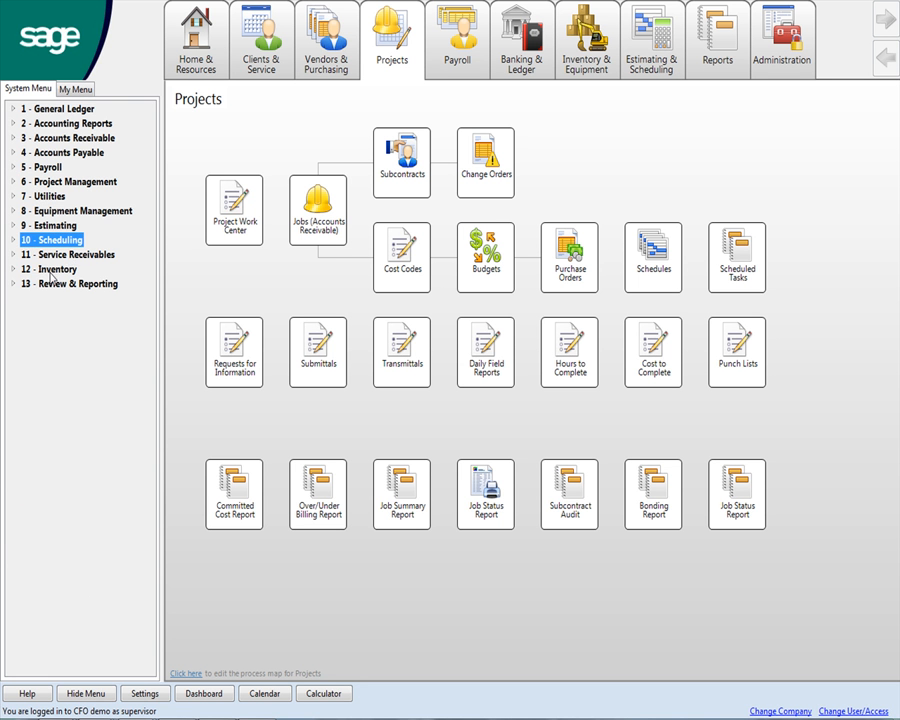
pyautogui.click(60, 260)
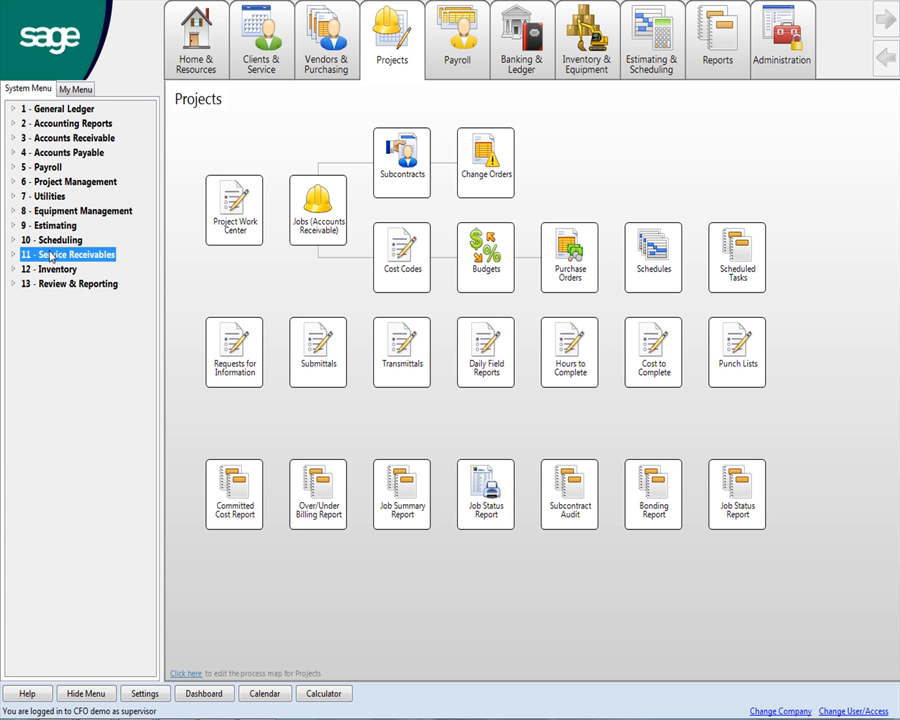
pyautogui.click(55, 269)
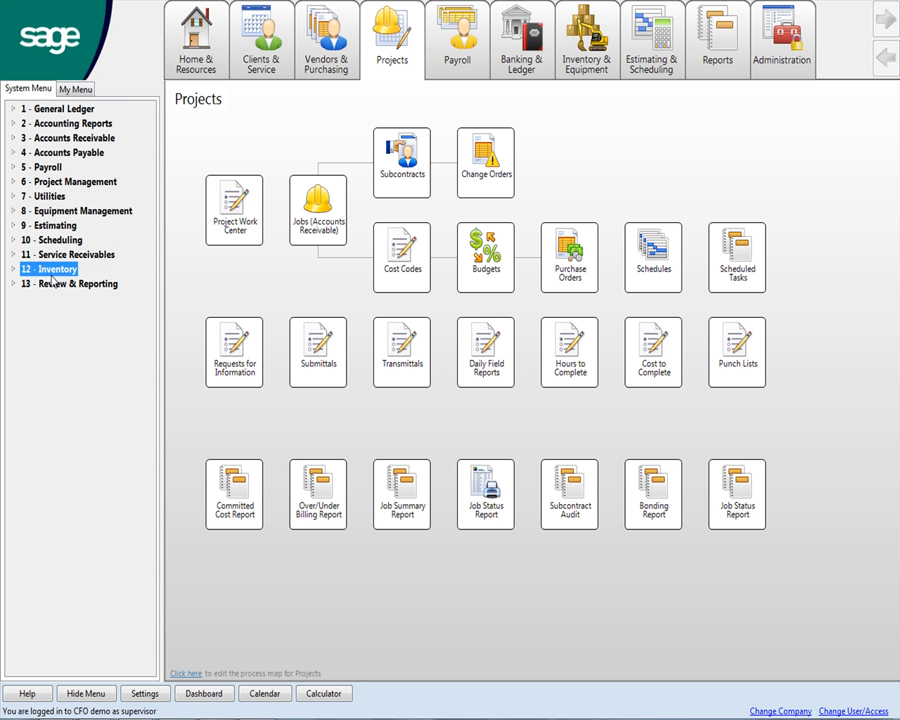